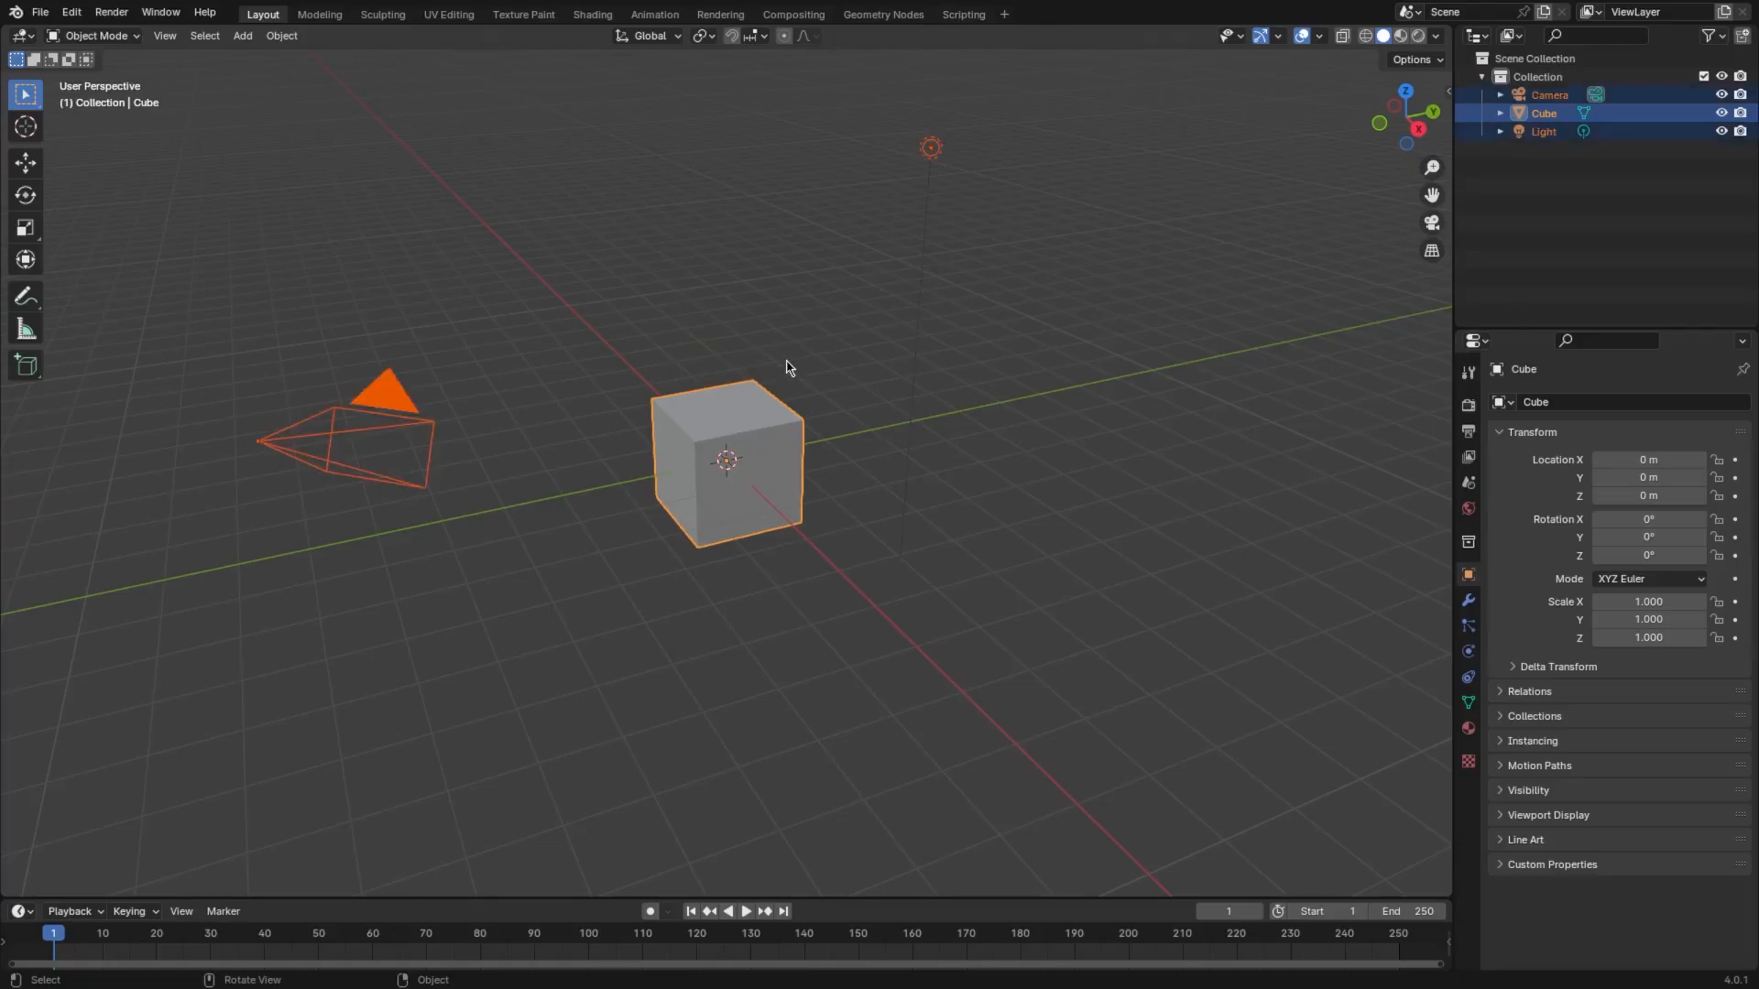
# - Clear the default objects, stretch a plane into a long strip and duplicate it into three road strips
pyautogui.click(242, 35)
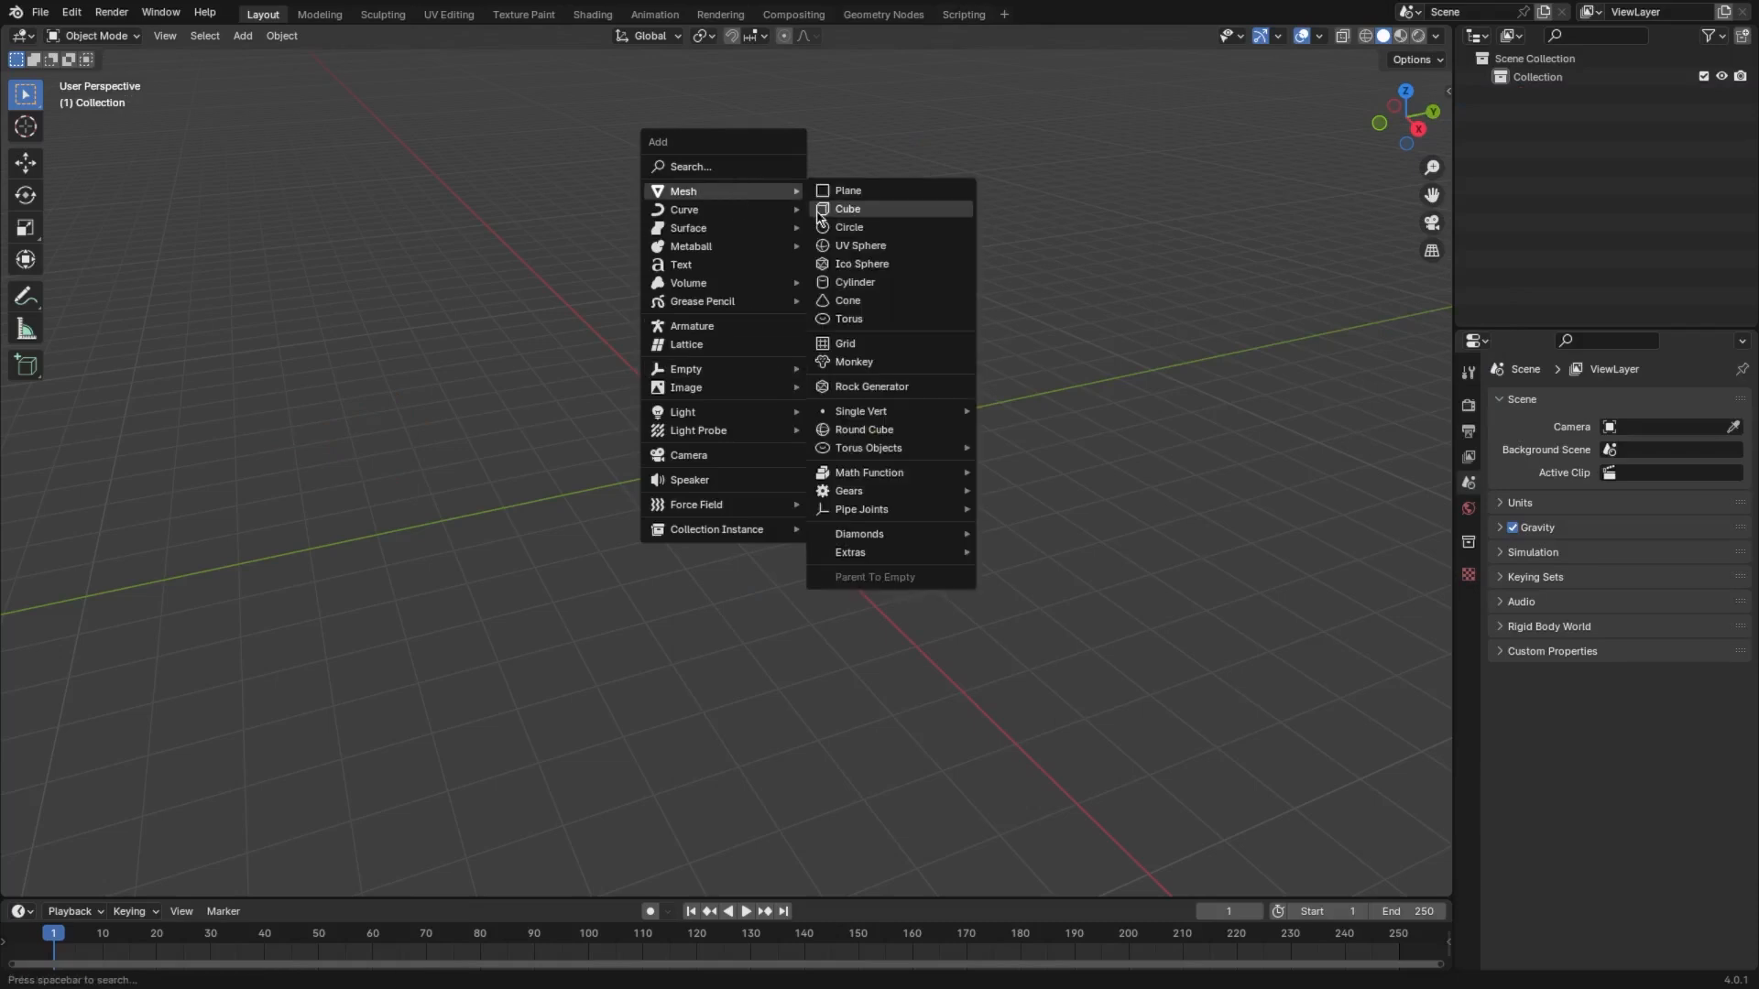
pyautogui.click(847, 188)
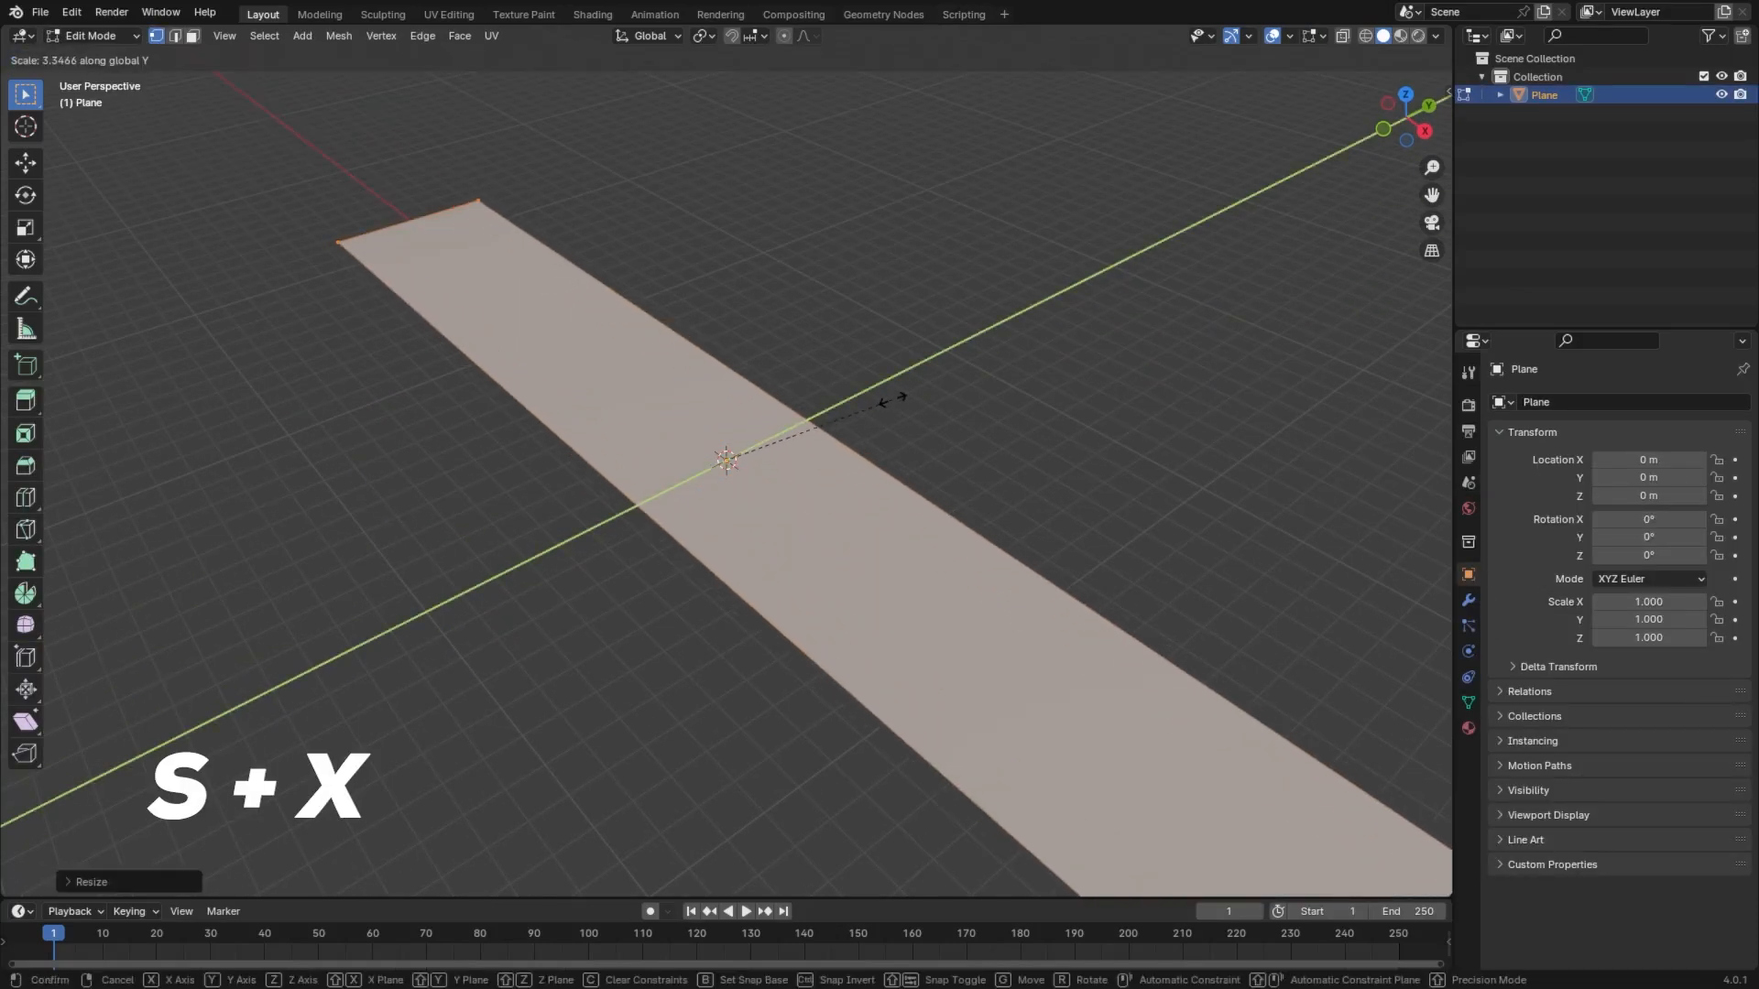
pyautogui.click(811, 500)
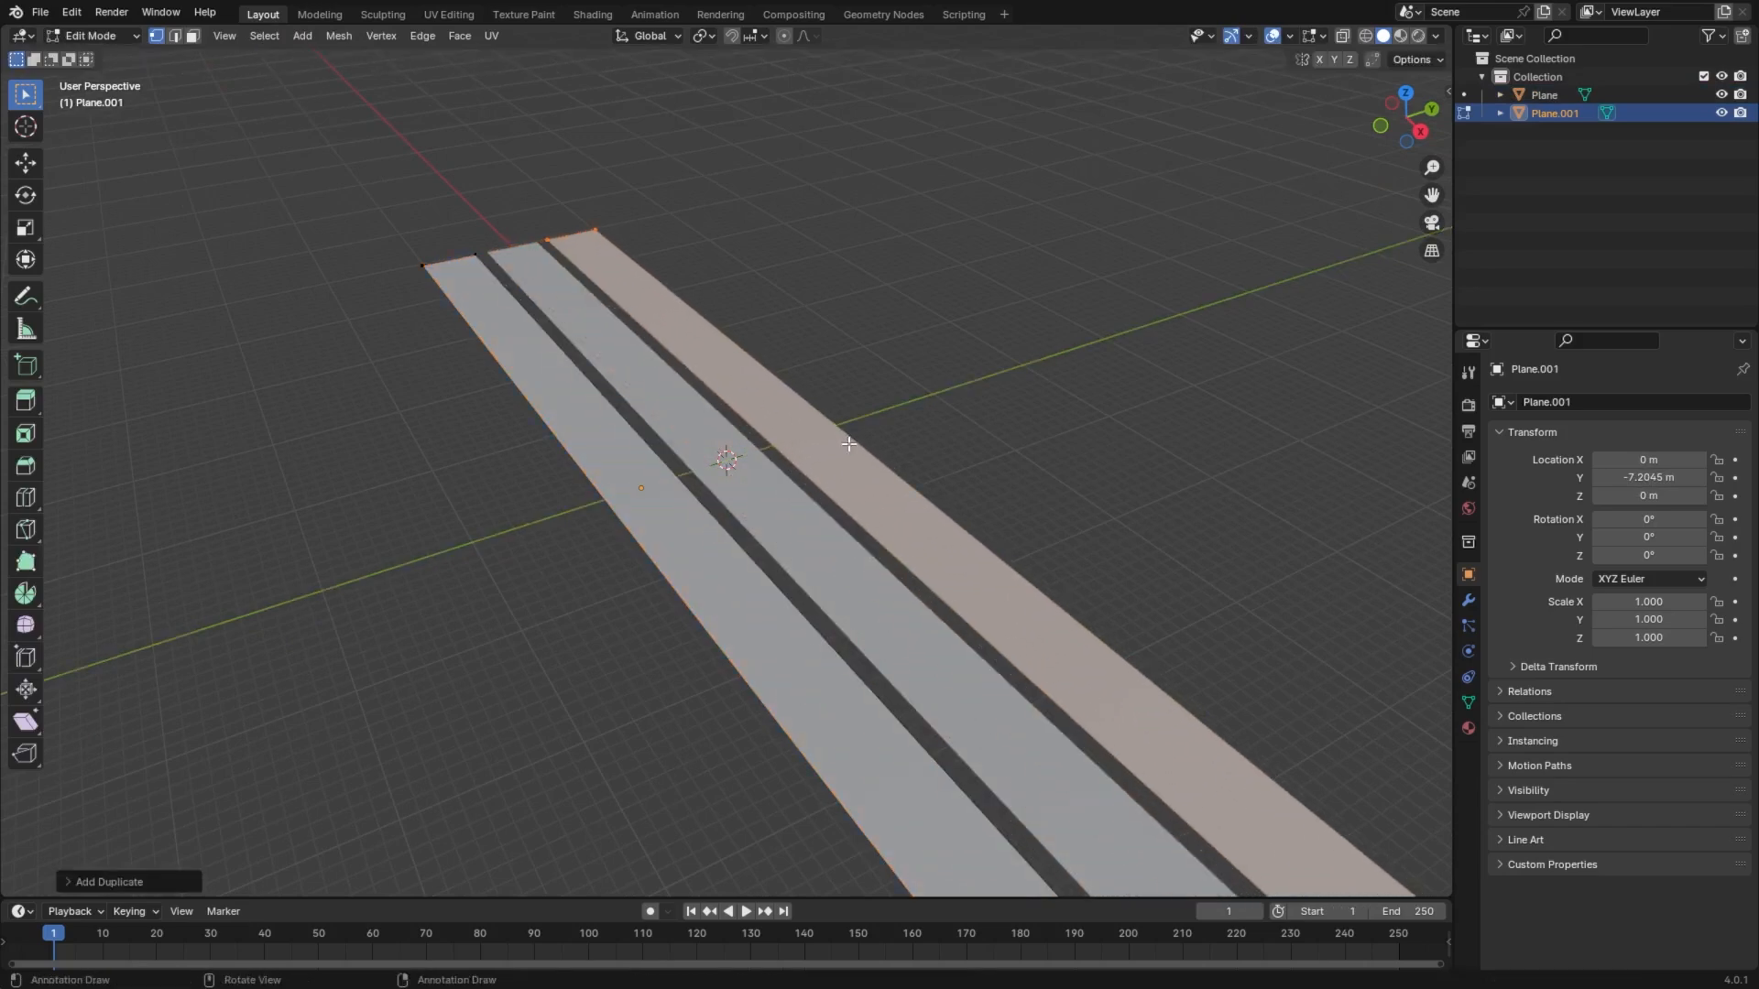
pyautogui.press('s')
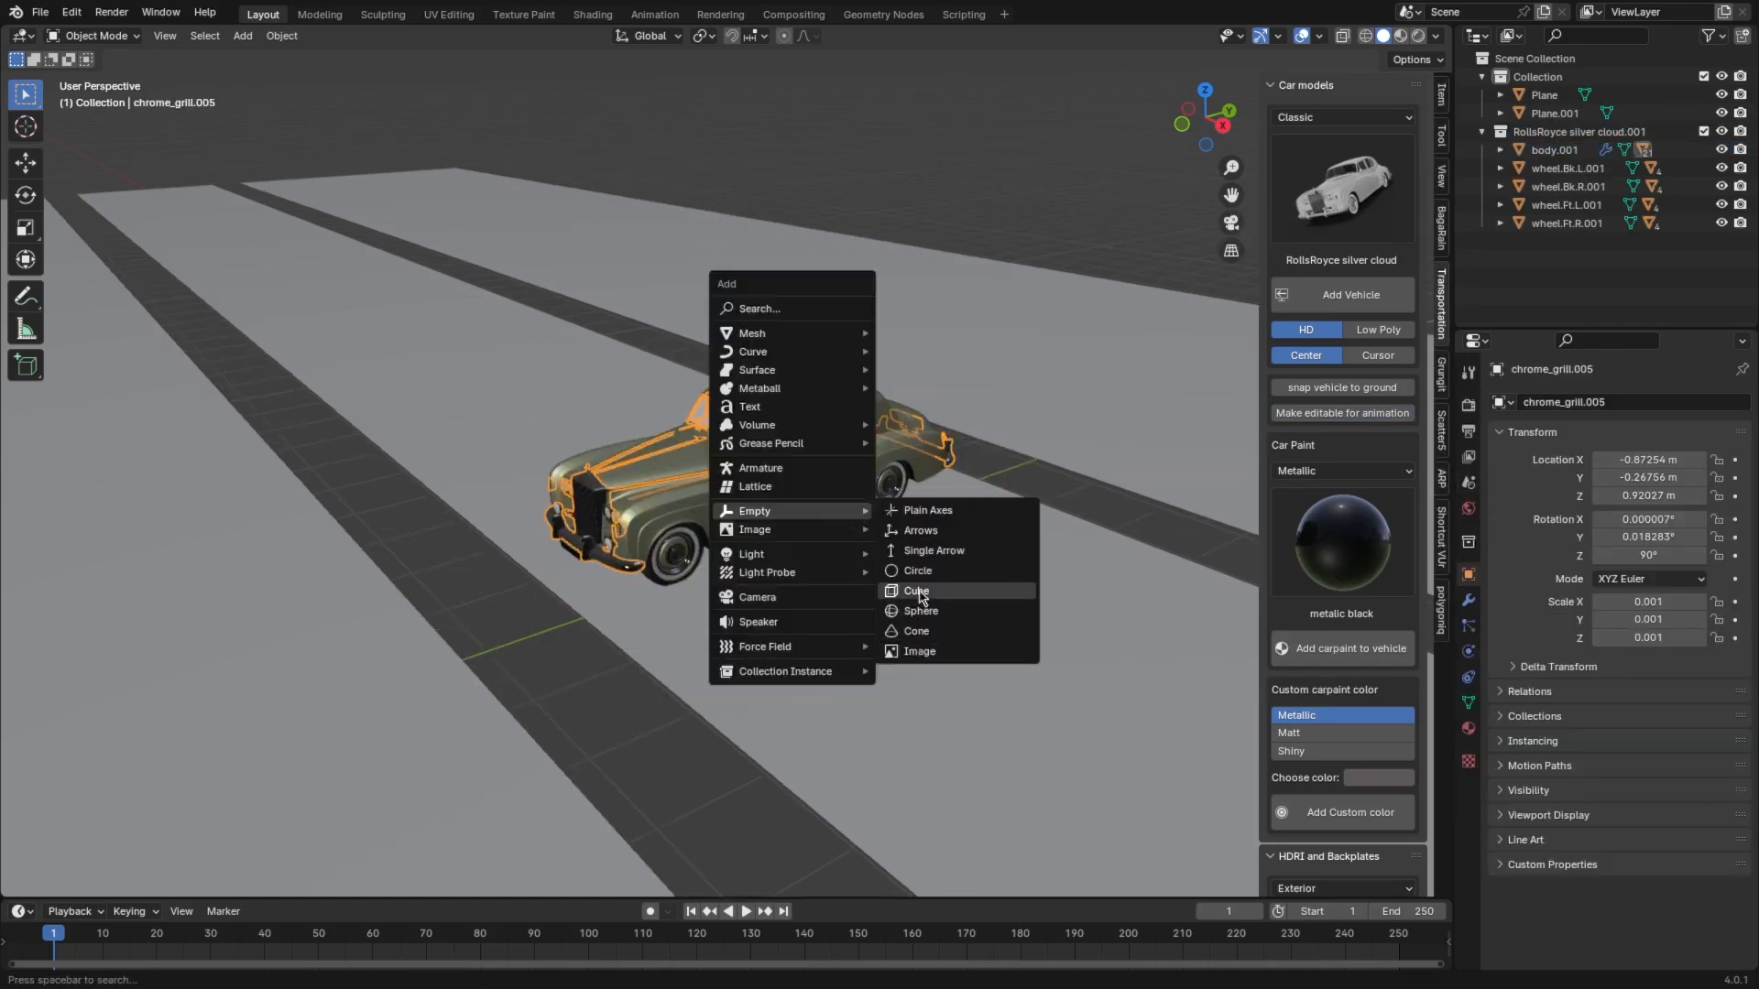
# - Parent the car to a cube-shaped empty and select the middle road strip for texturing
pyautogui.click(916, 592)
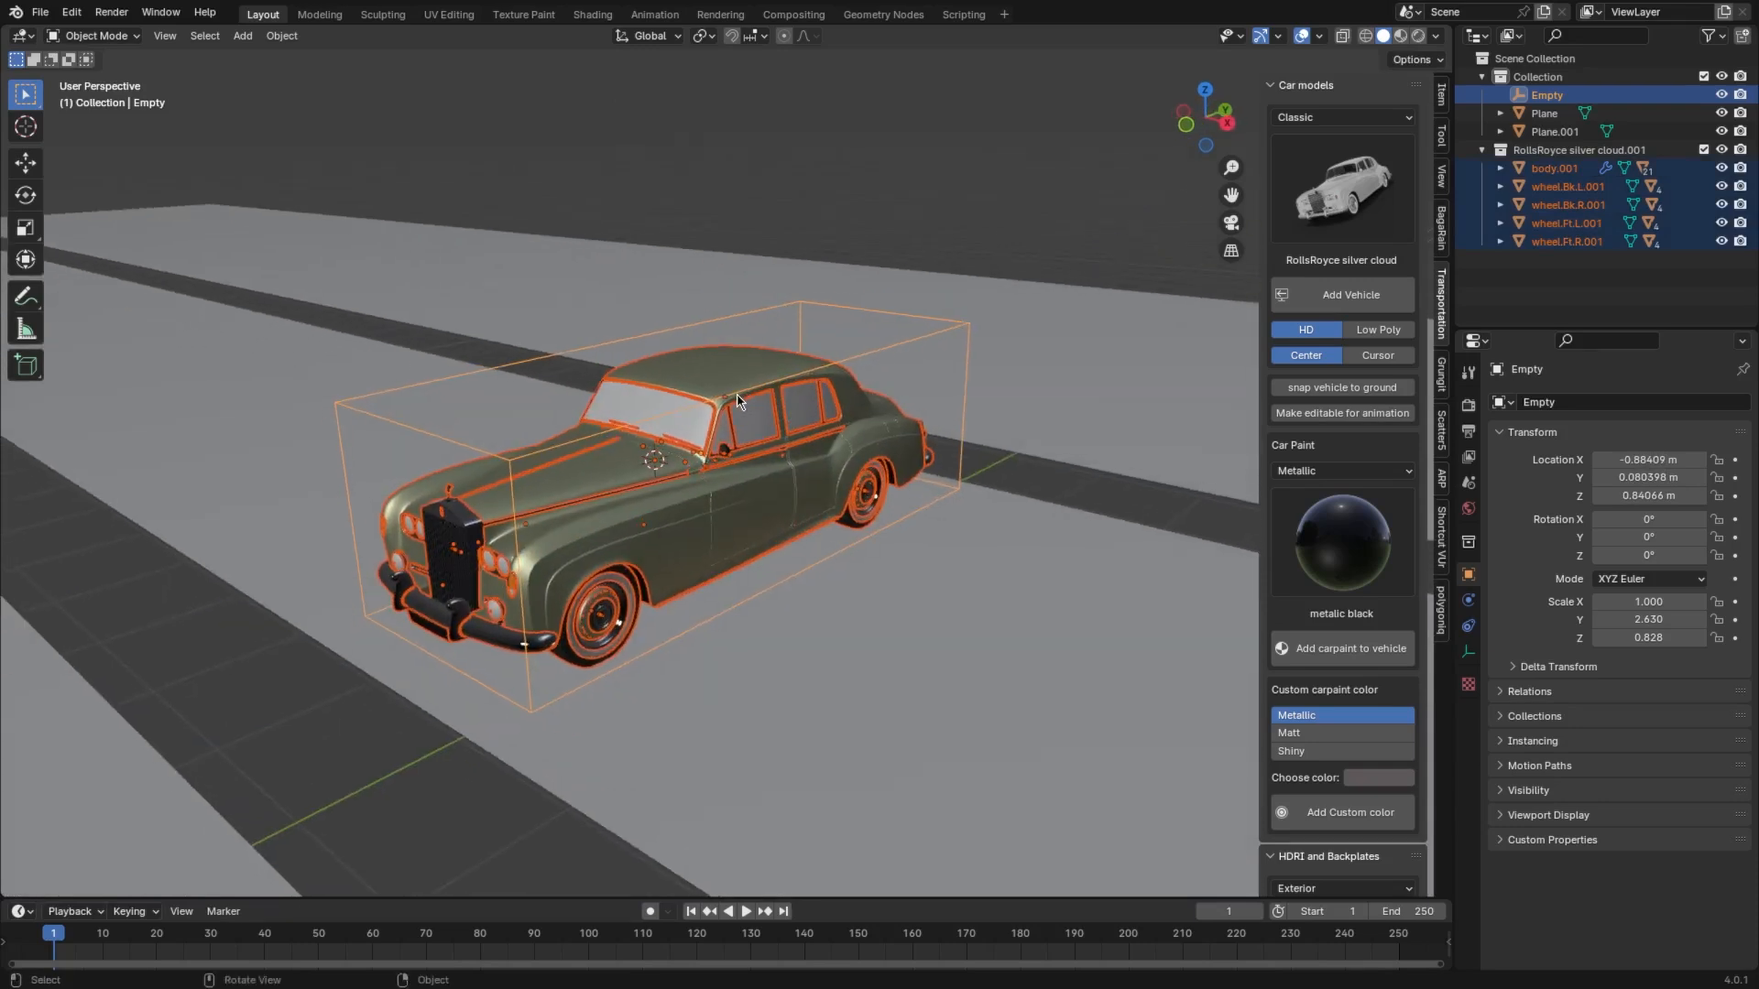
pyautogui.press('ctrl+p')
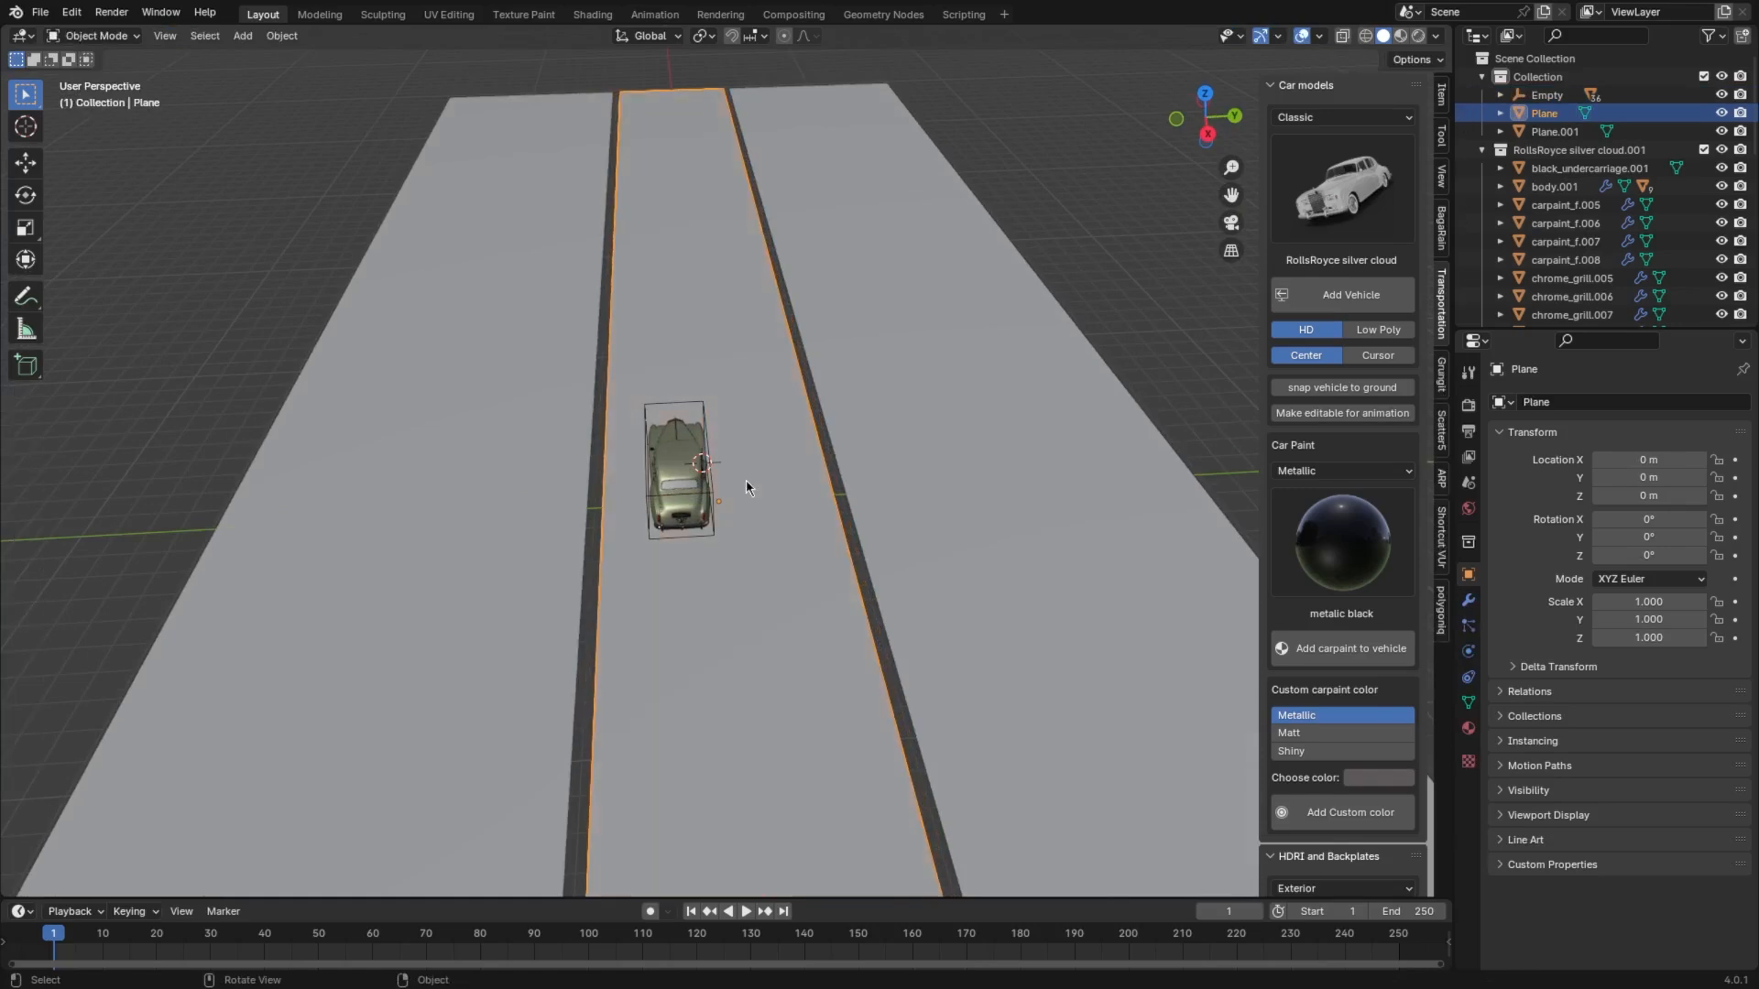
pyautogui.click(592, 13)
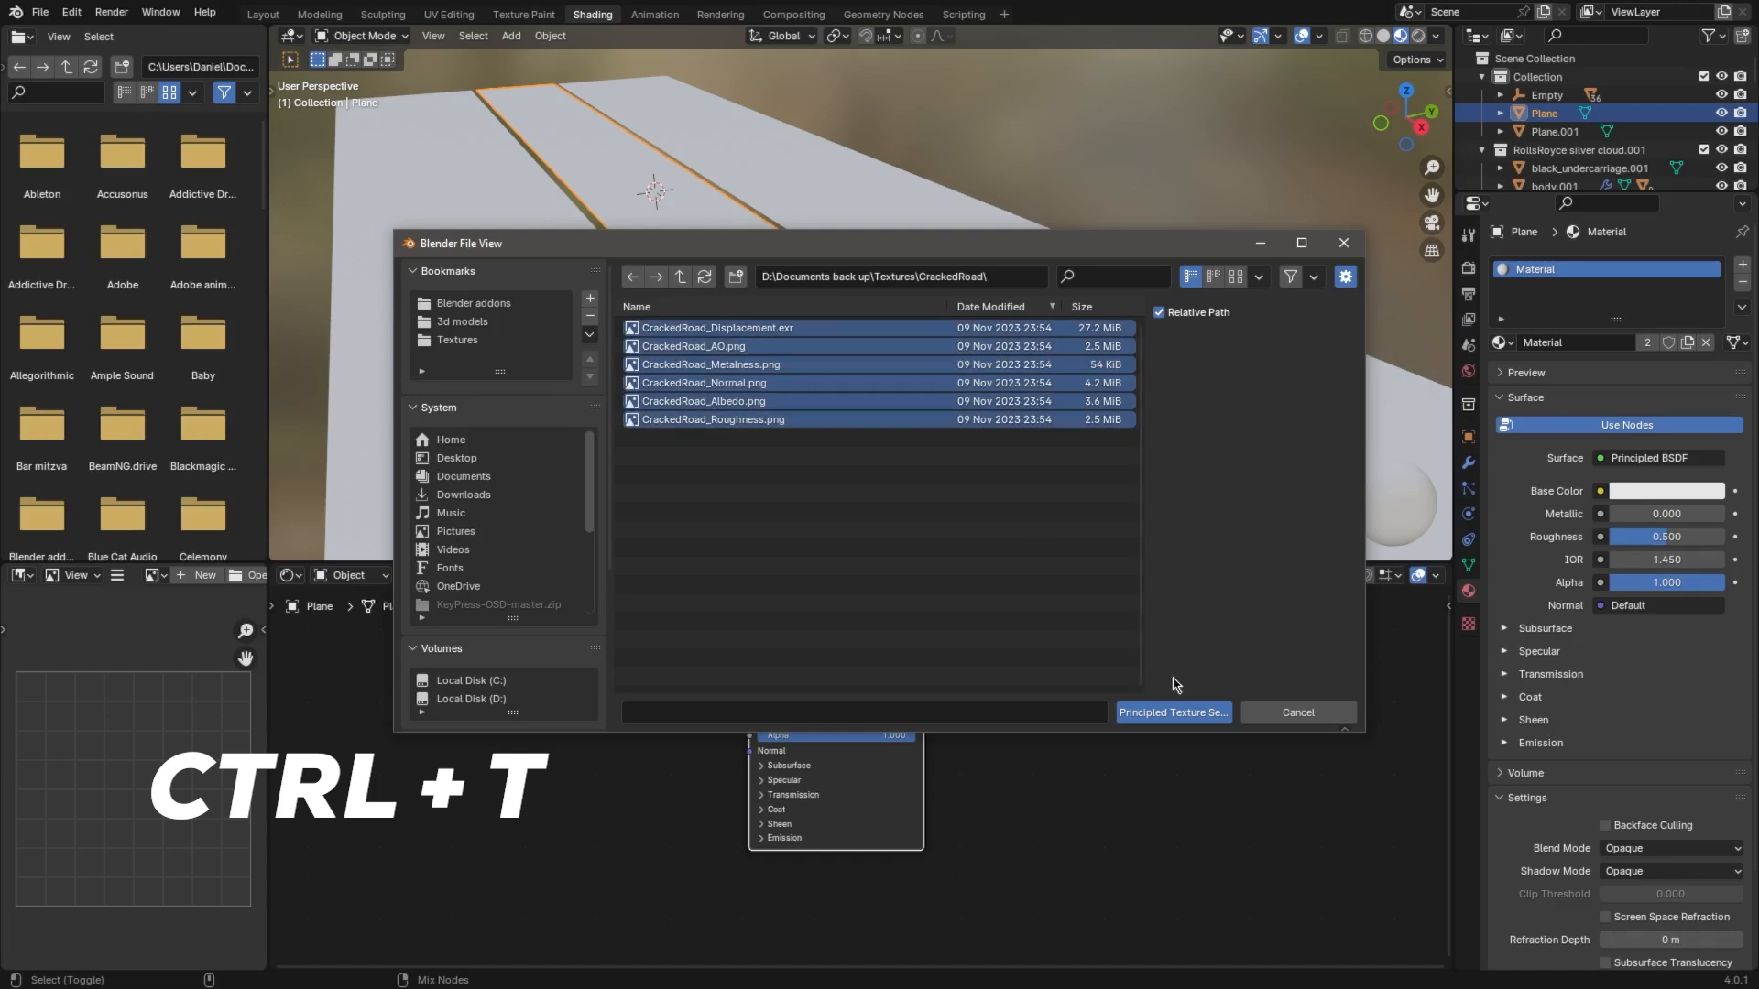
# - Load the CrackedRoad texture set into the Principled BSDF and unwrap the strip
pyautogui.click(1171, 713)
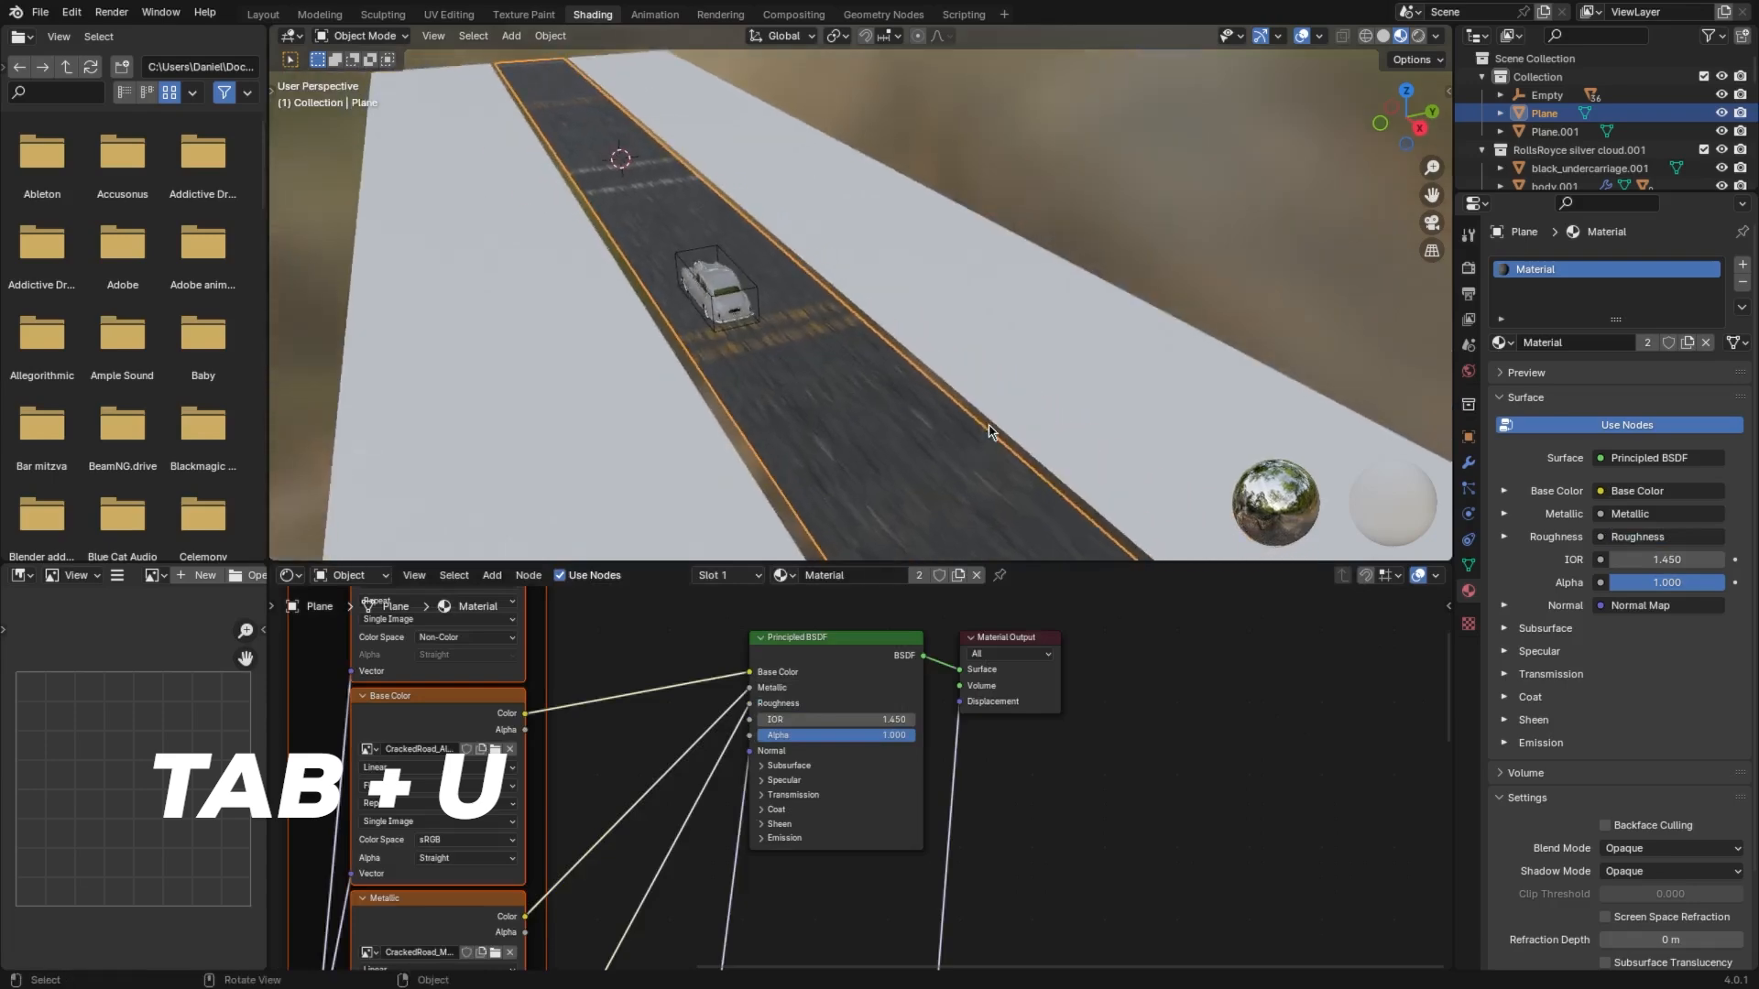
pyautogui.press('Tab')
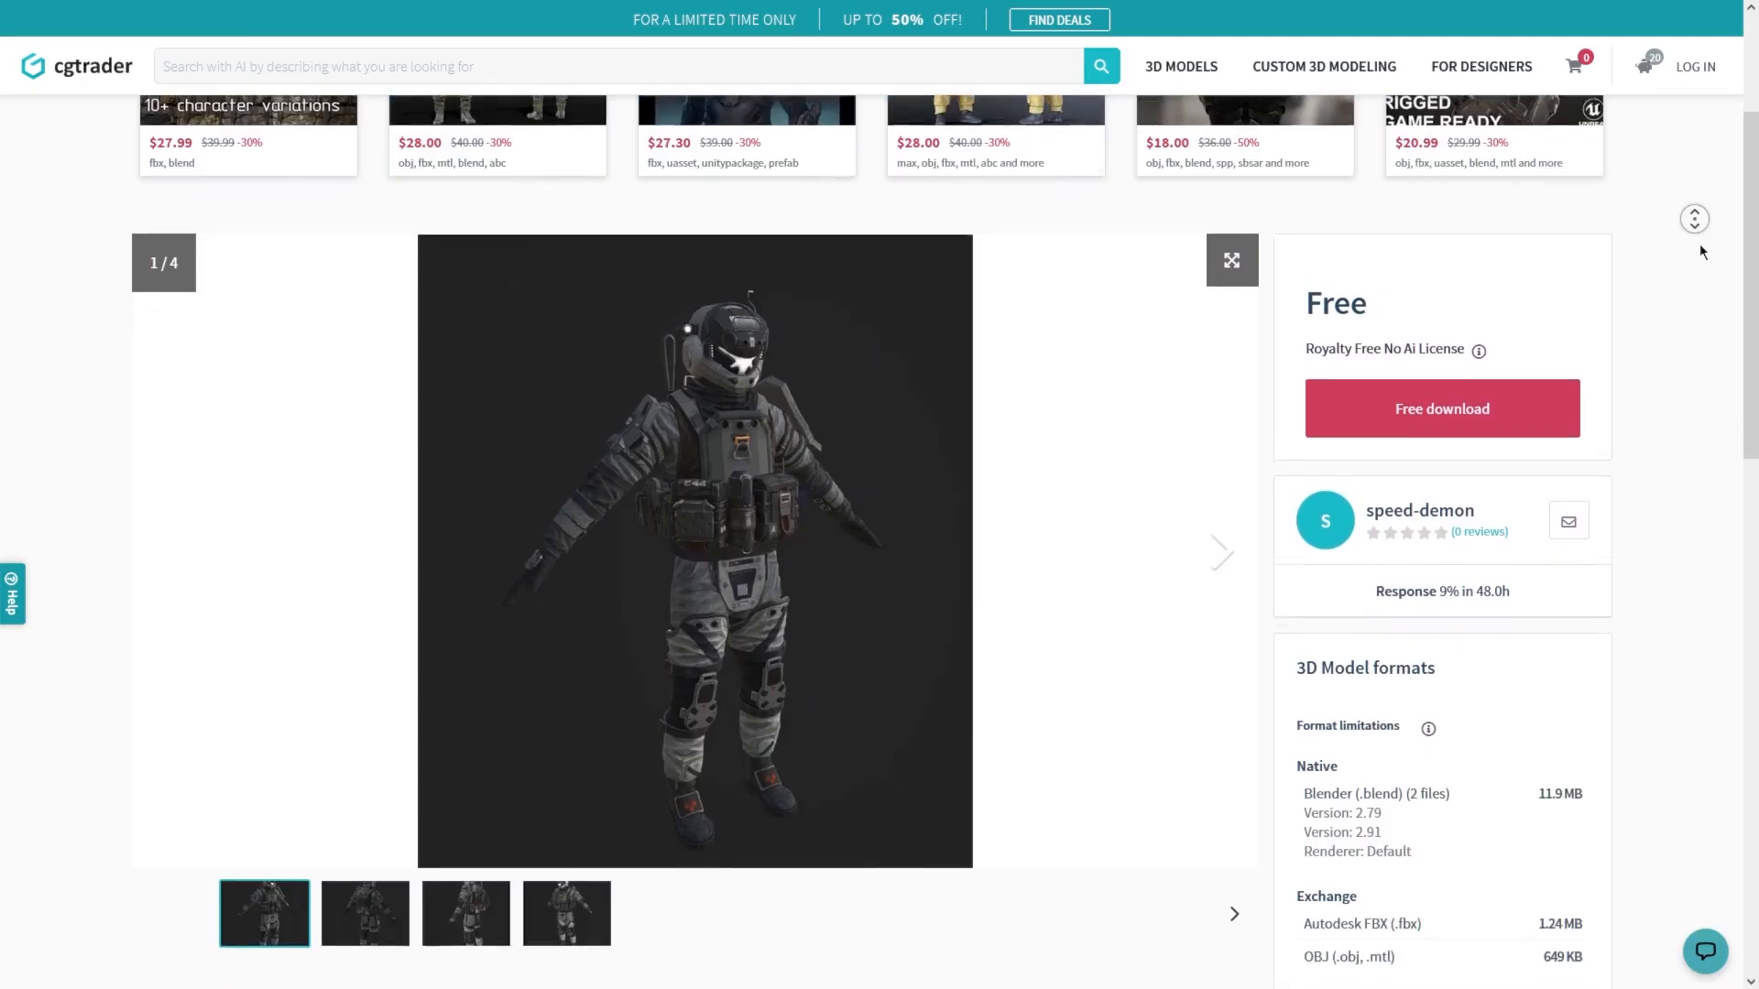
# - Download the armored soldier, pose its rig seated and move it into the driver's seat
pyautogui.scroll(-3)
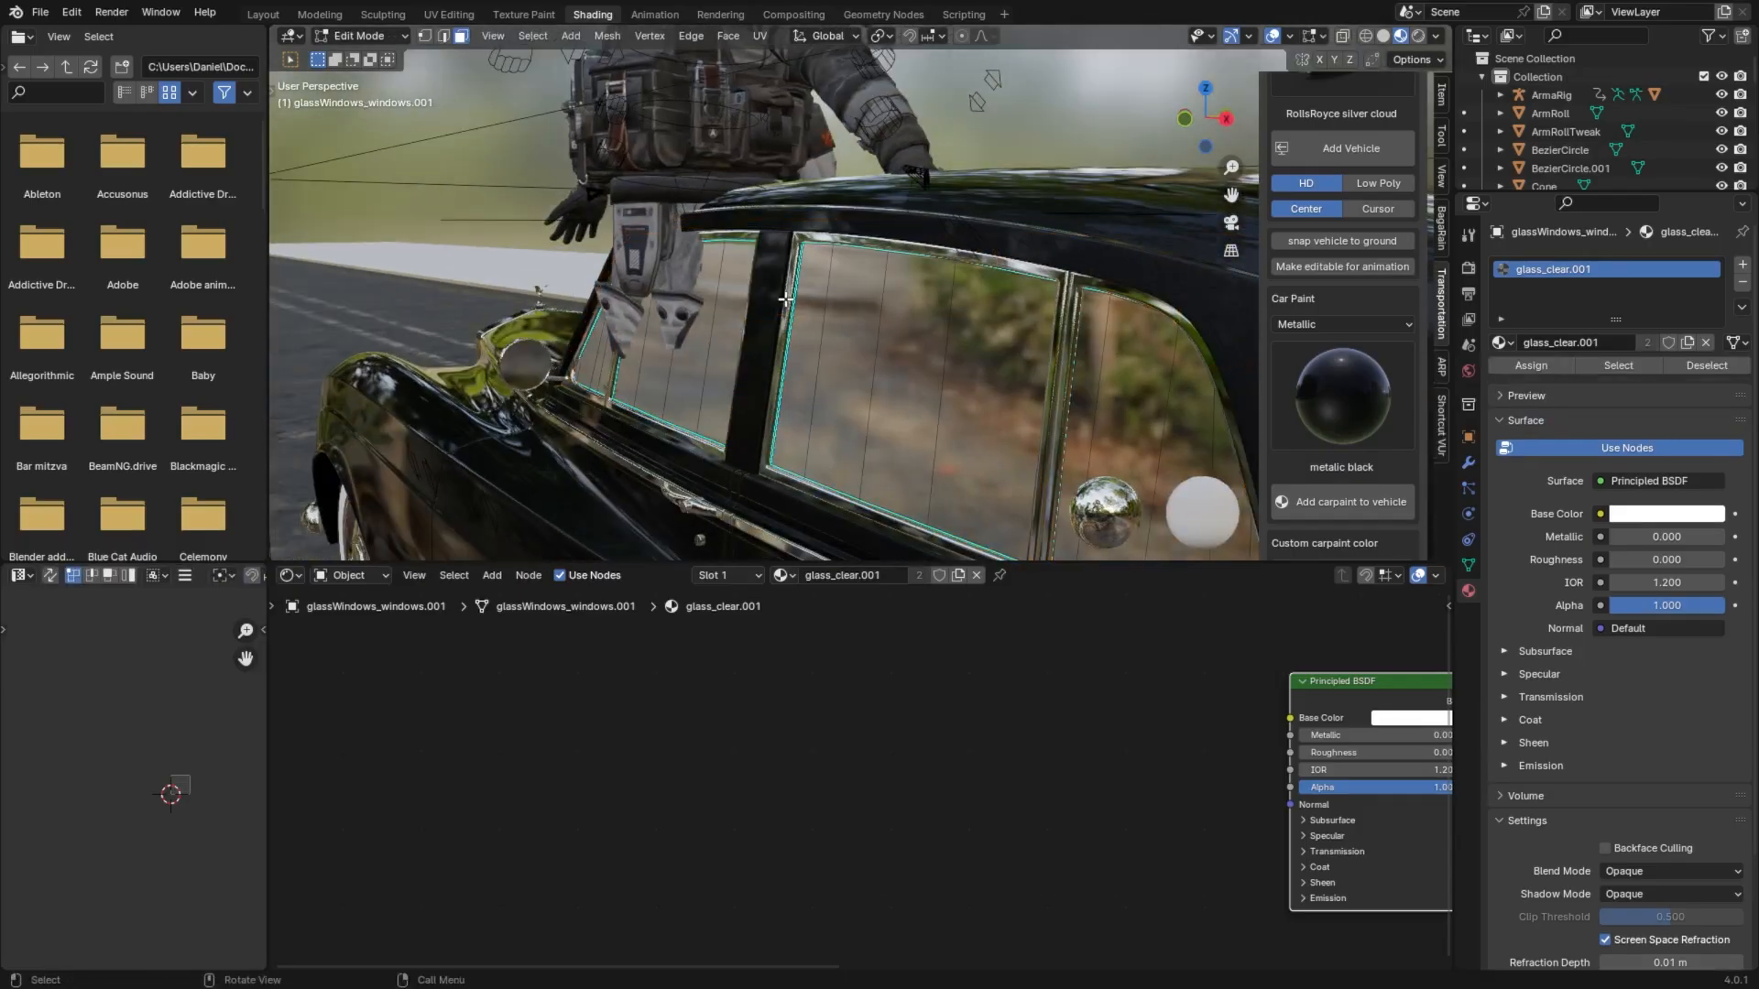
pyautogui.press('x')
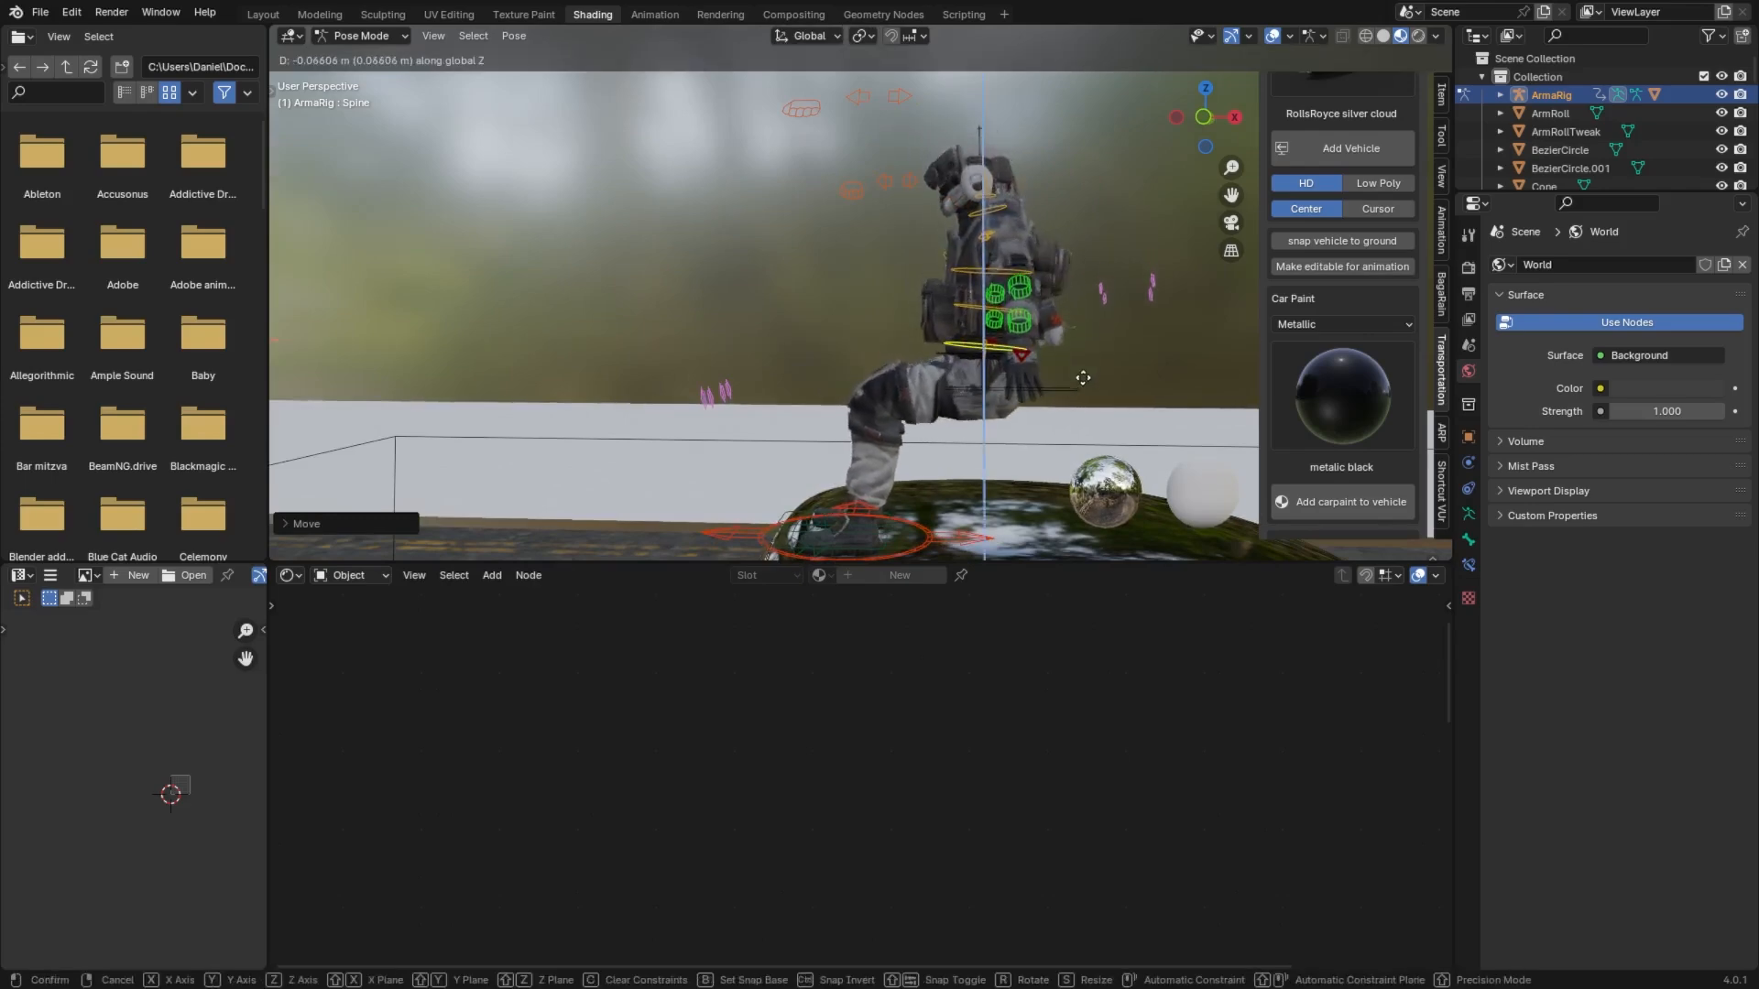
pyautogui.click(262, 13)
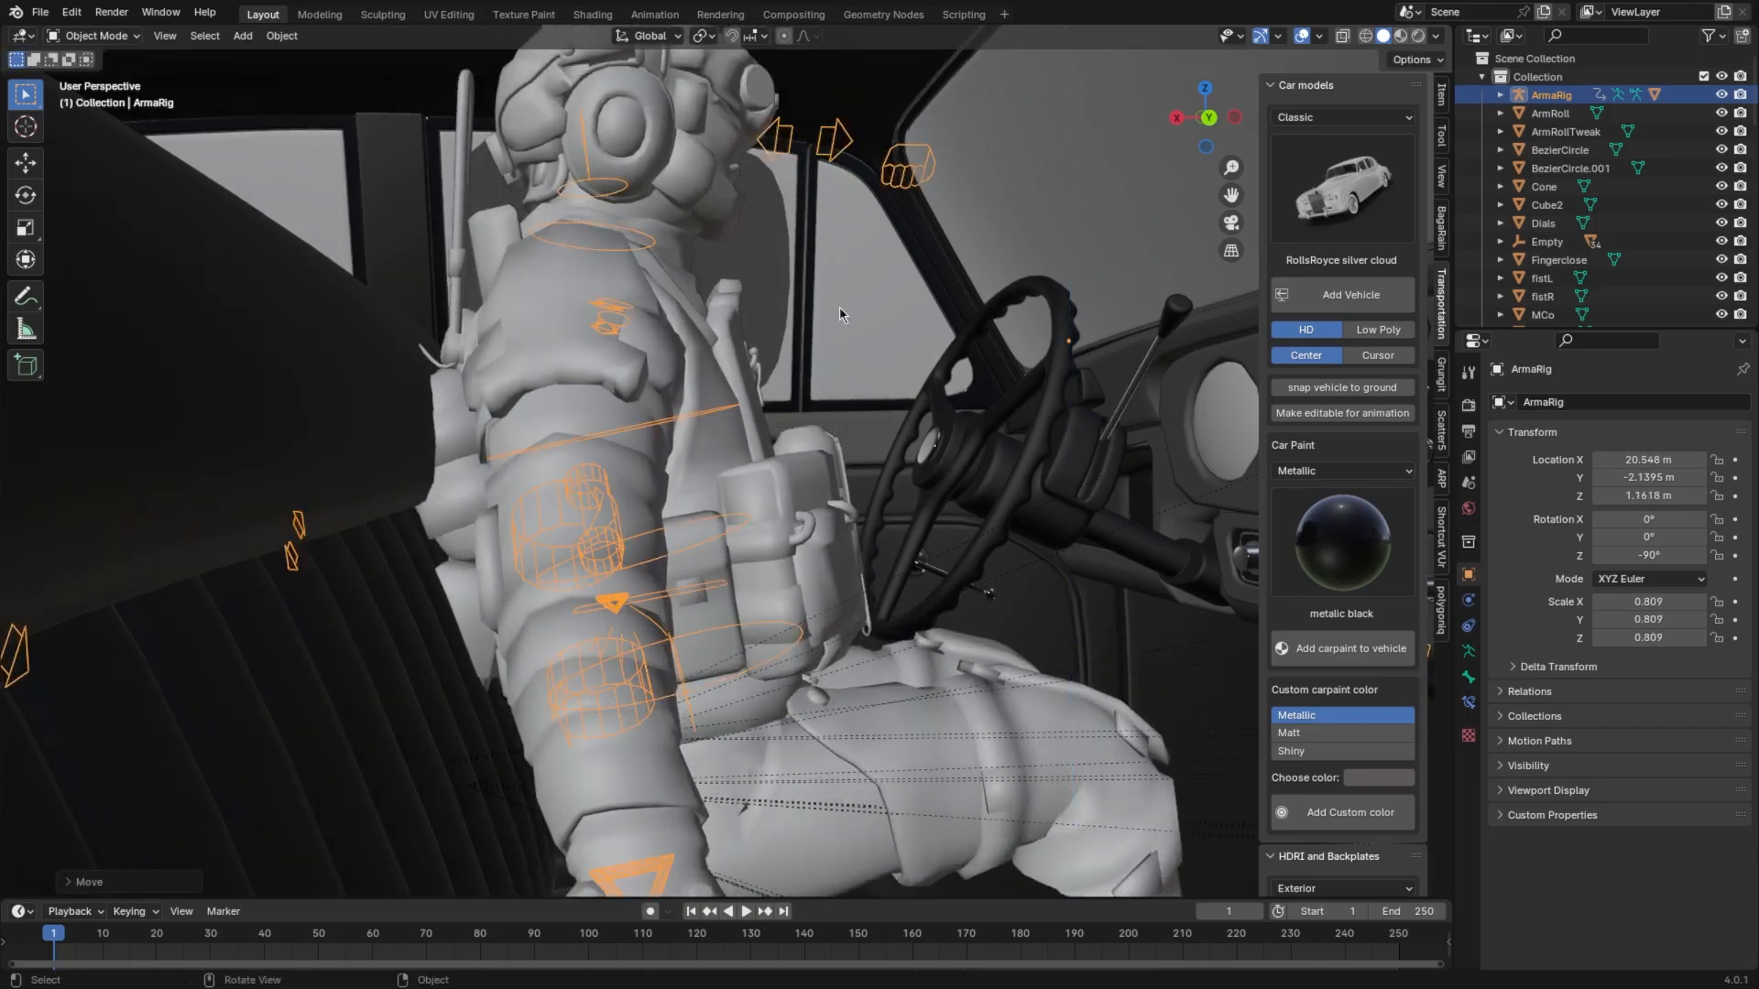
pyautogui.press('Tab')
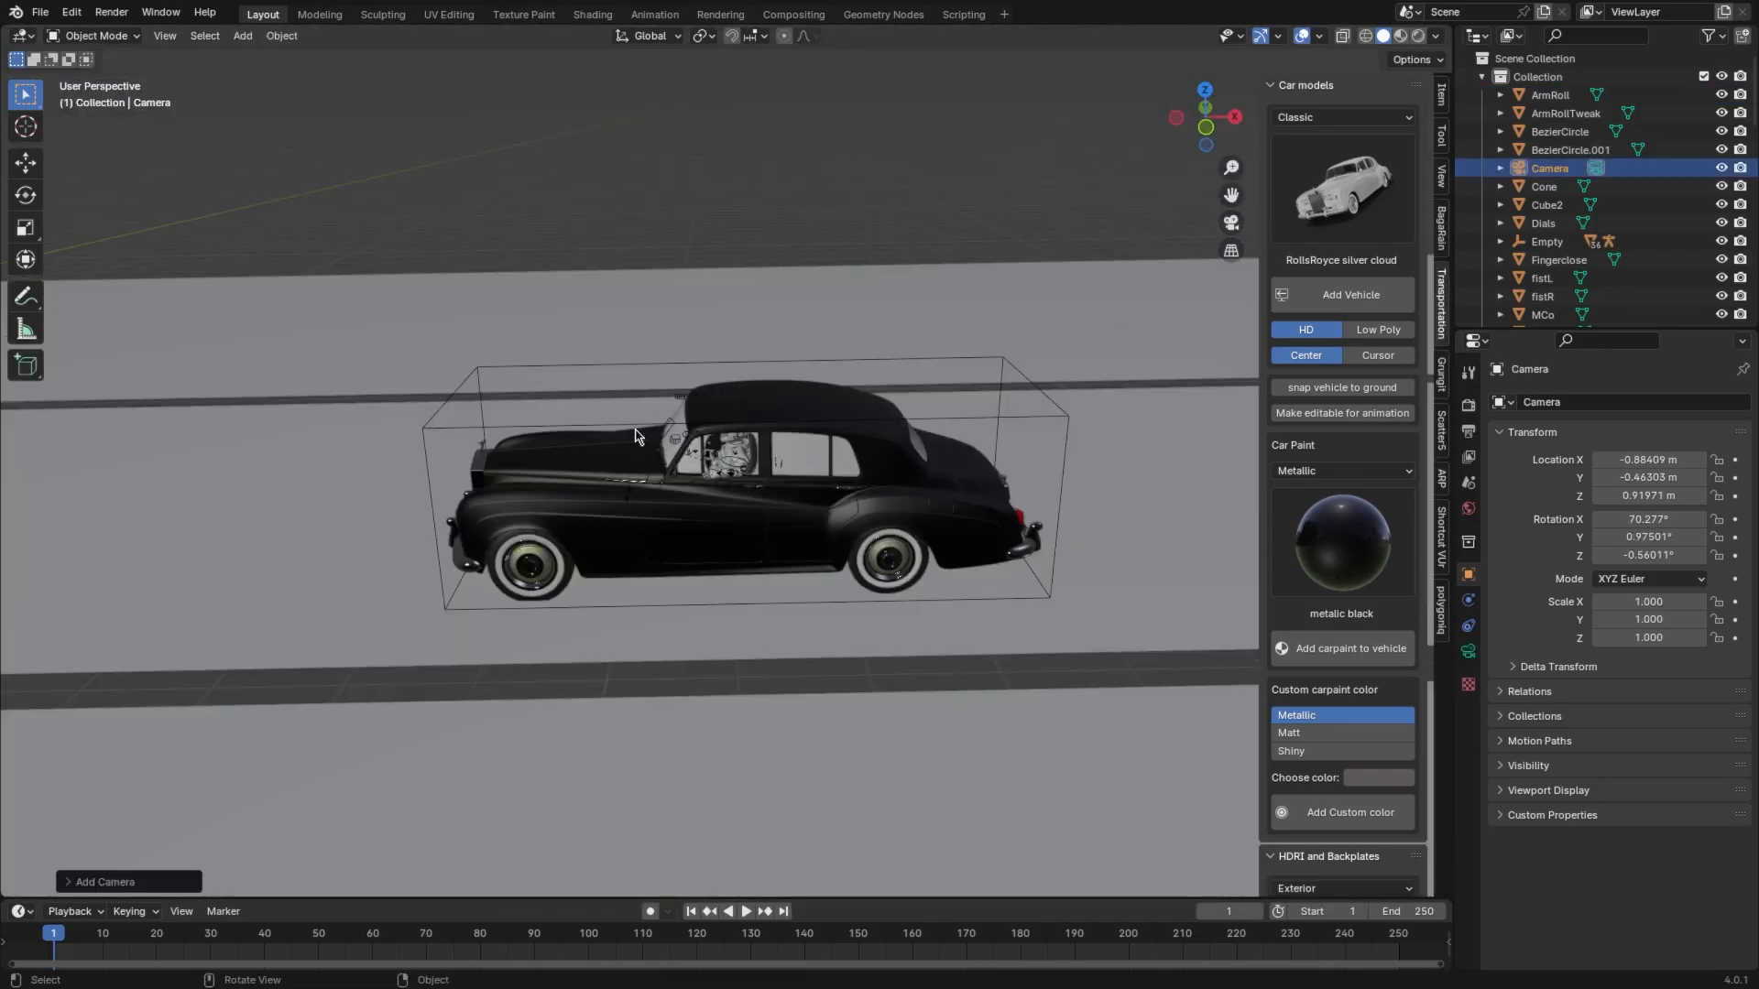
# - Look through the camera to frame the Rolls-Royce side-on with the golden ratio guide
pyautogui.press('alt+r')
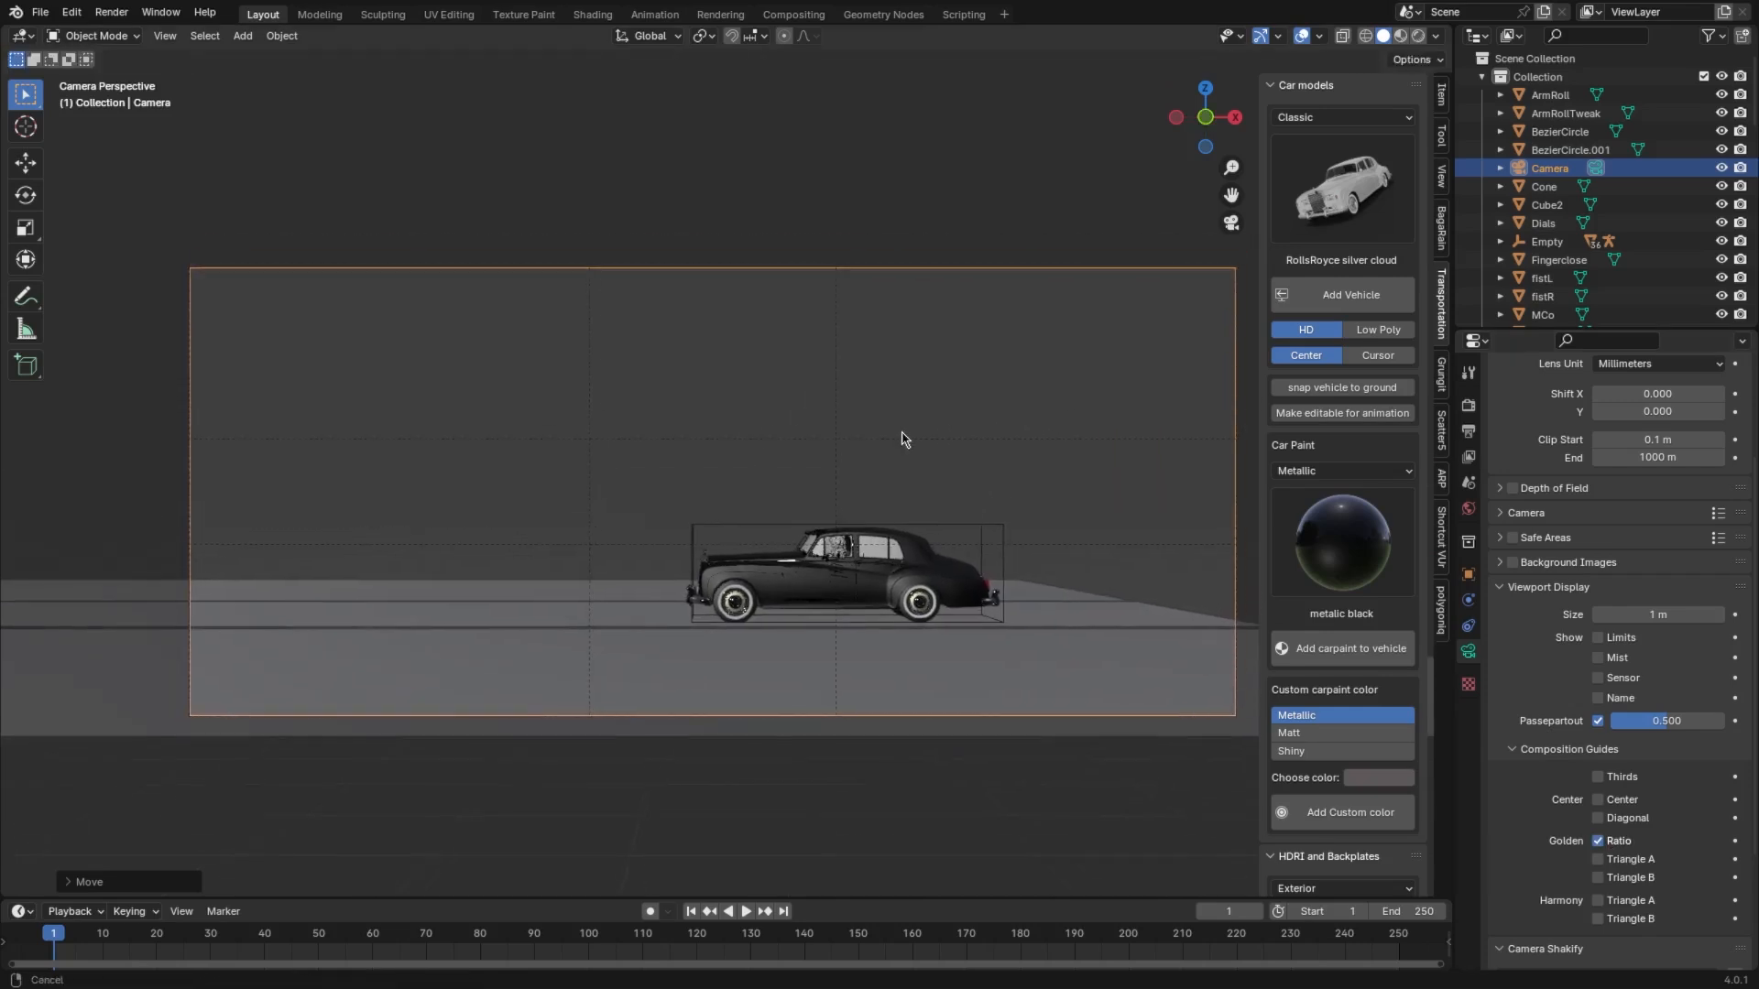
# - Edit Plane.001 and pull its outer edges outward to widen the ground strips
pyautogui.click(597, 592)
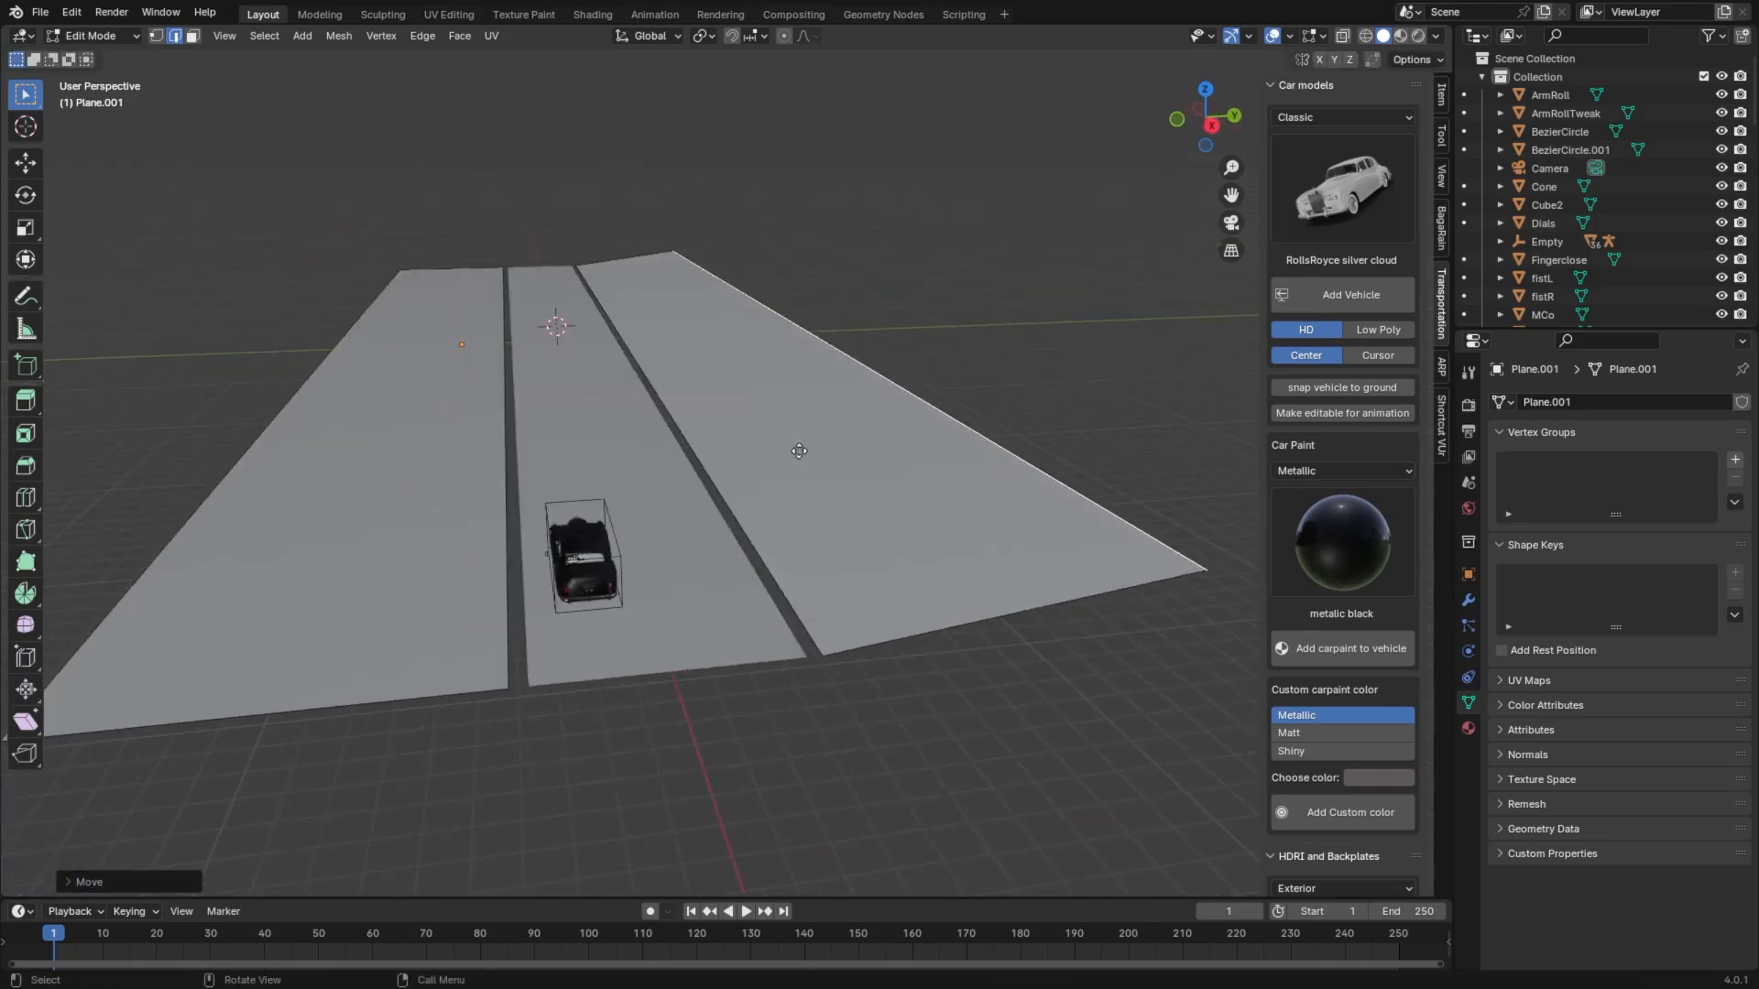
pyautogui.press('ctrl+r')
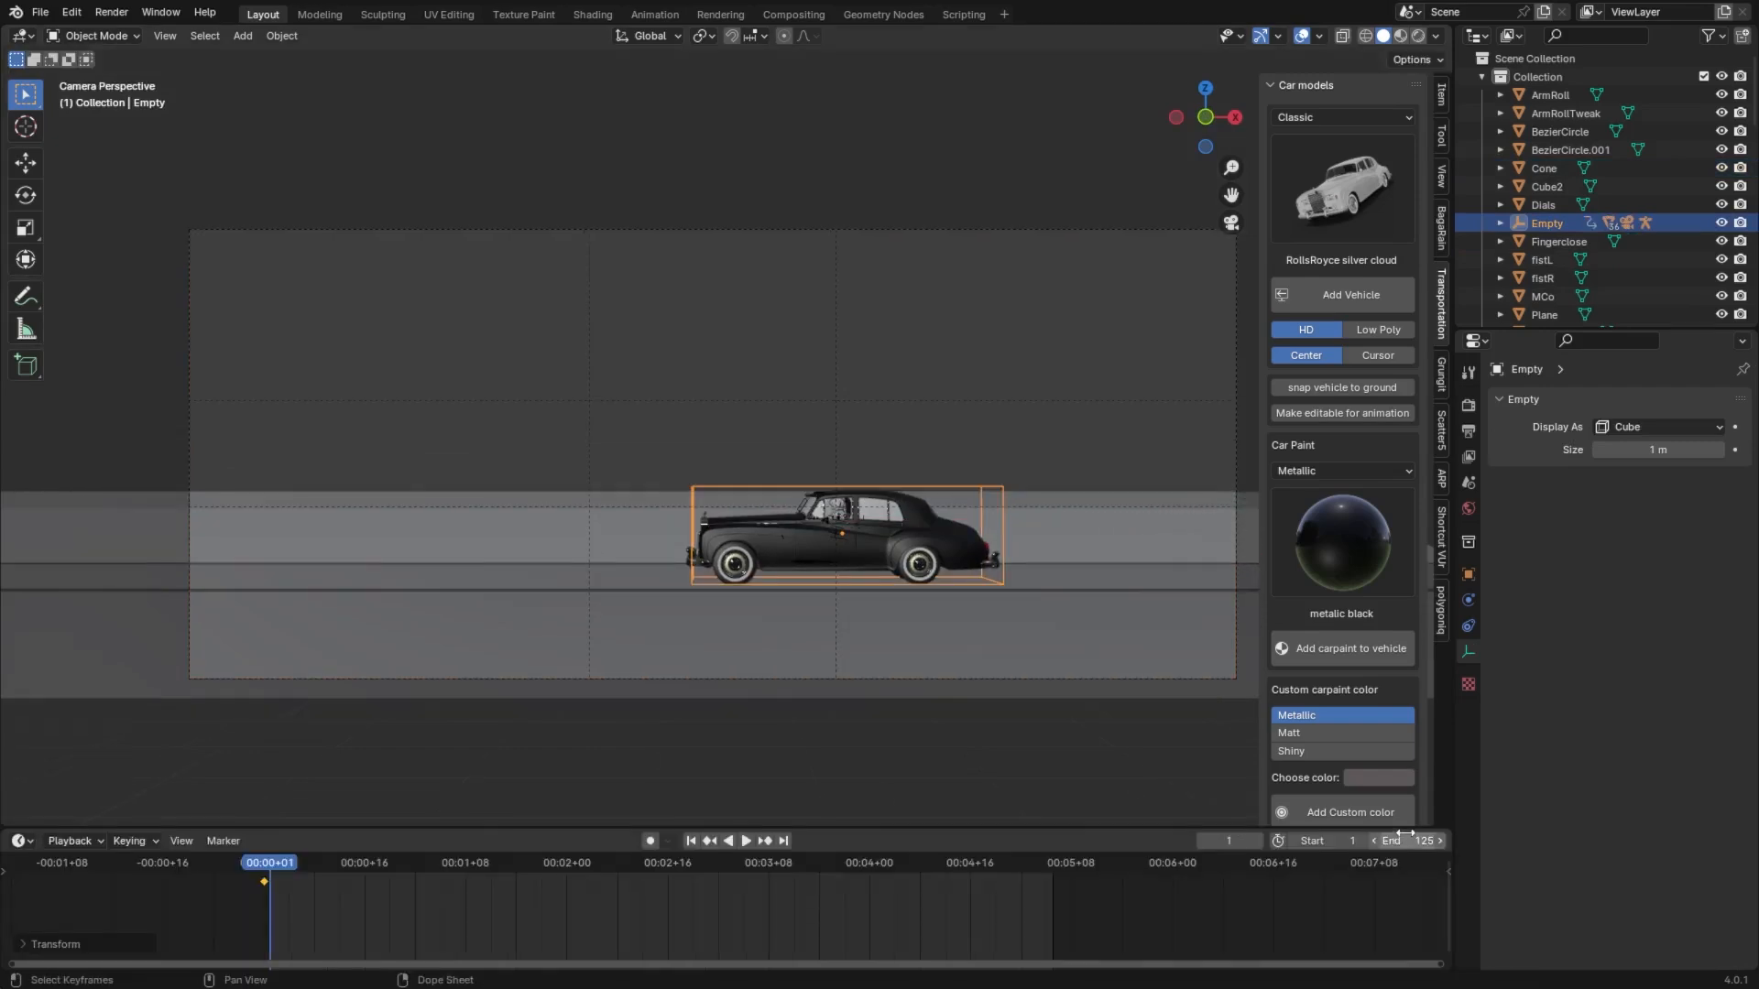
# - Set the end frame to 144 and keyframe the empty's starting location and rotation at frame 1
pyautogui.click(1426, 841)
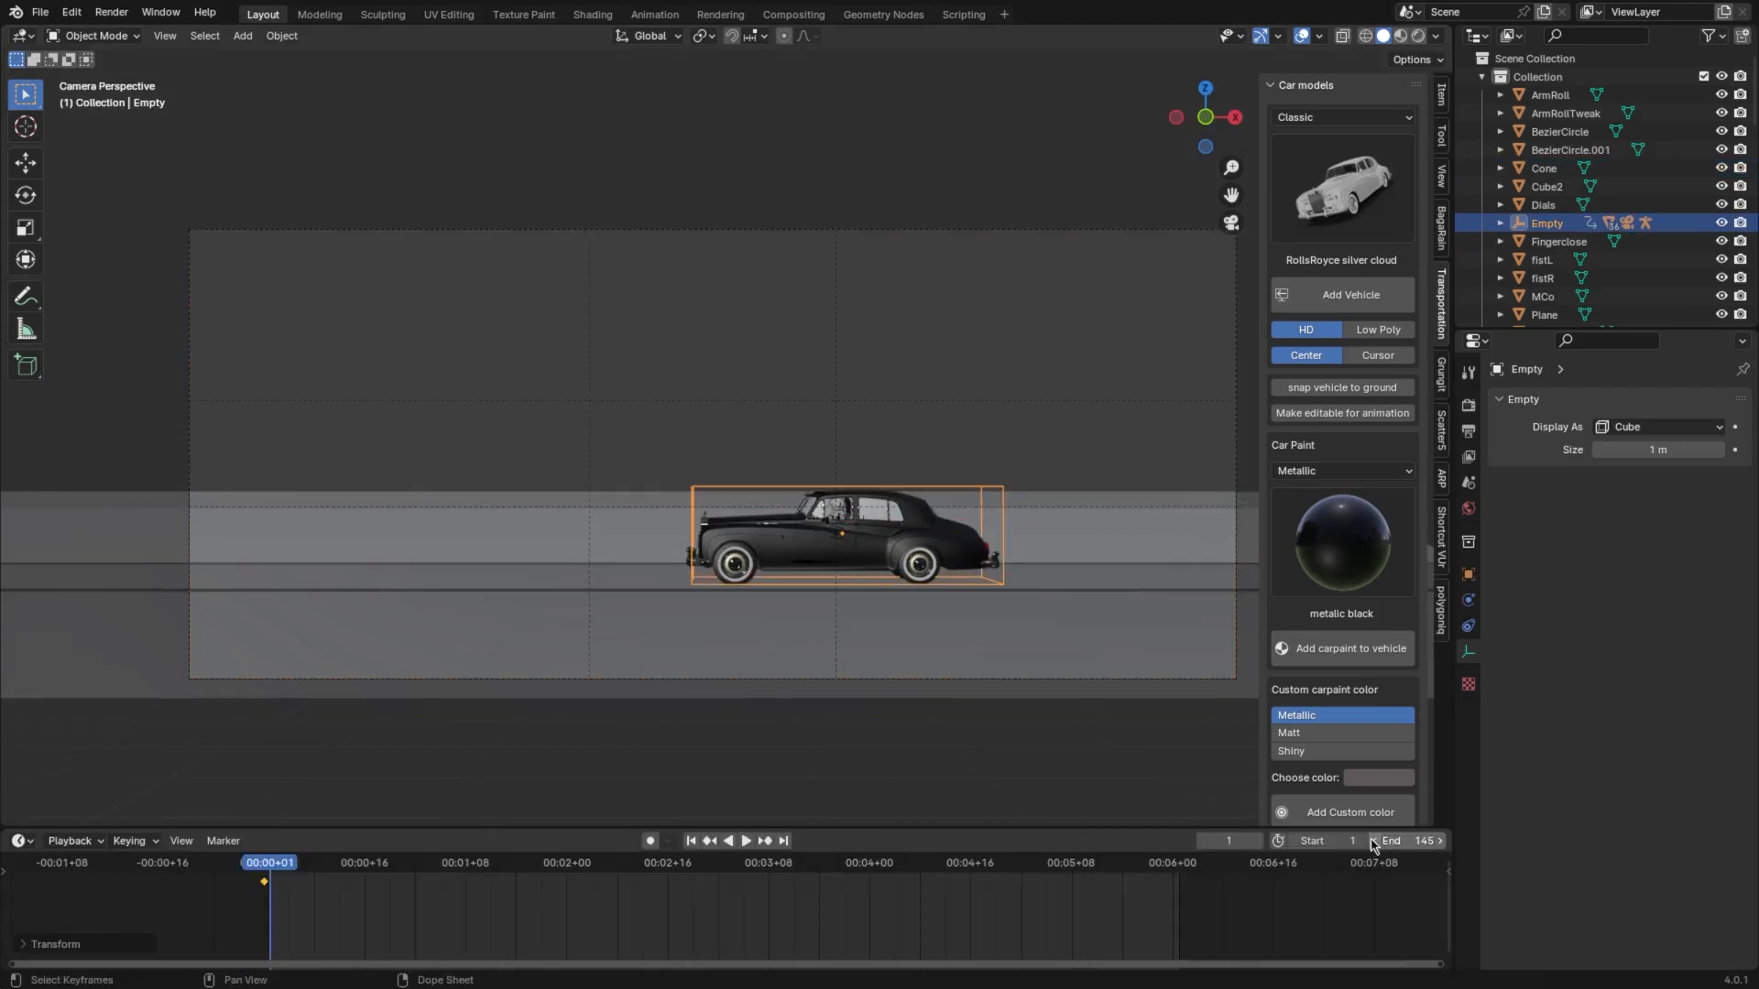
pyautogui.press('i')
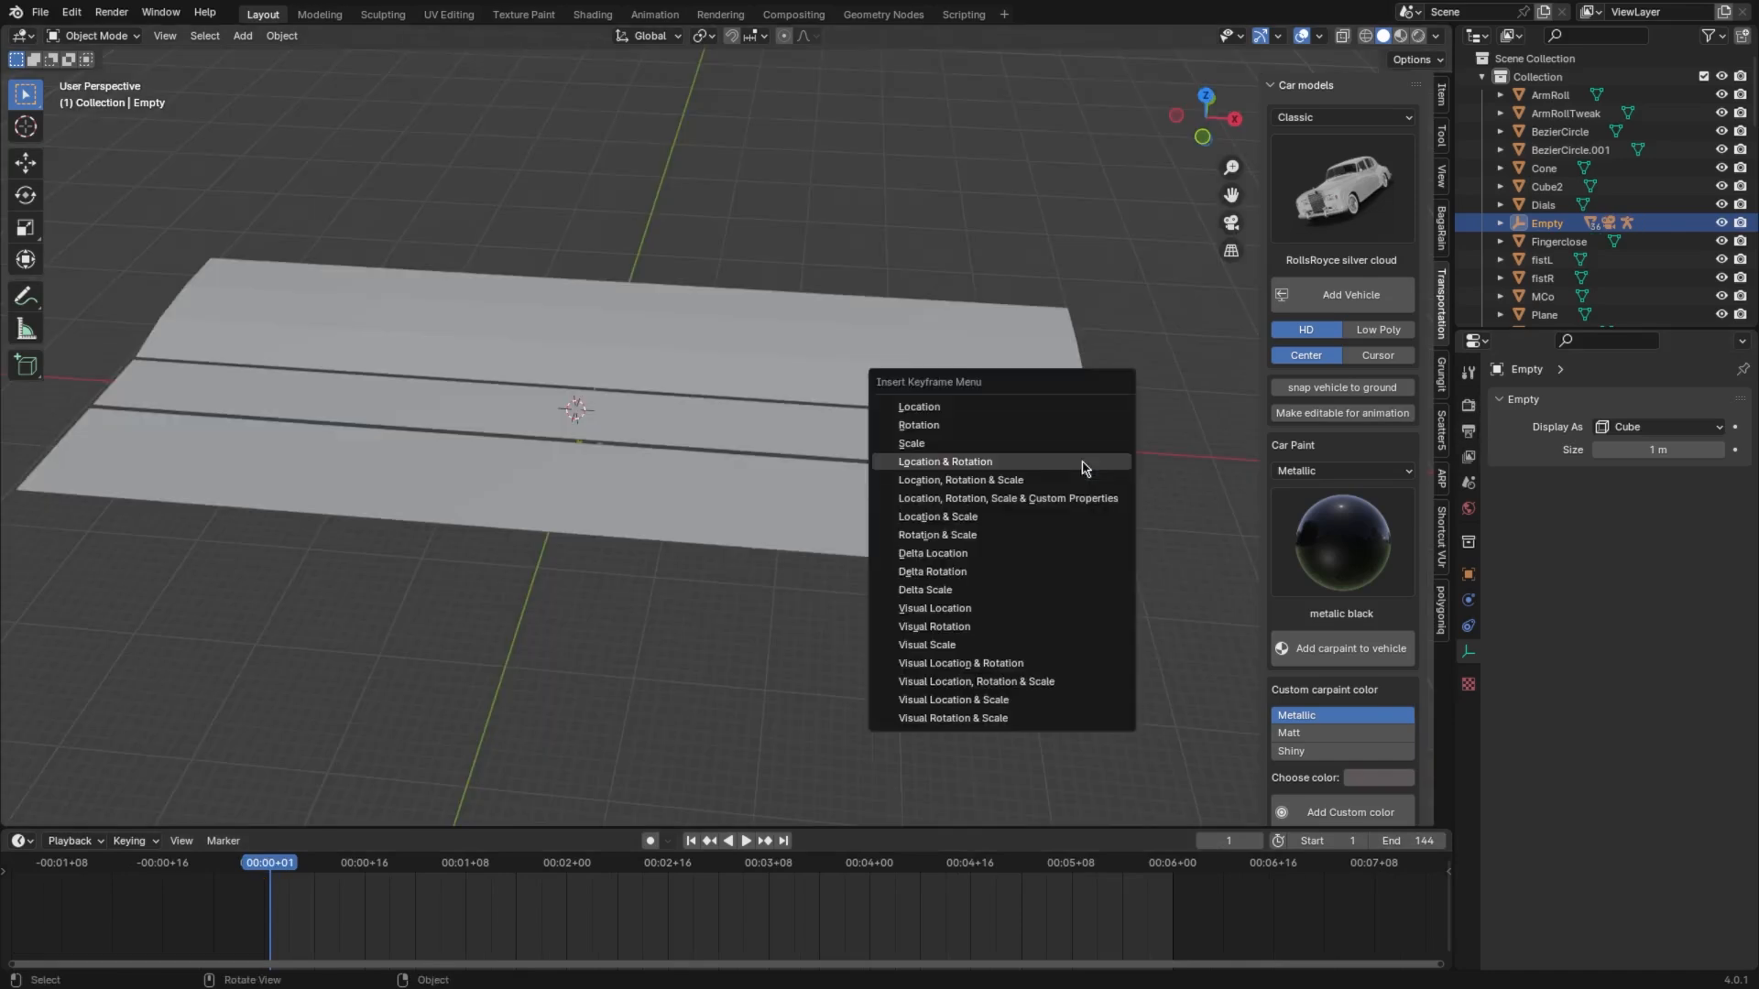
pyautogui.click(944, 462)
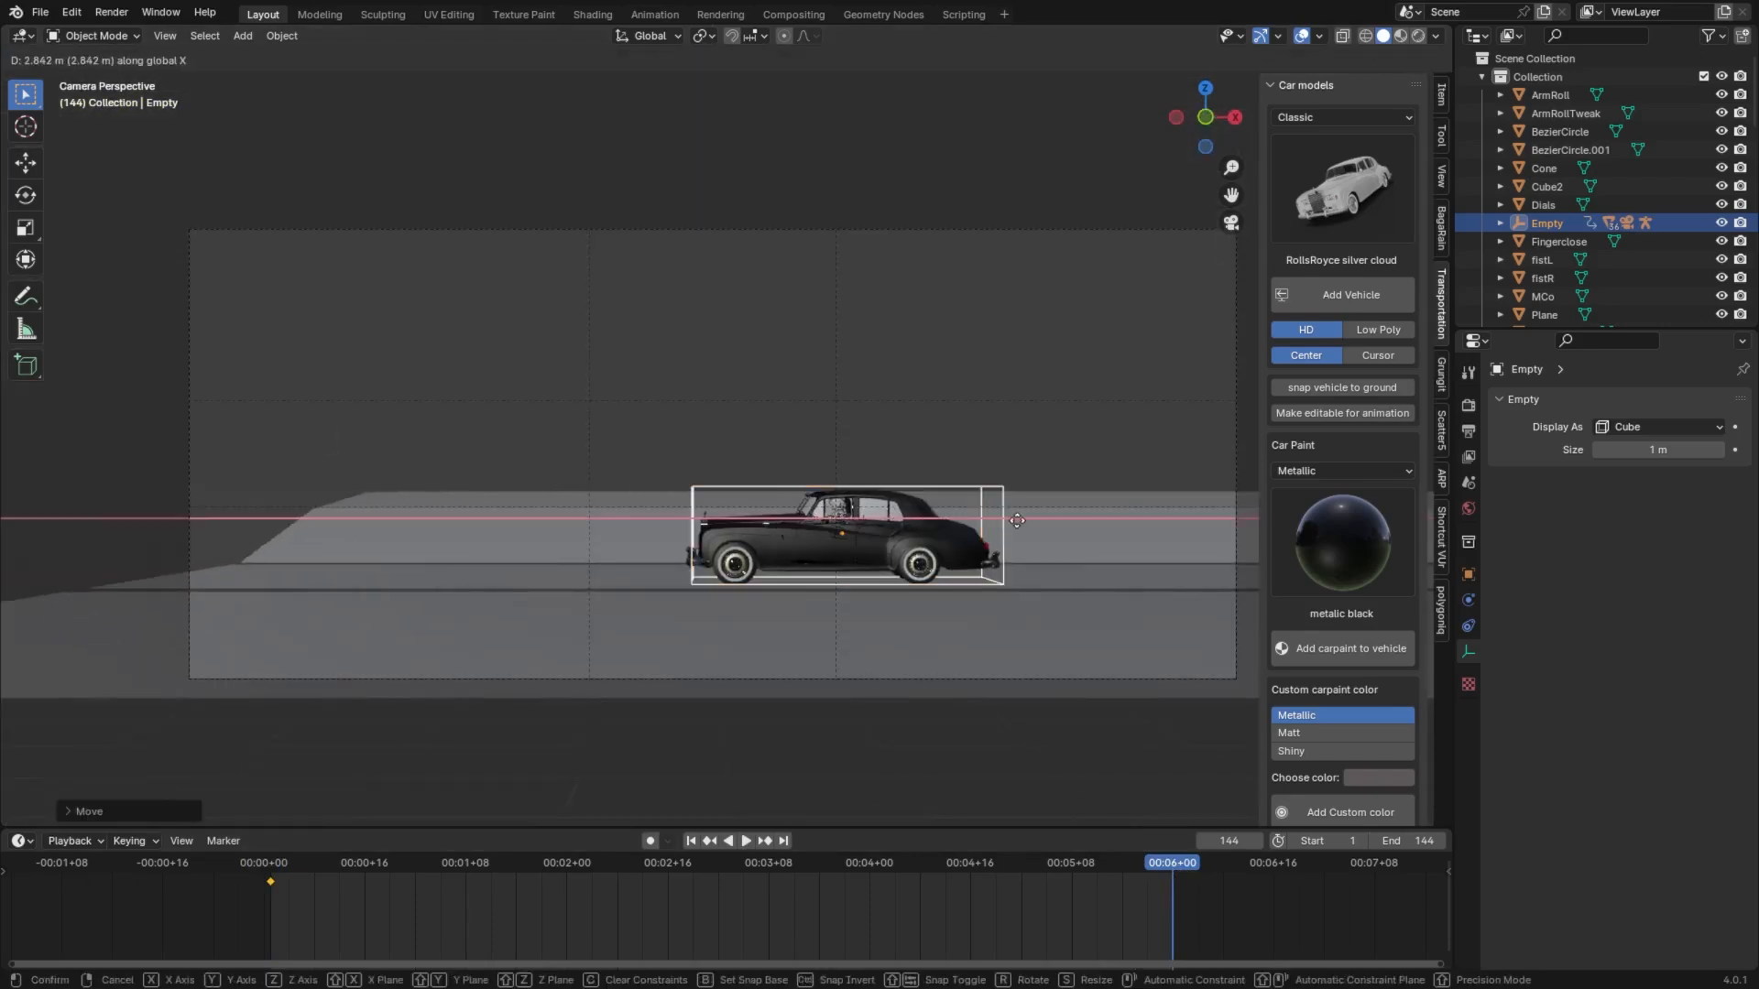
# - Move the car forward along X, keyframe its end position at frame 144 and rewind to the start
pyautogui.click(783, 416)
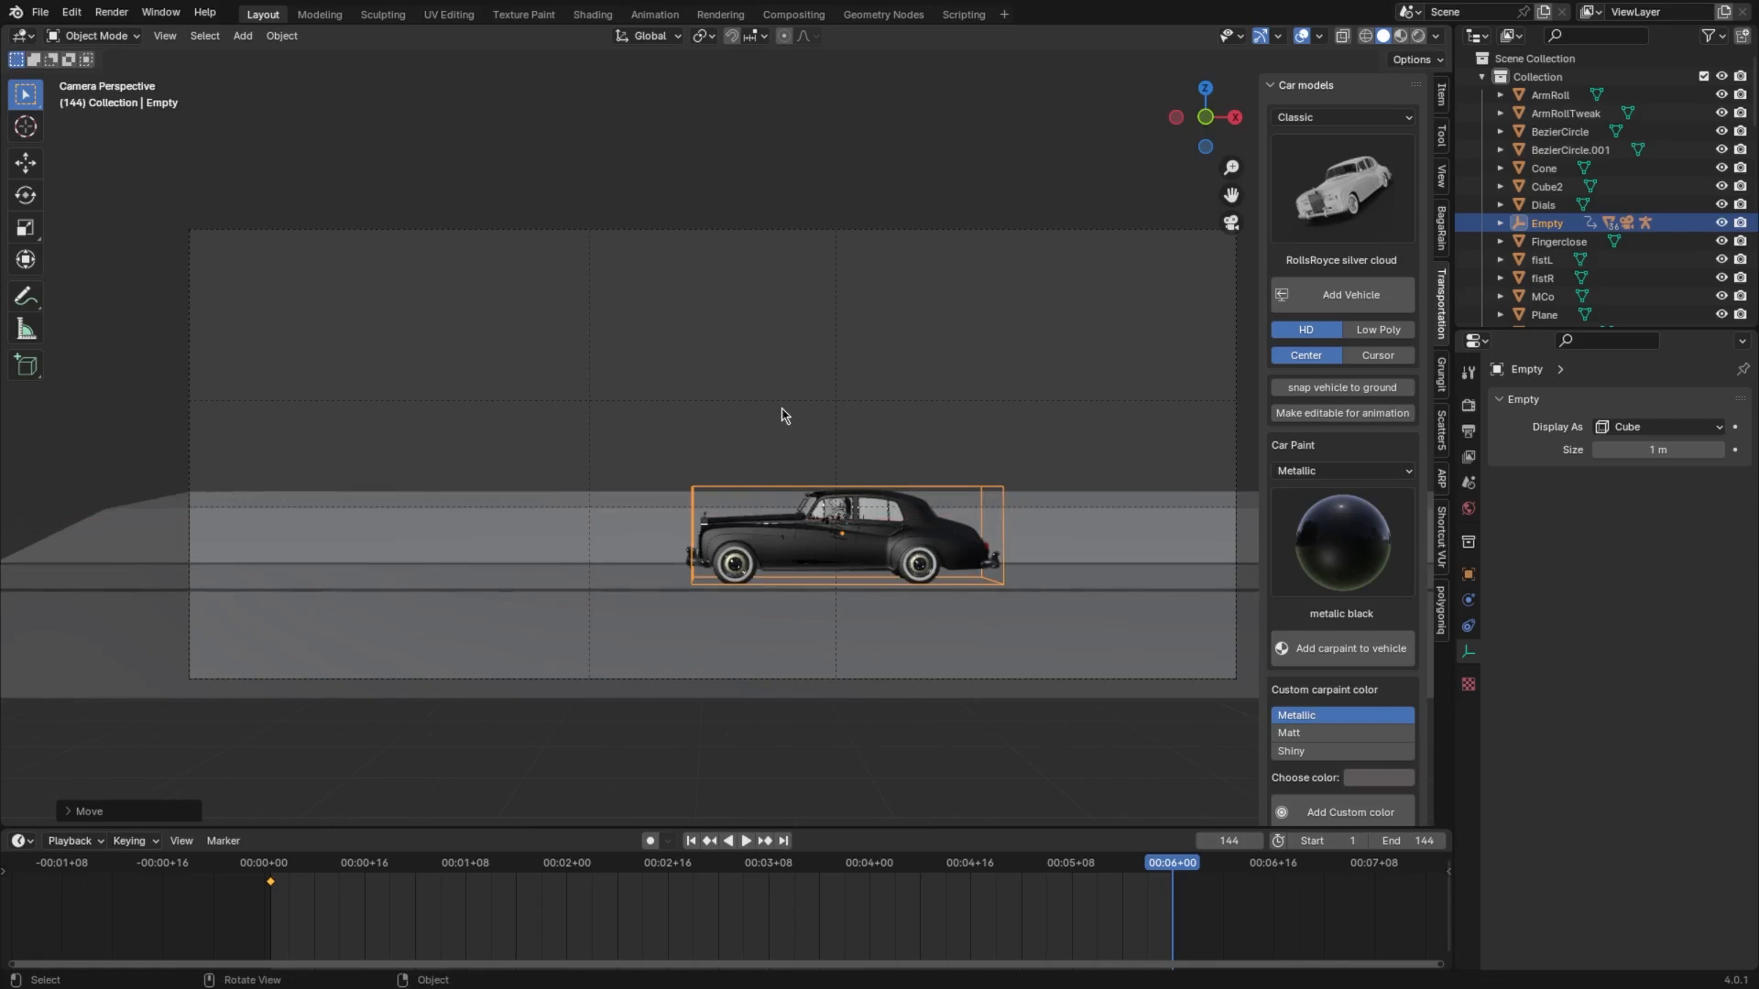
pyautogui.press('t')
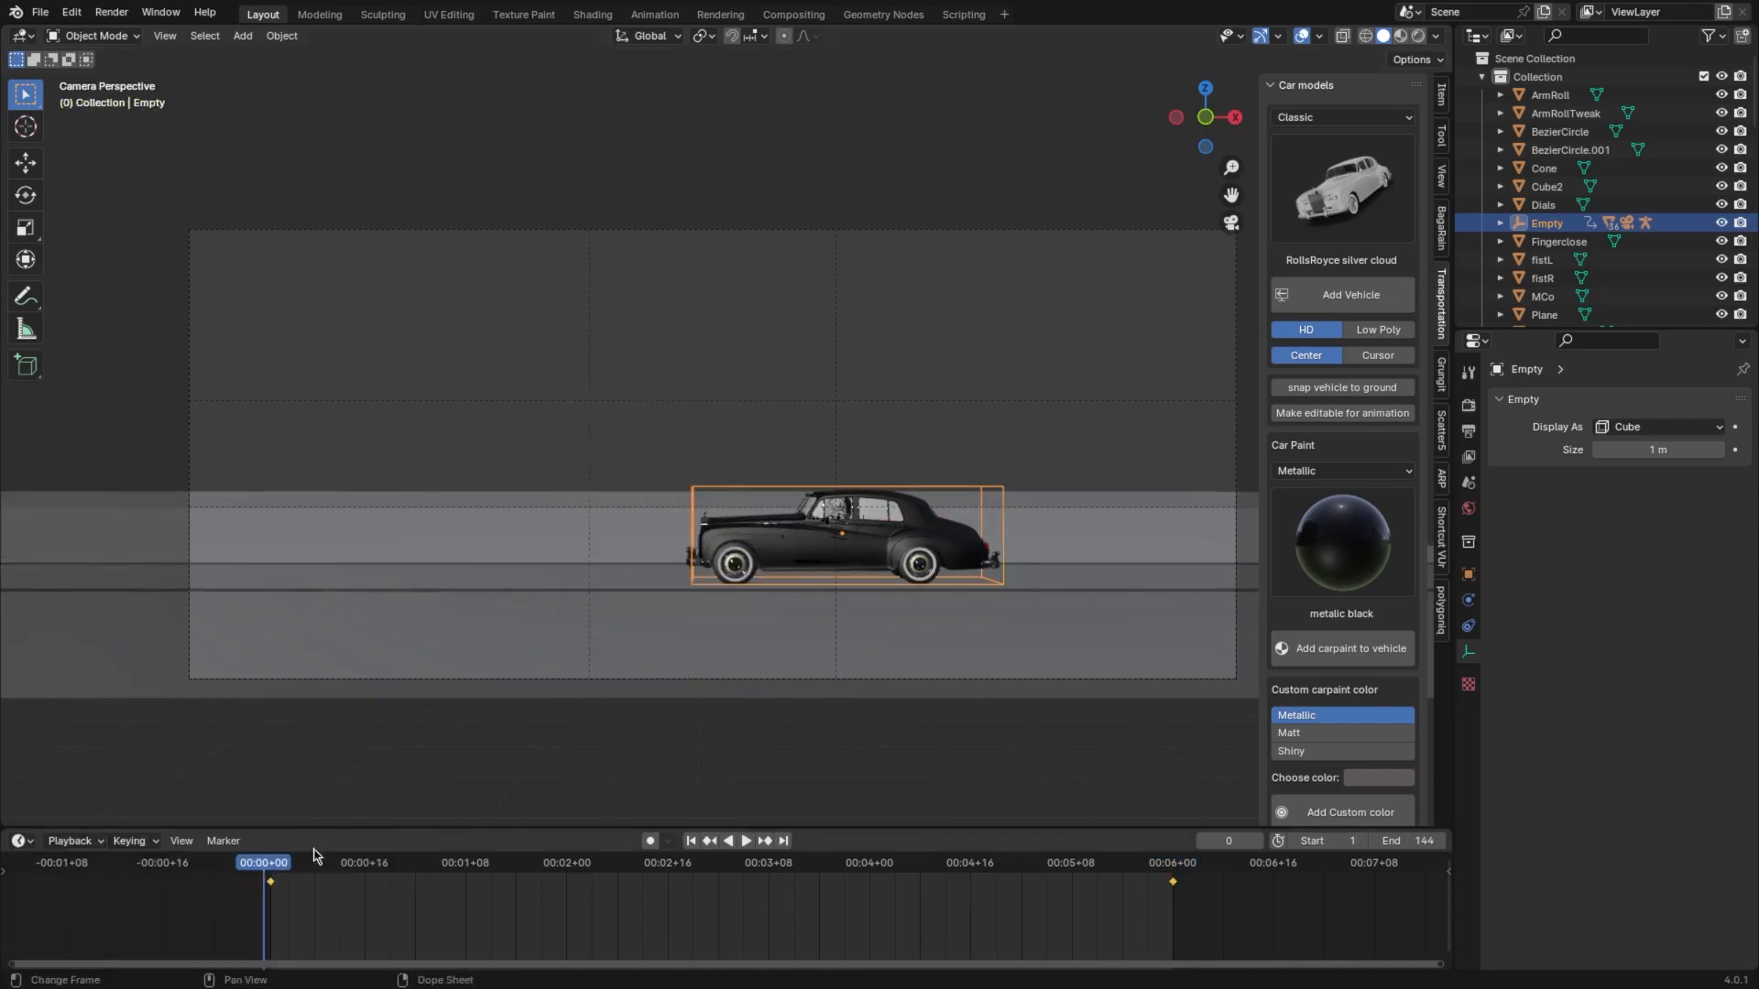
pyautogui.click(746, 841)
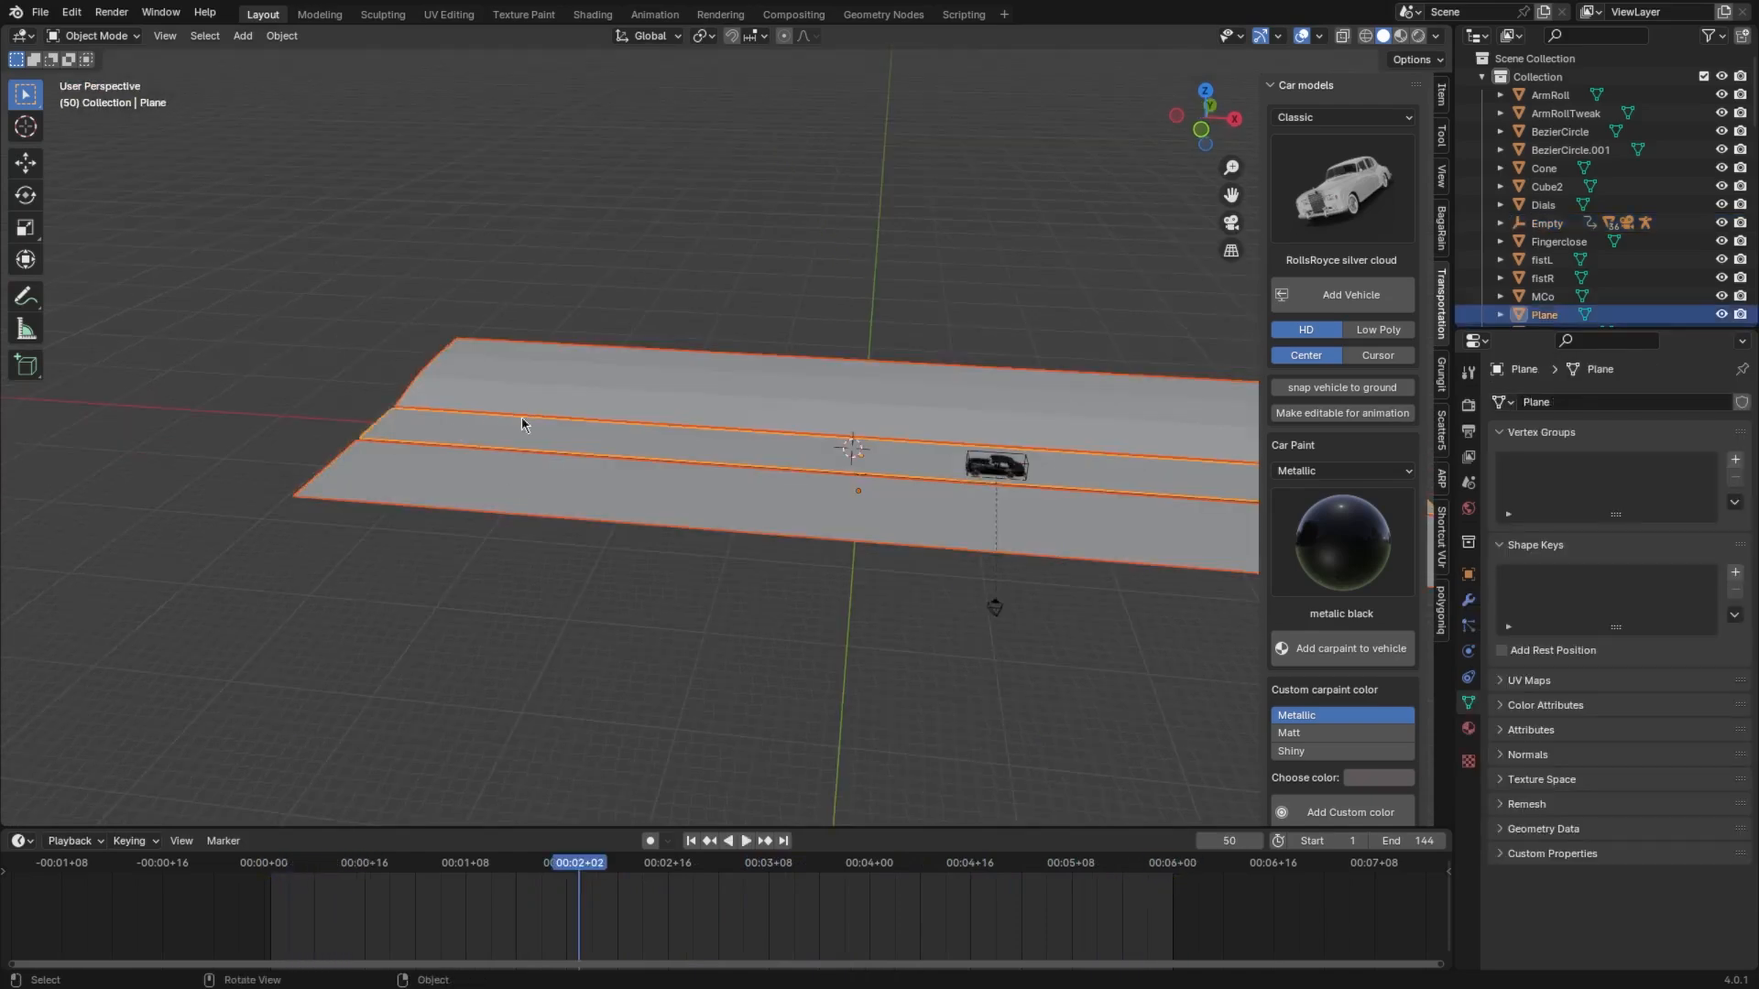
# - Re-keyframe the empty farther along X at frame 144 and extend the road end to match
pyautogui.press('Tab')
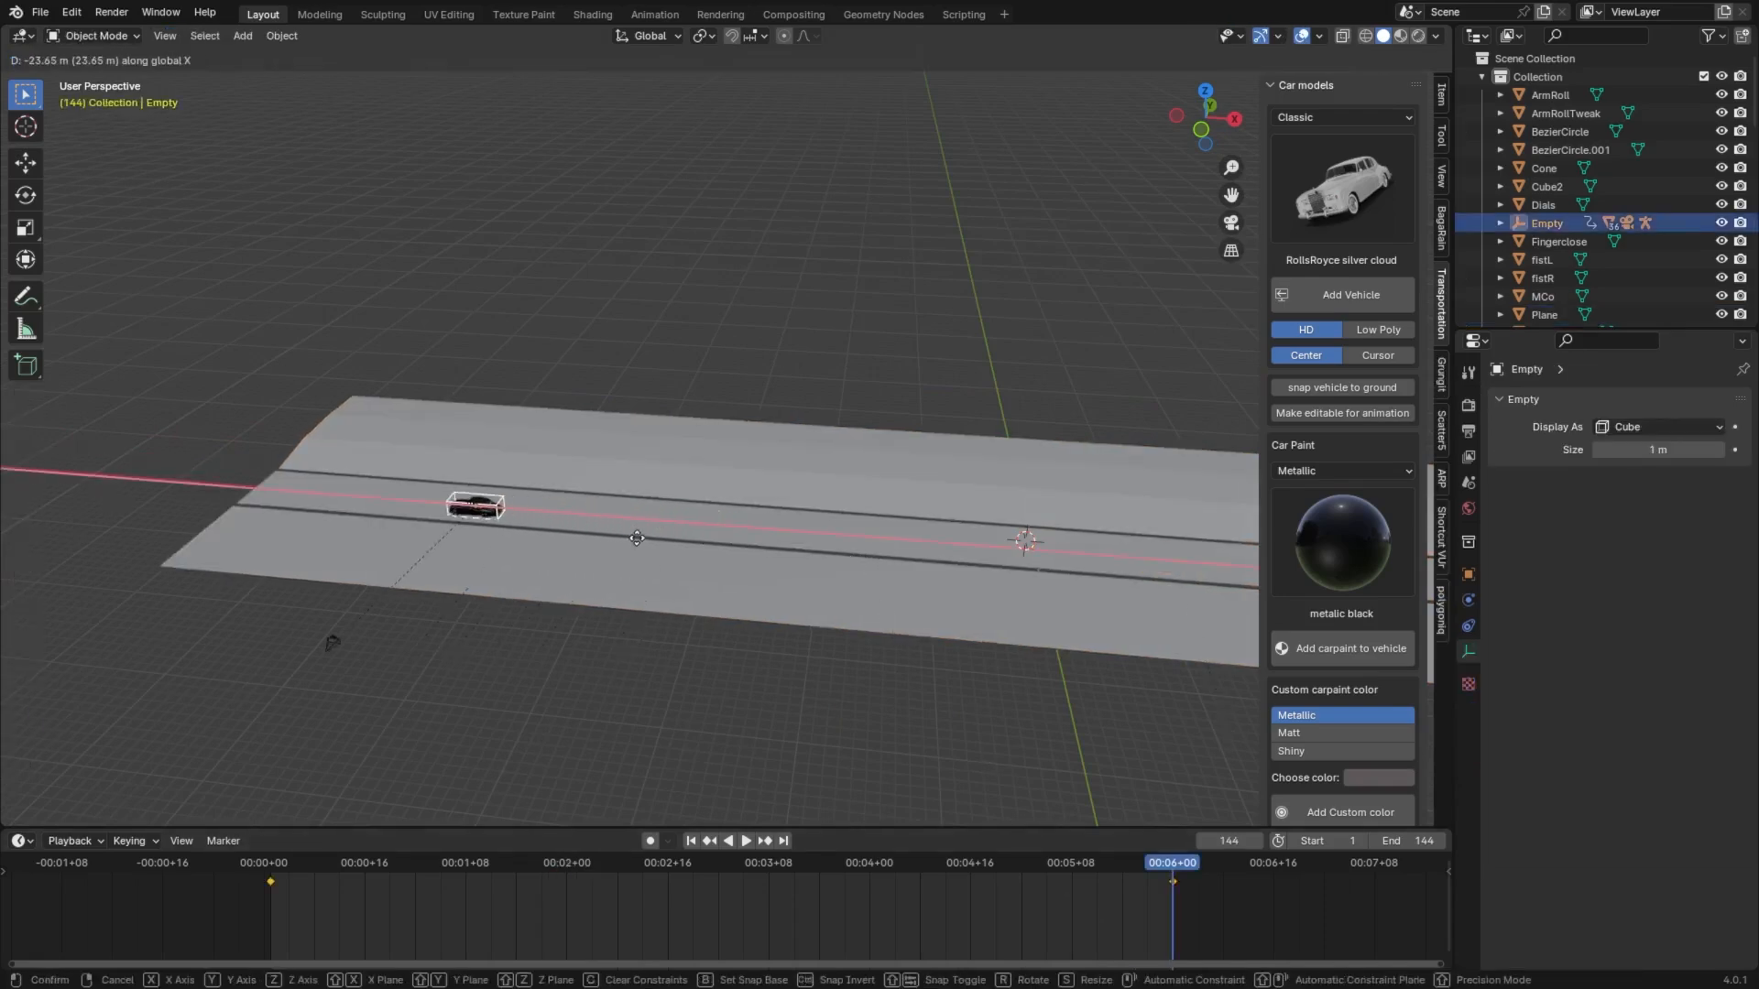
pyautogui.press('i')
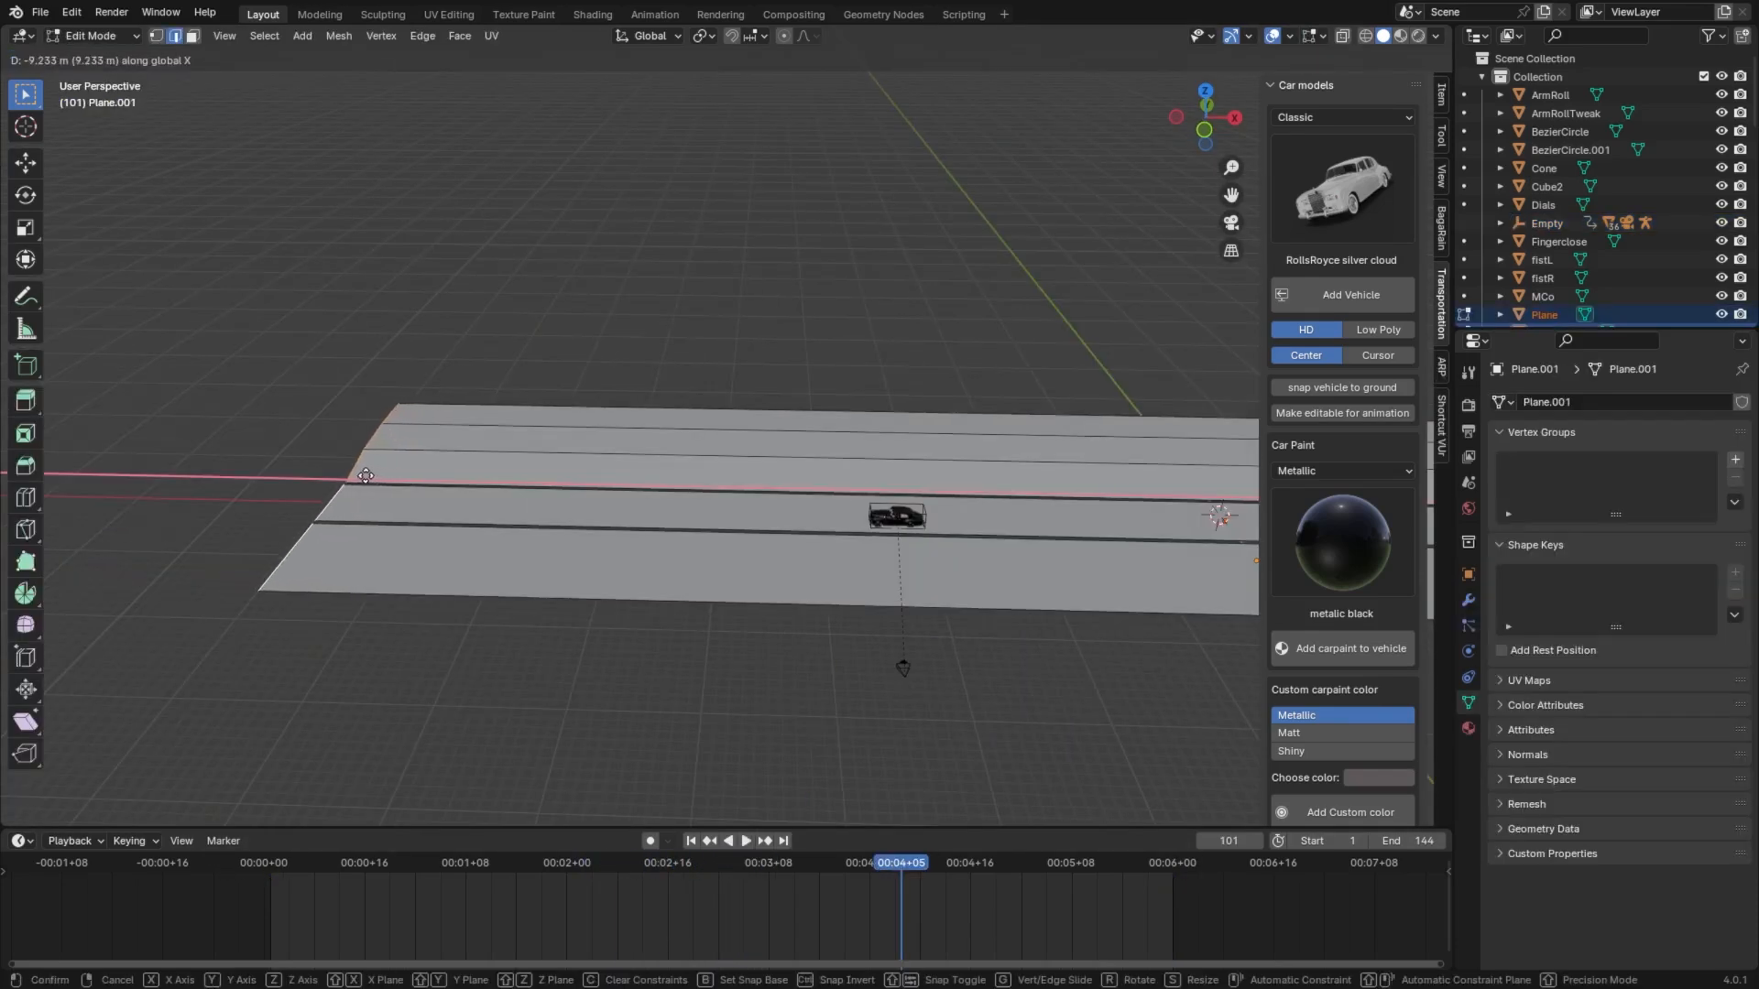
pyautogui.press('Tab')
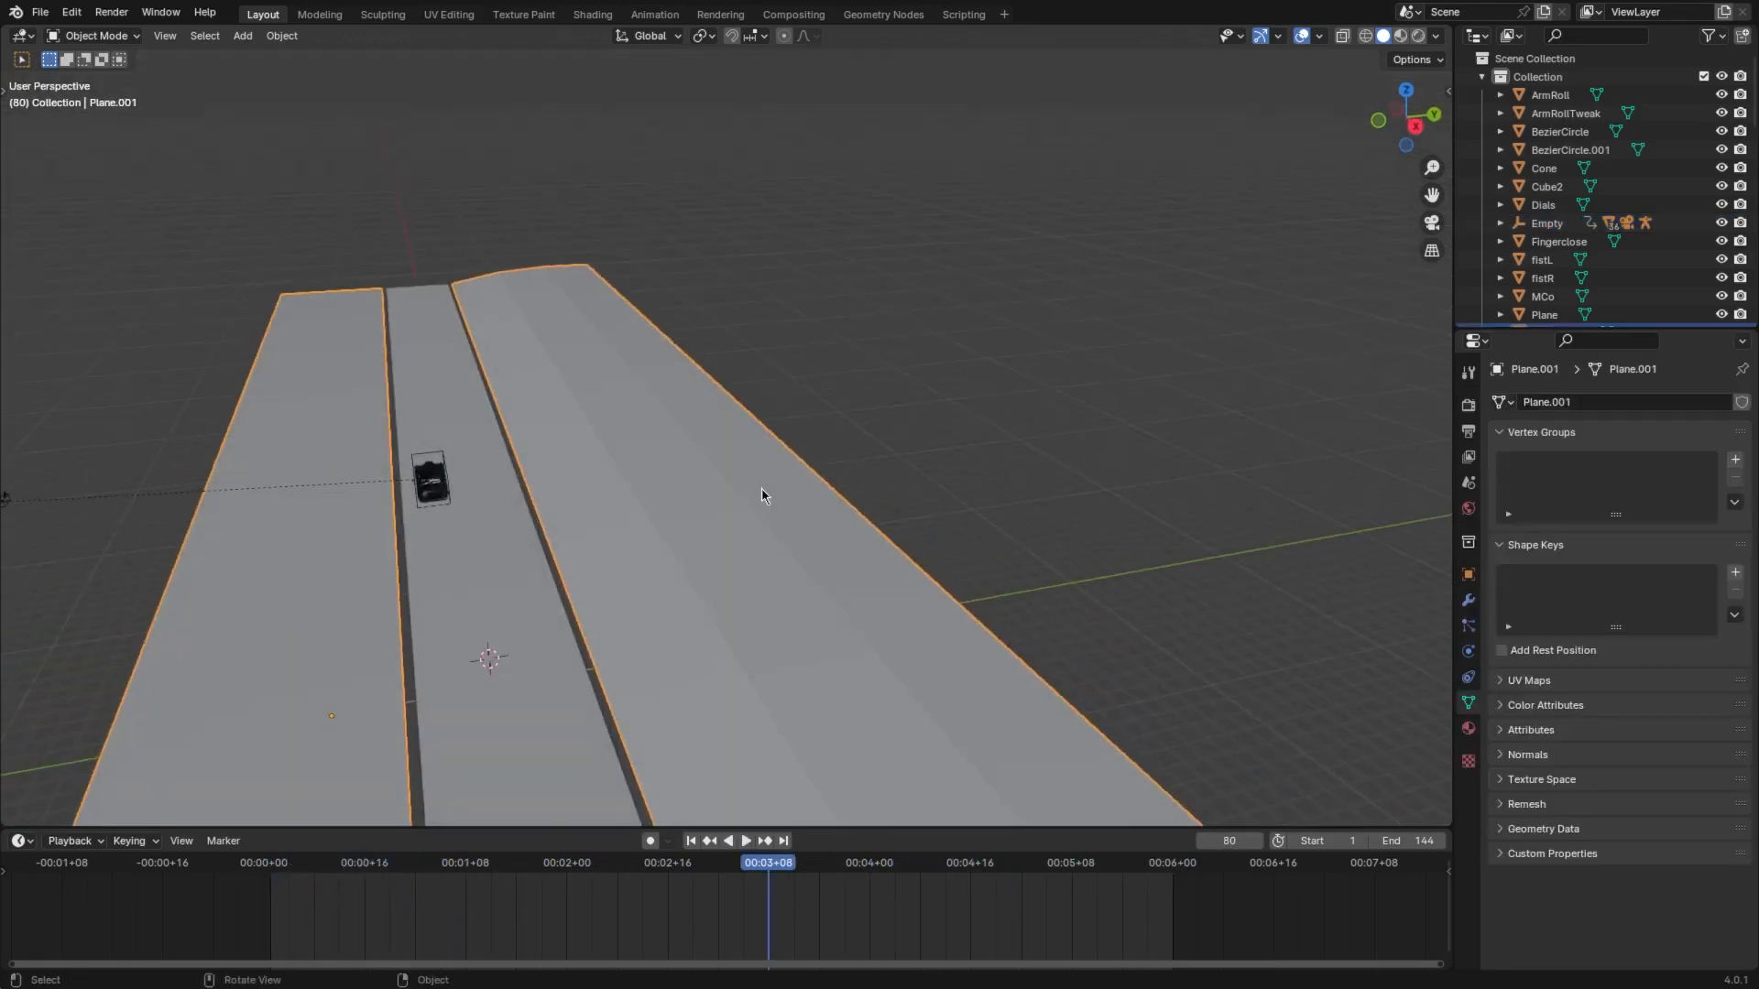
# - Extrude the outer edge up into a slope, add loop cuts and raise vertices with proportional editing
pyautogui.press('Tab')
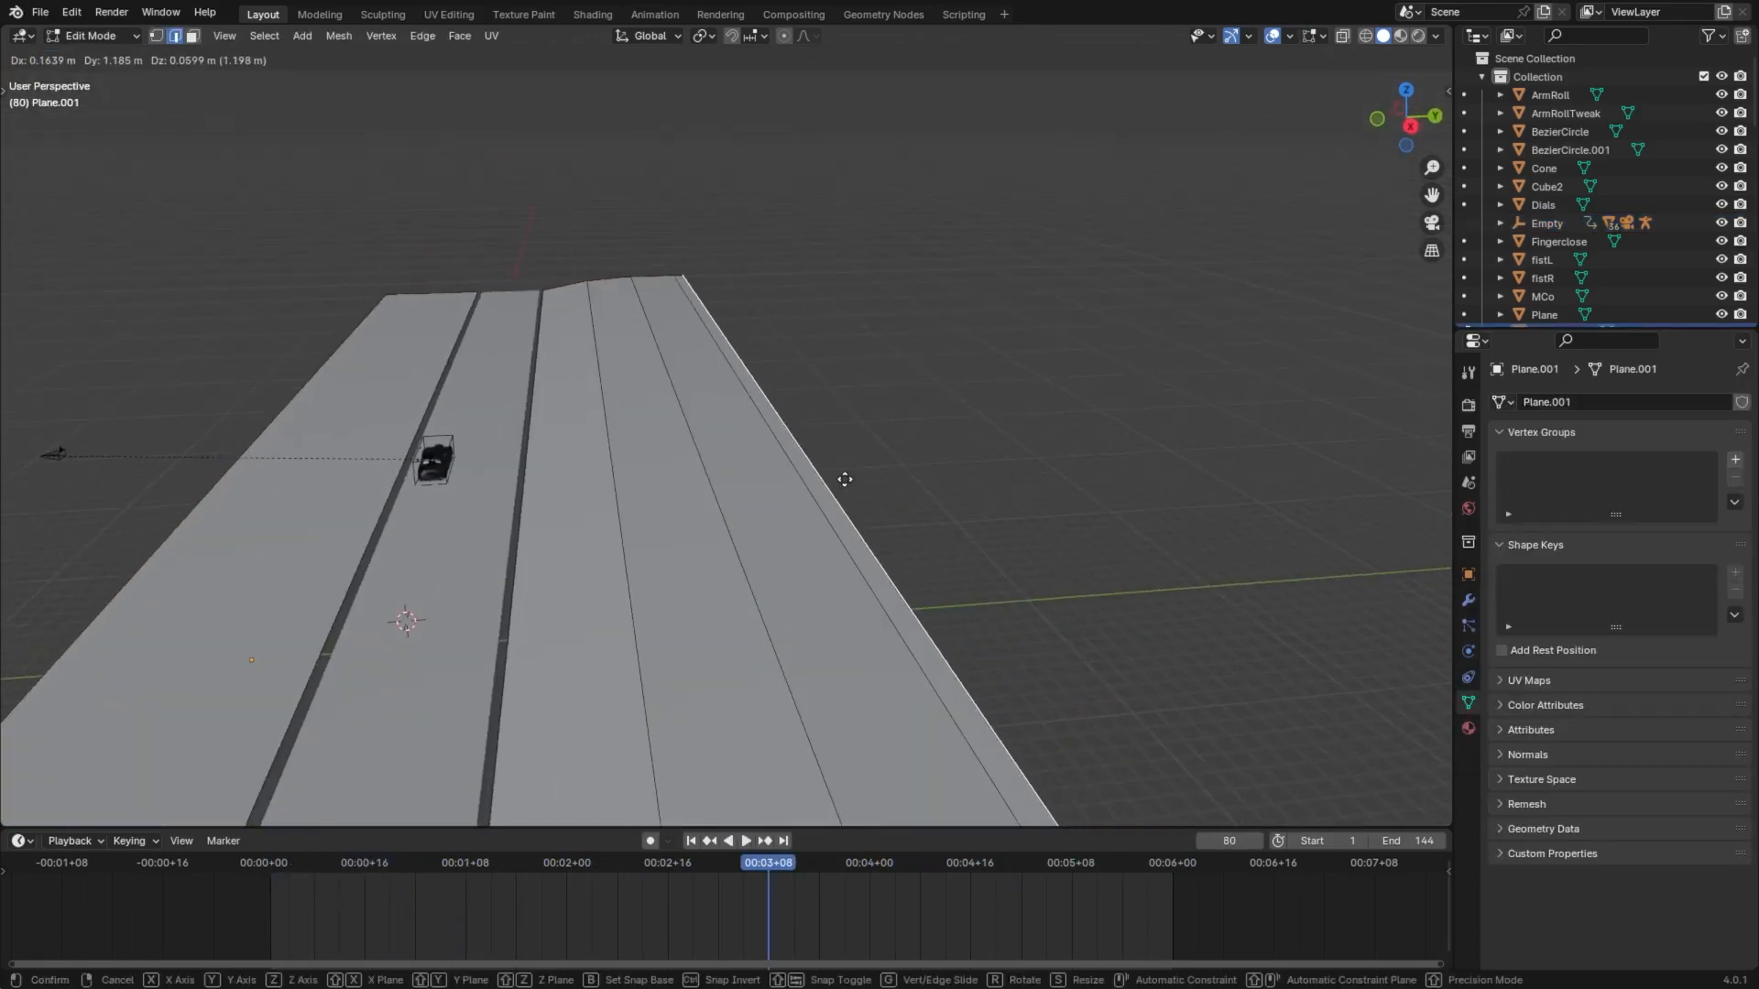
pyautogui.press('ctrl+r')
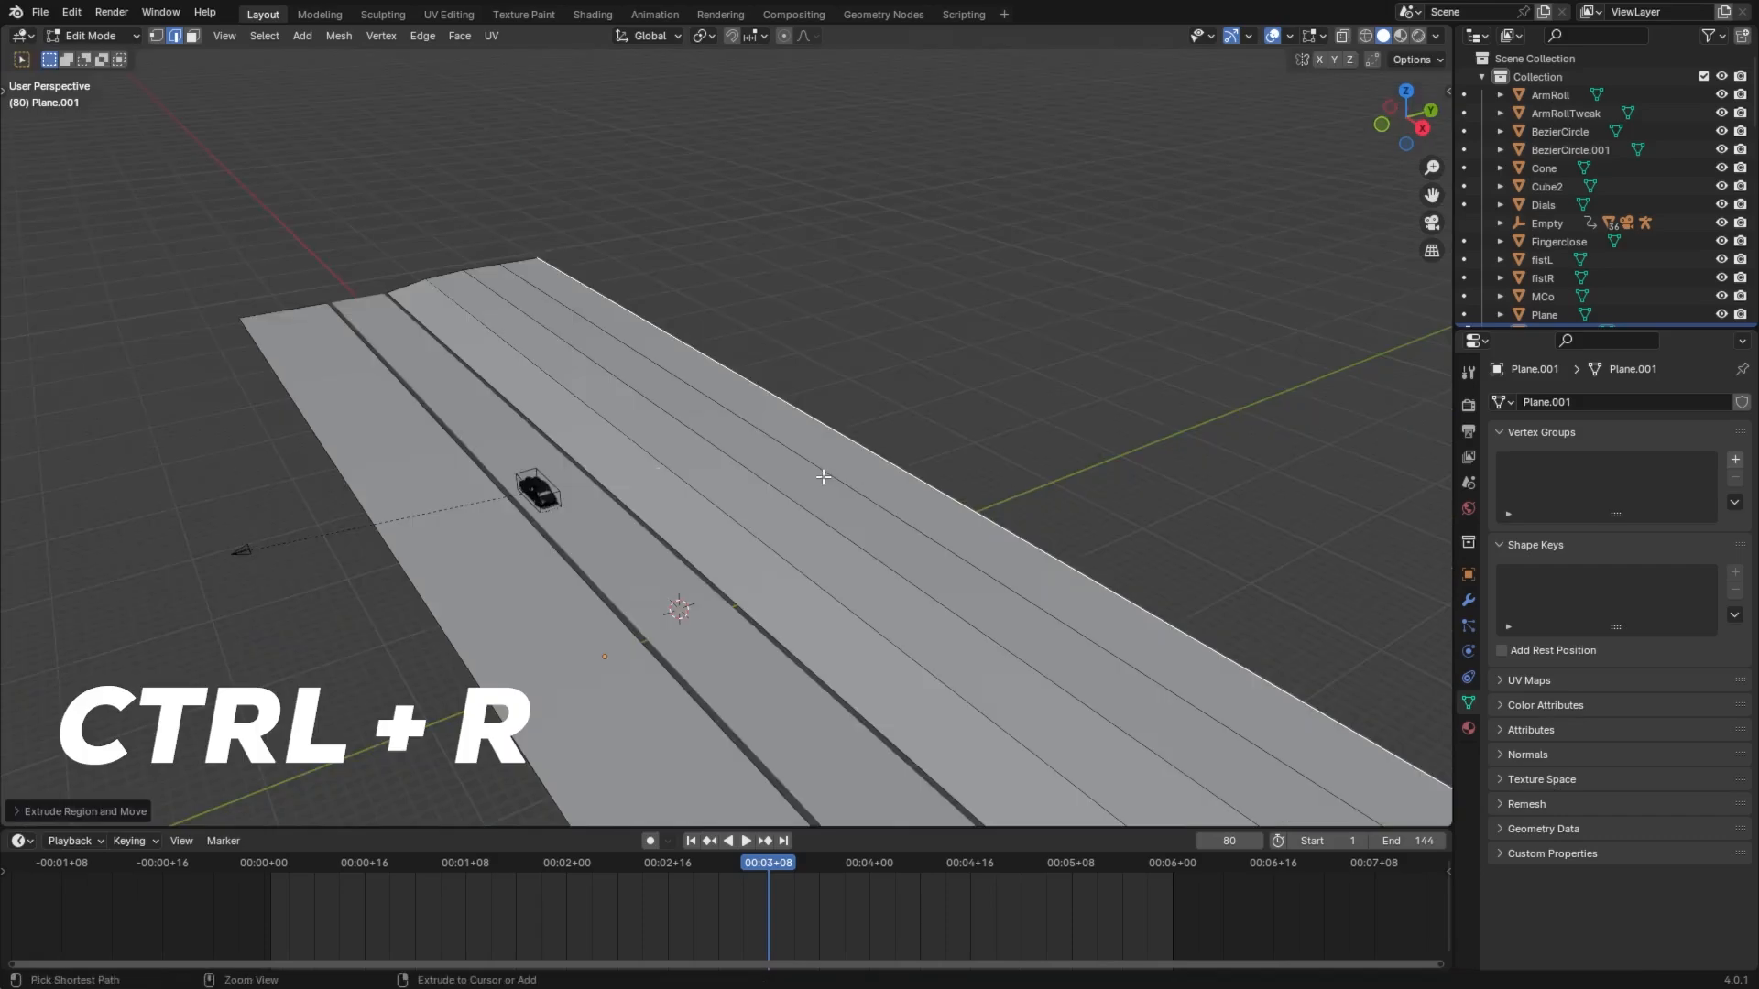
pyautogui.press('ctrl+r')
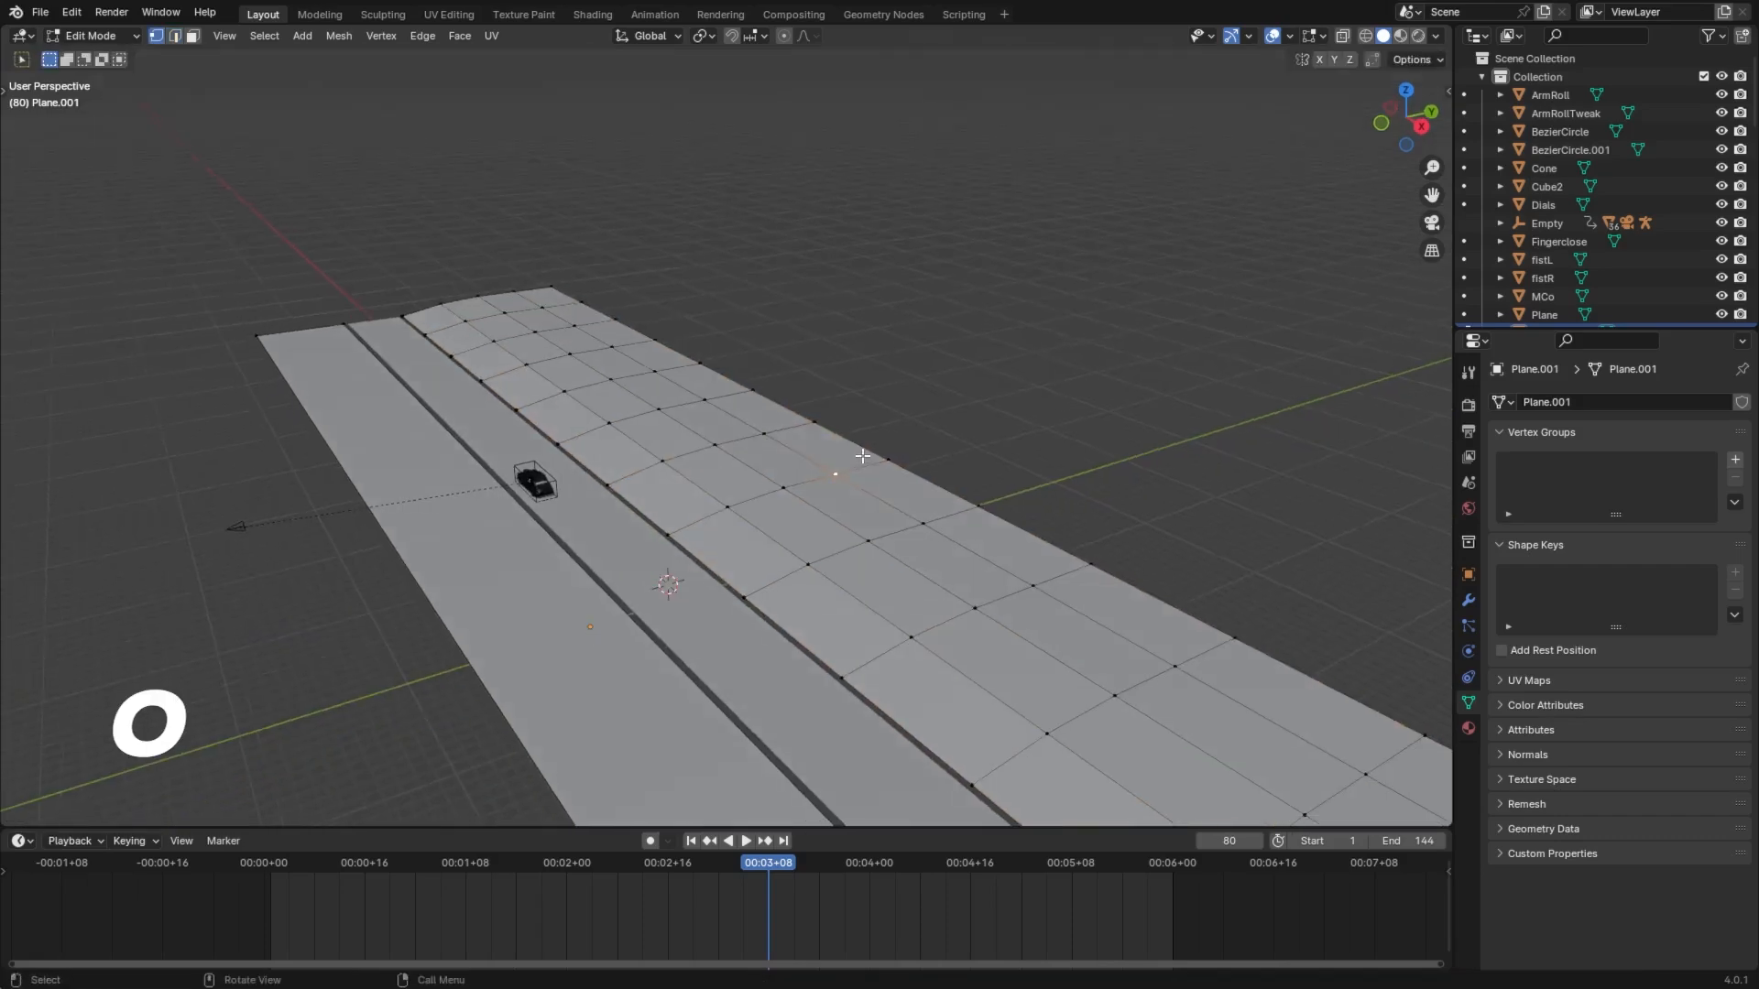
pyautogui.press('g')
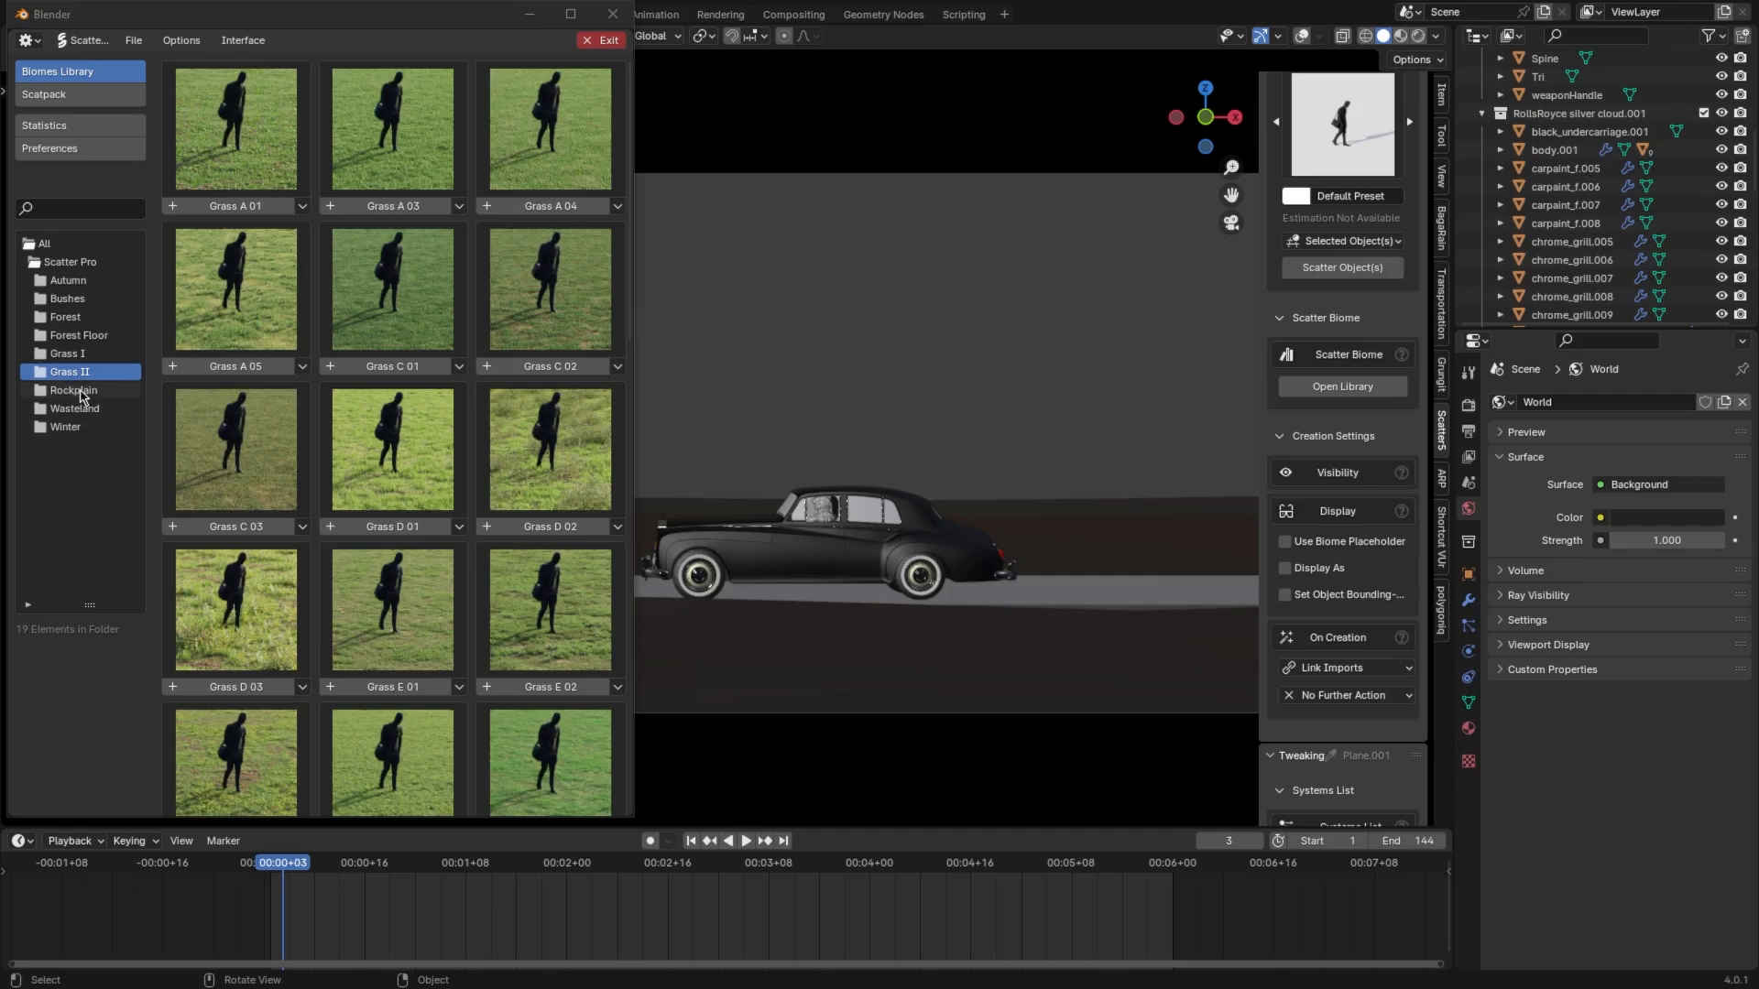
# - Scatter the Bushes 08 dry wild grass biome across the ground plane
pyautogui.click(68, 297)
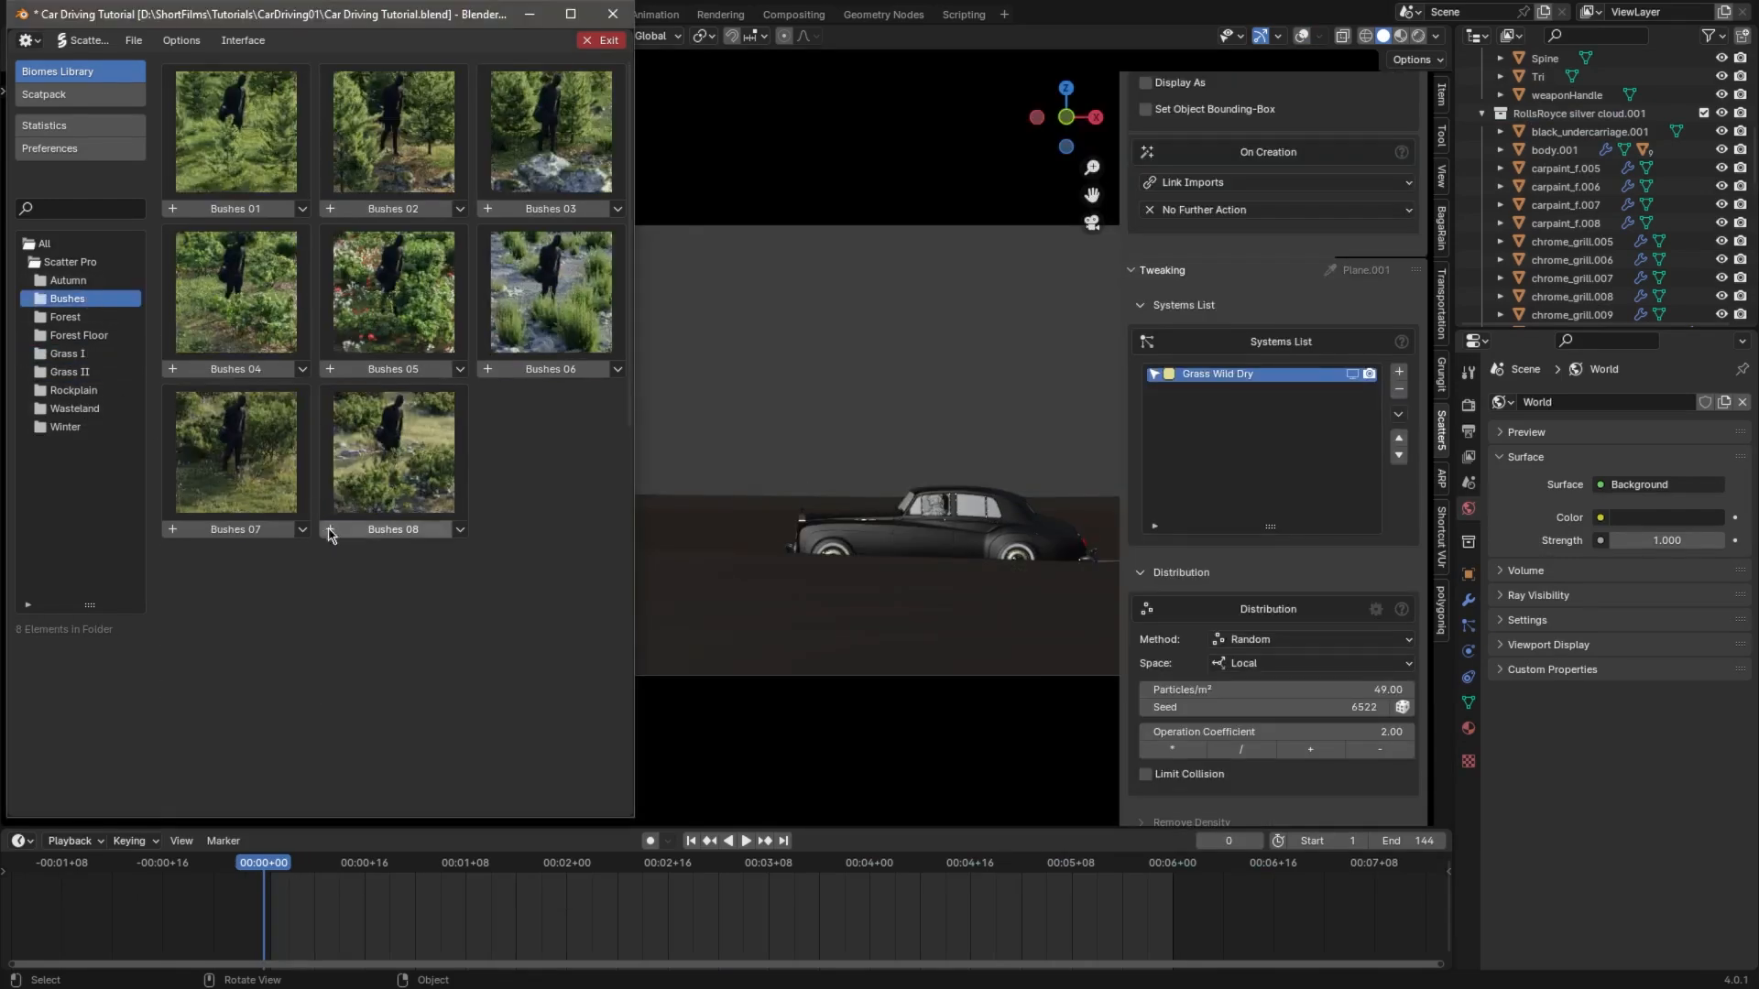
pyautogui.click(458, 528)
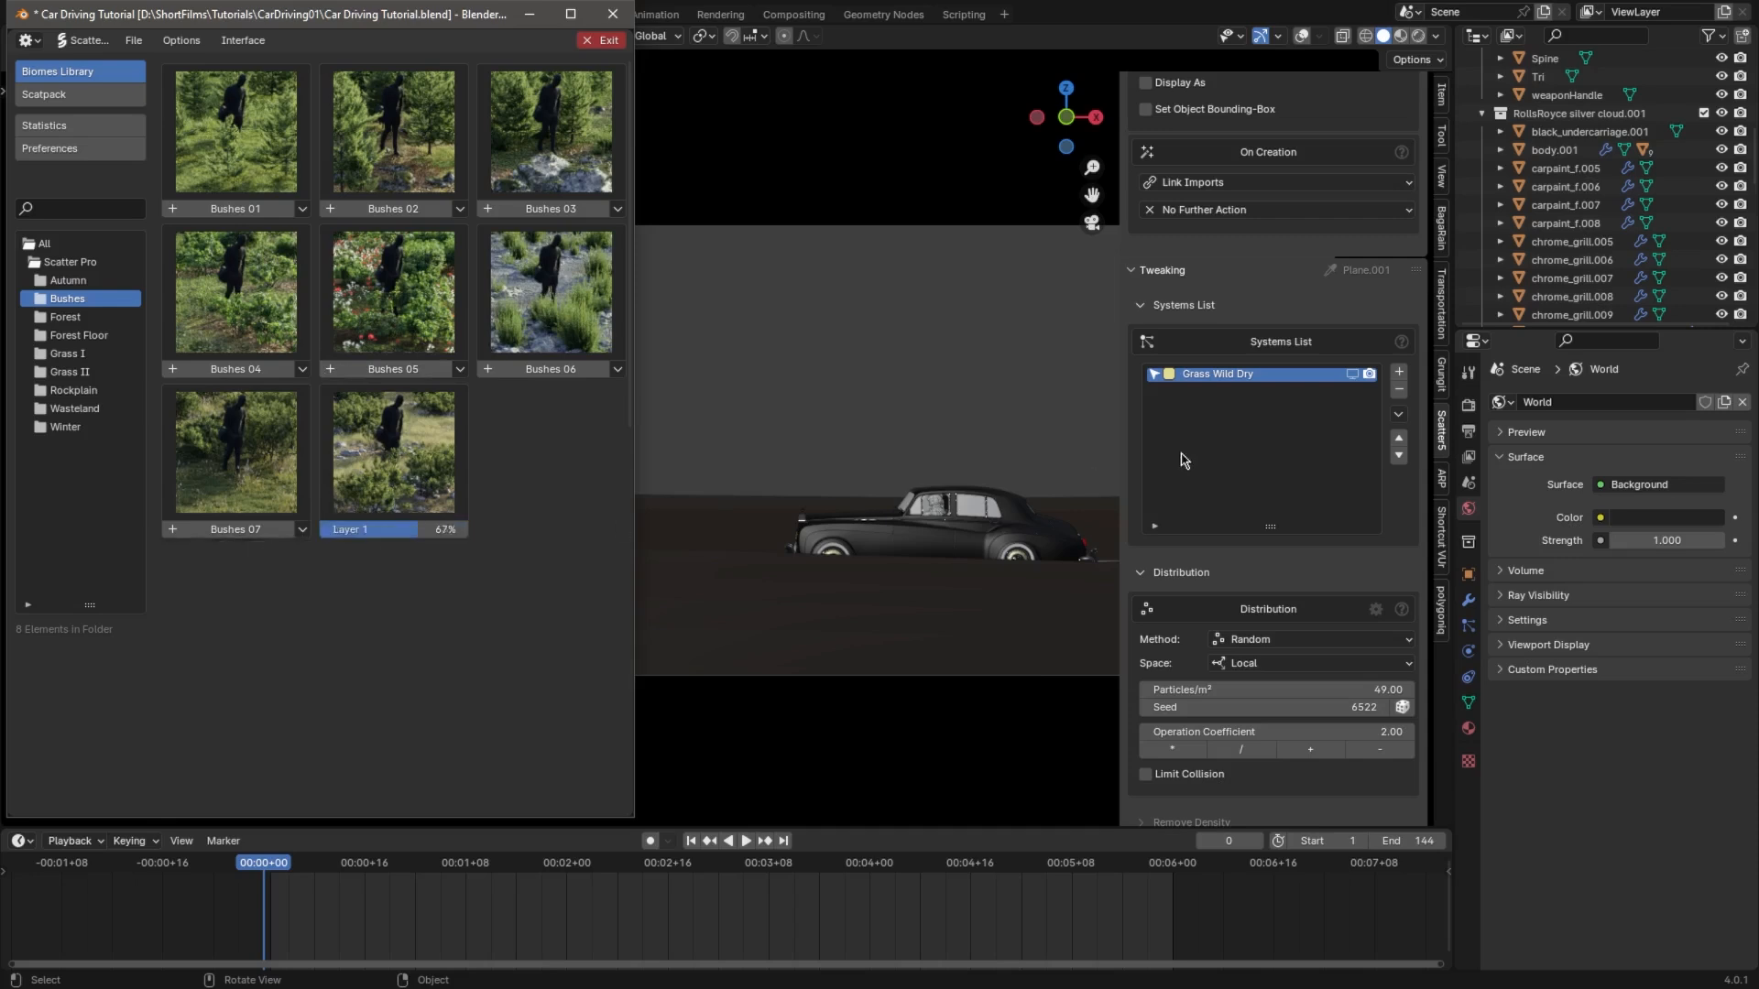
pyautogui.click(1398, 372)
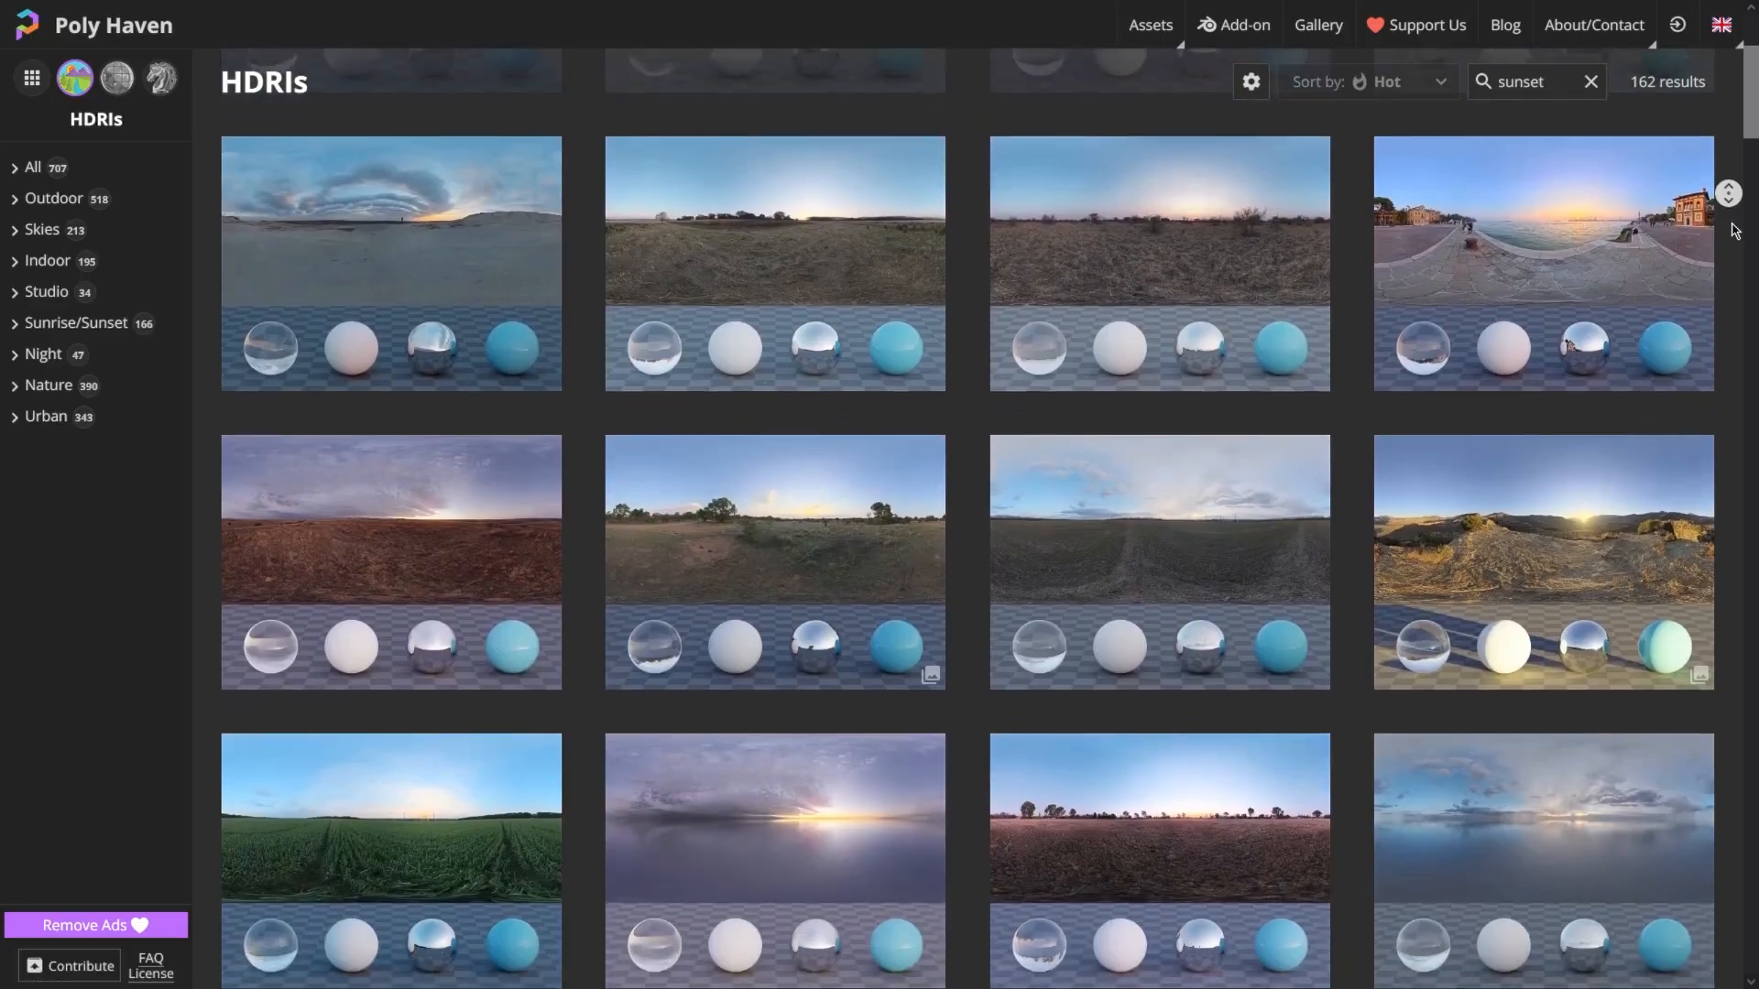
# - Scroll through Poly Haven's sunset HDRI results to find a sky
pyautogui.scroll(-3)
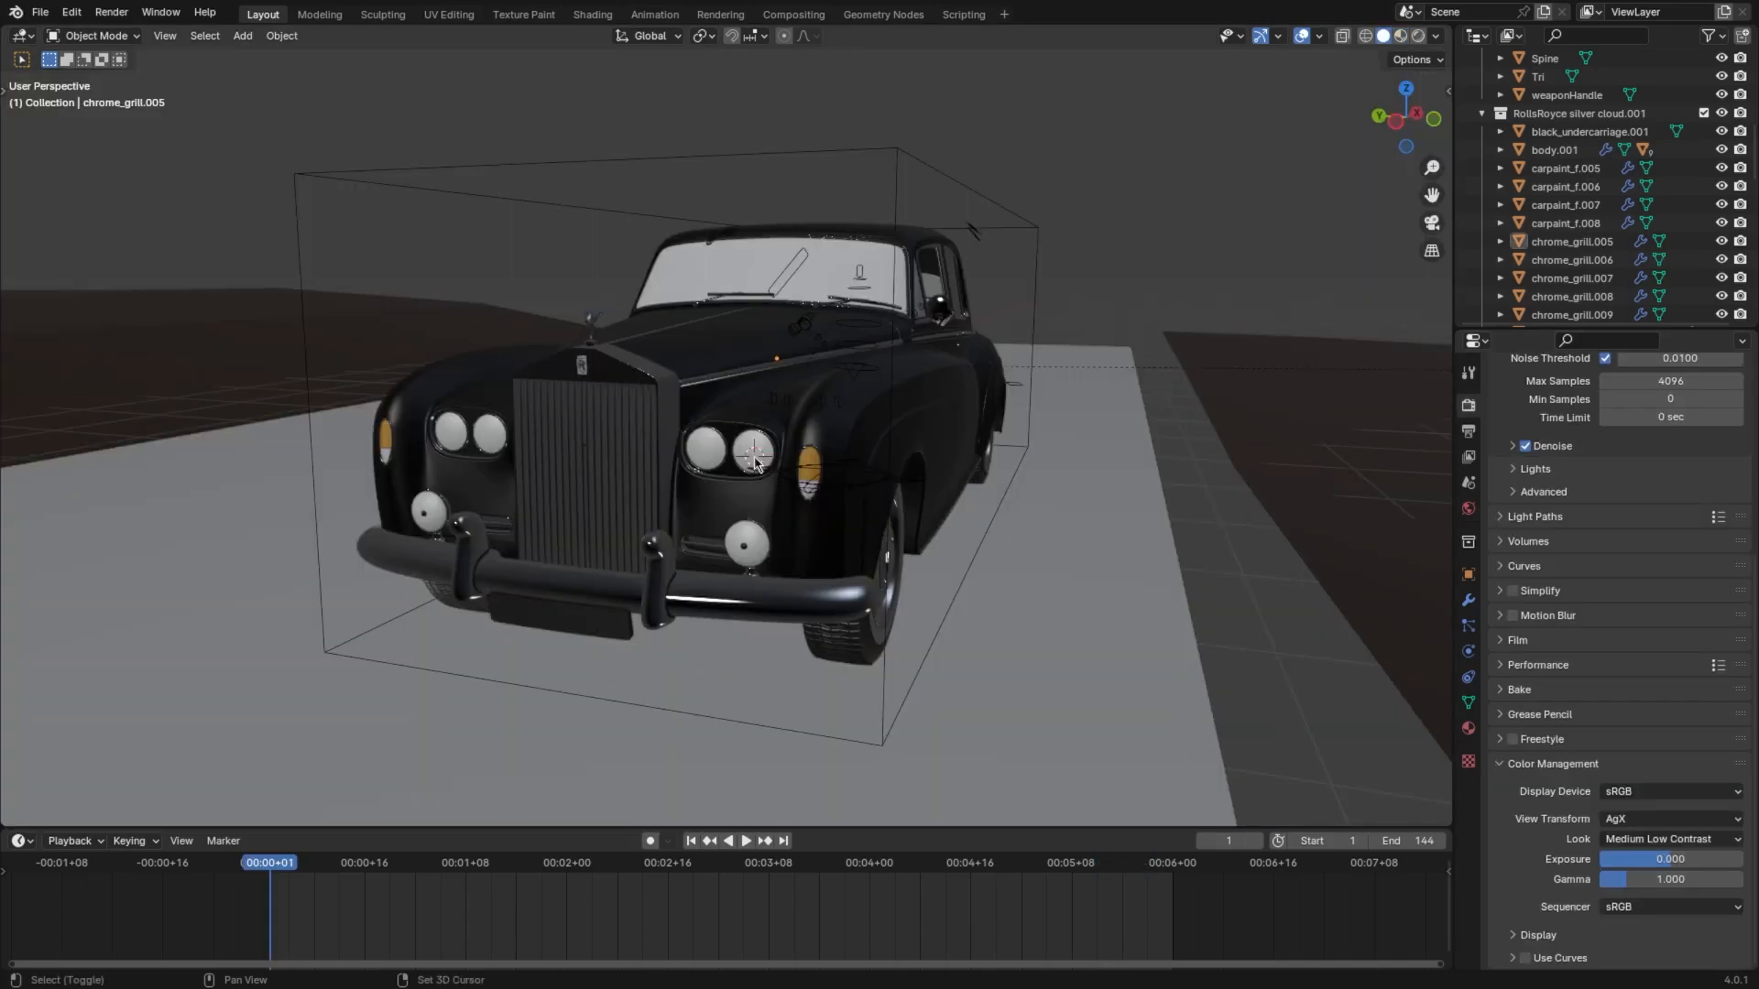
# - In Shading, enable nodes on the point light and add an IES Texture node
pyautogui.click(664, 412)
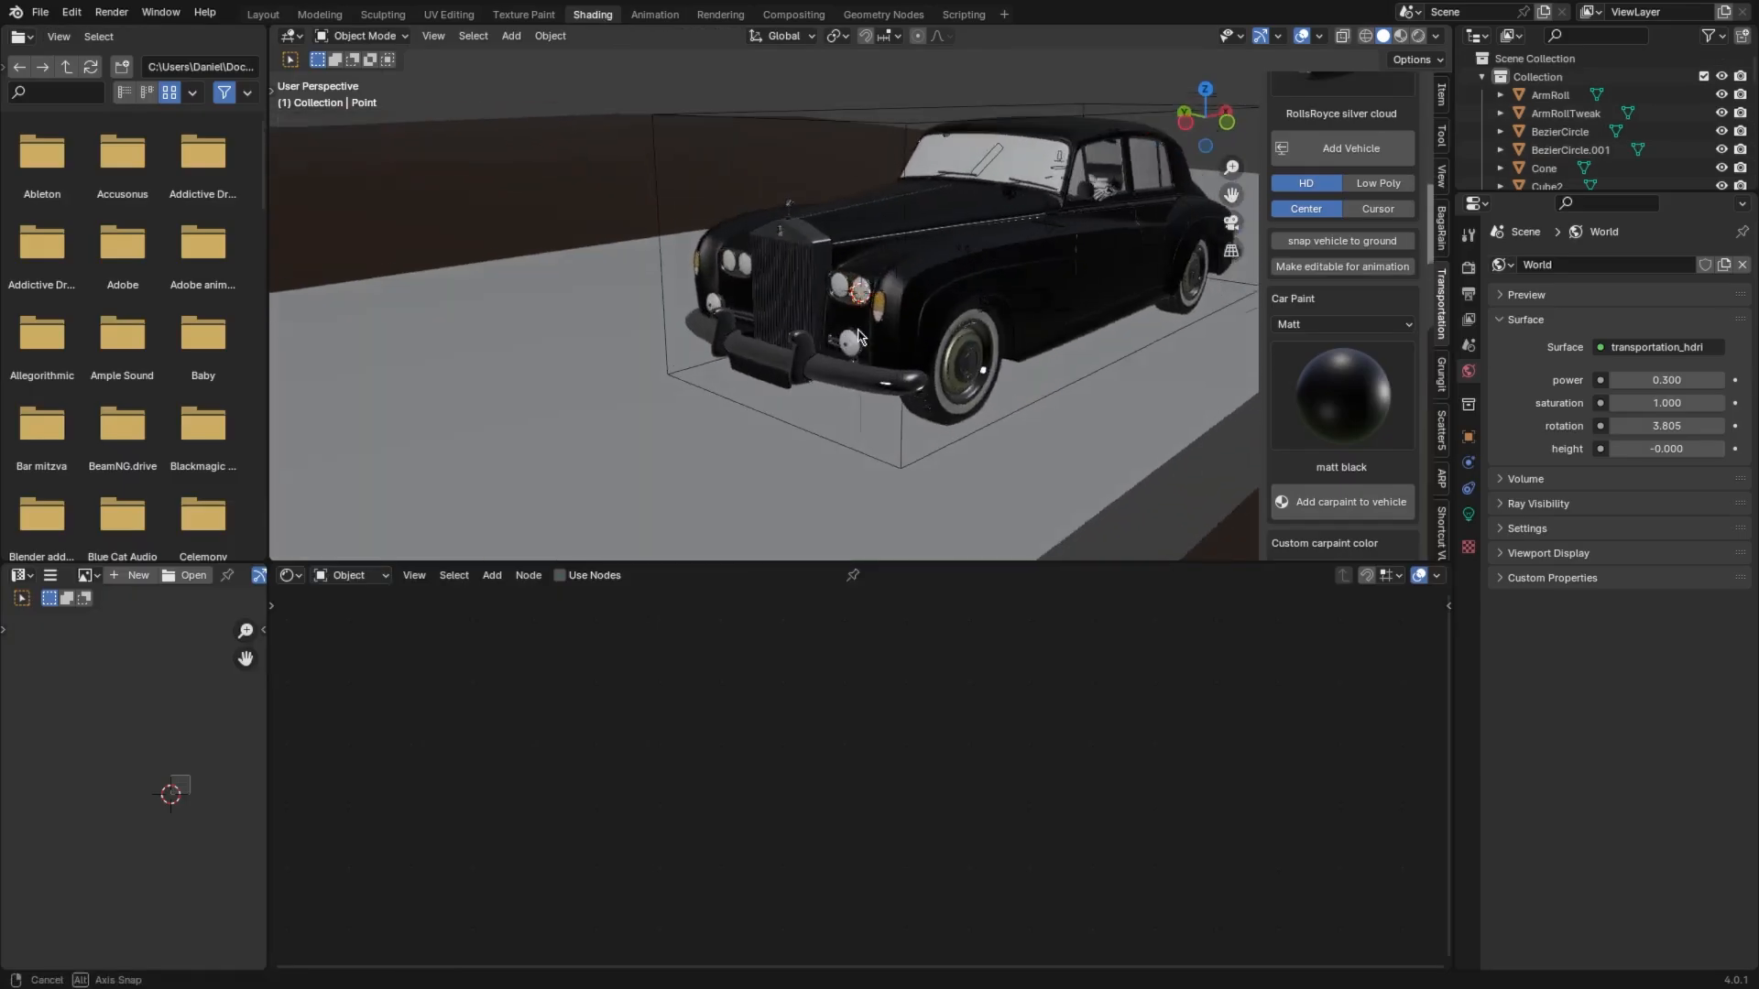
pyautogui.click(561, 574)
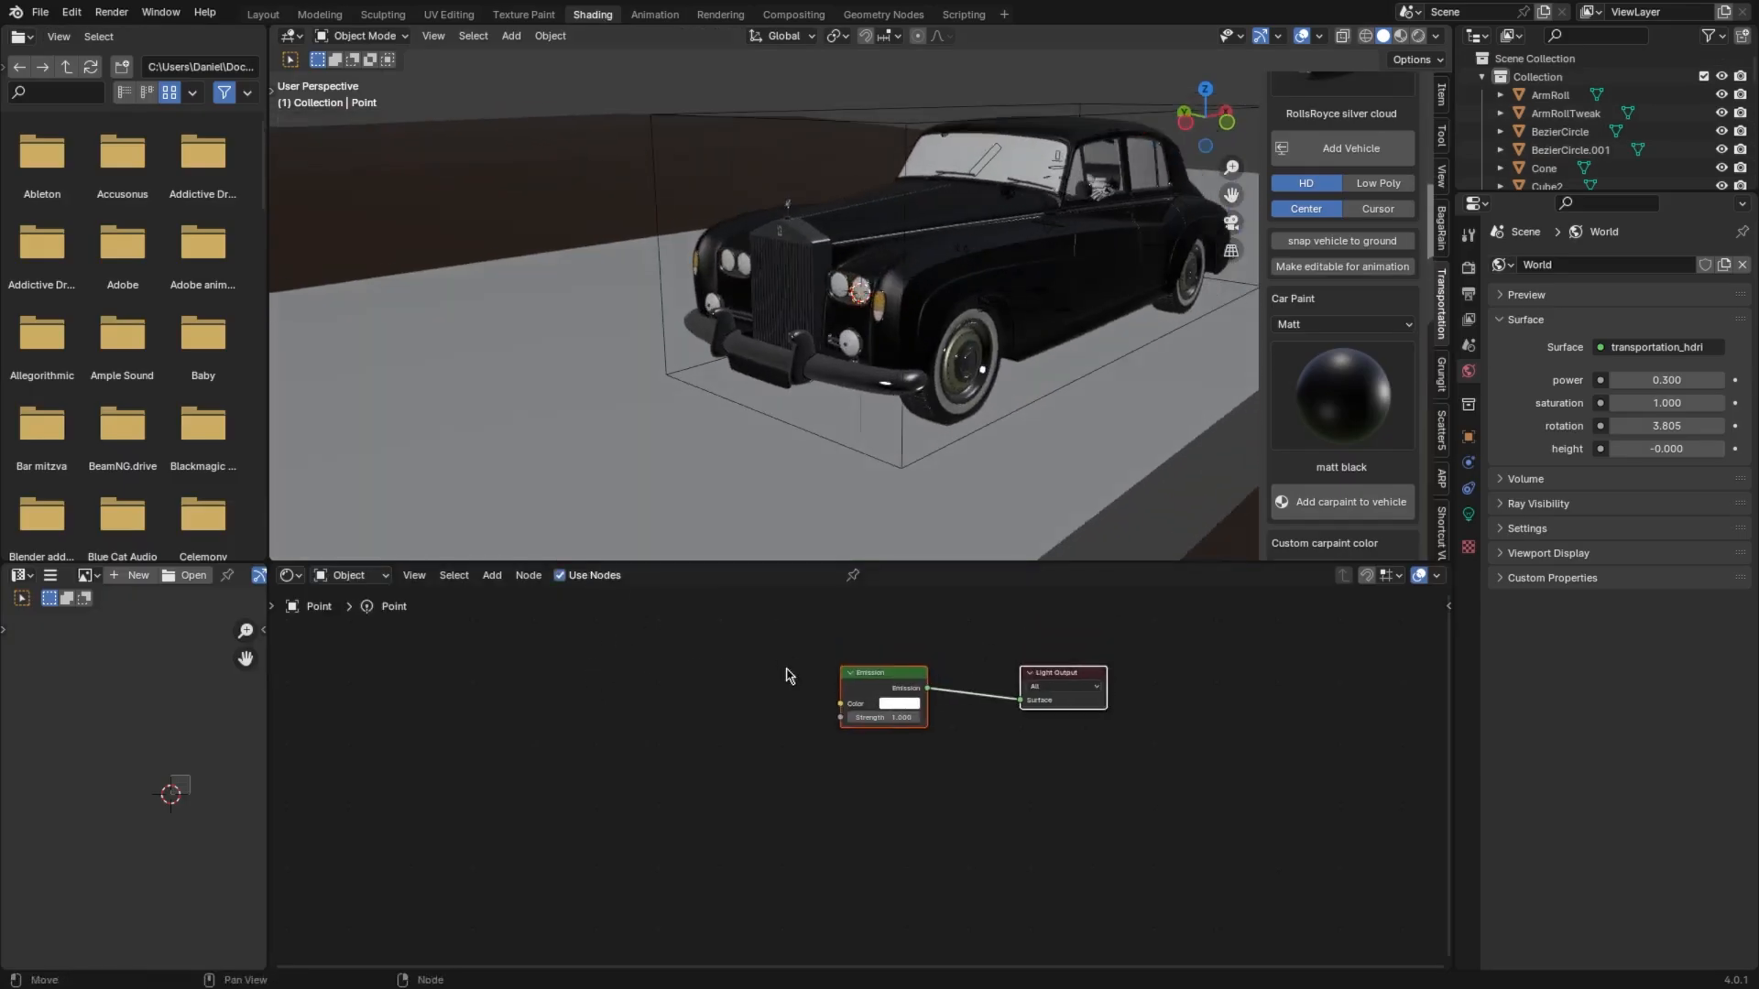
pyautogui.press('shift+a')
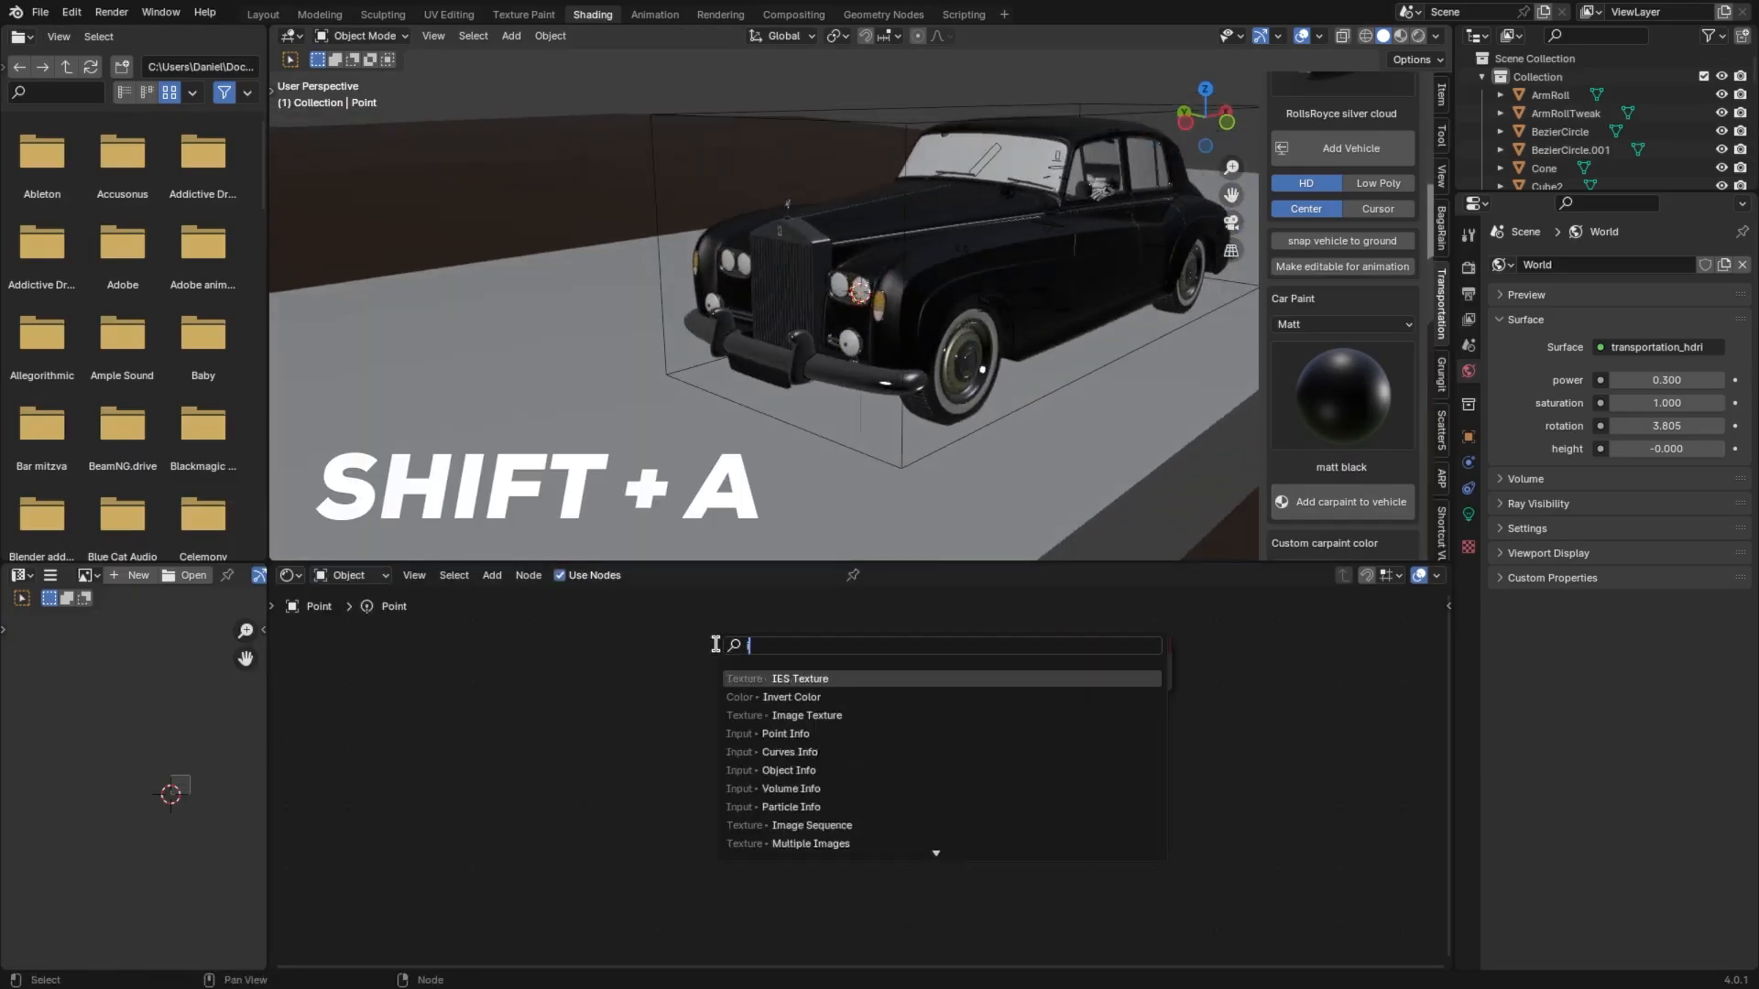
pyautogui.click(799, 678)
pyautogui.write('p')
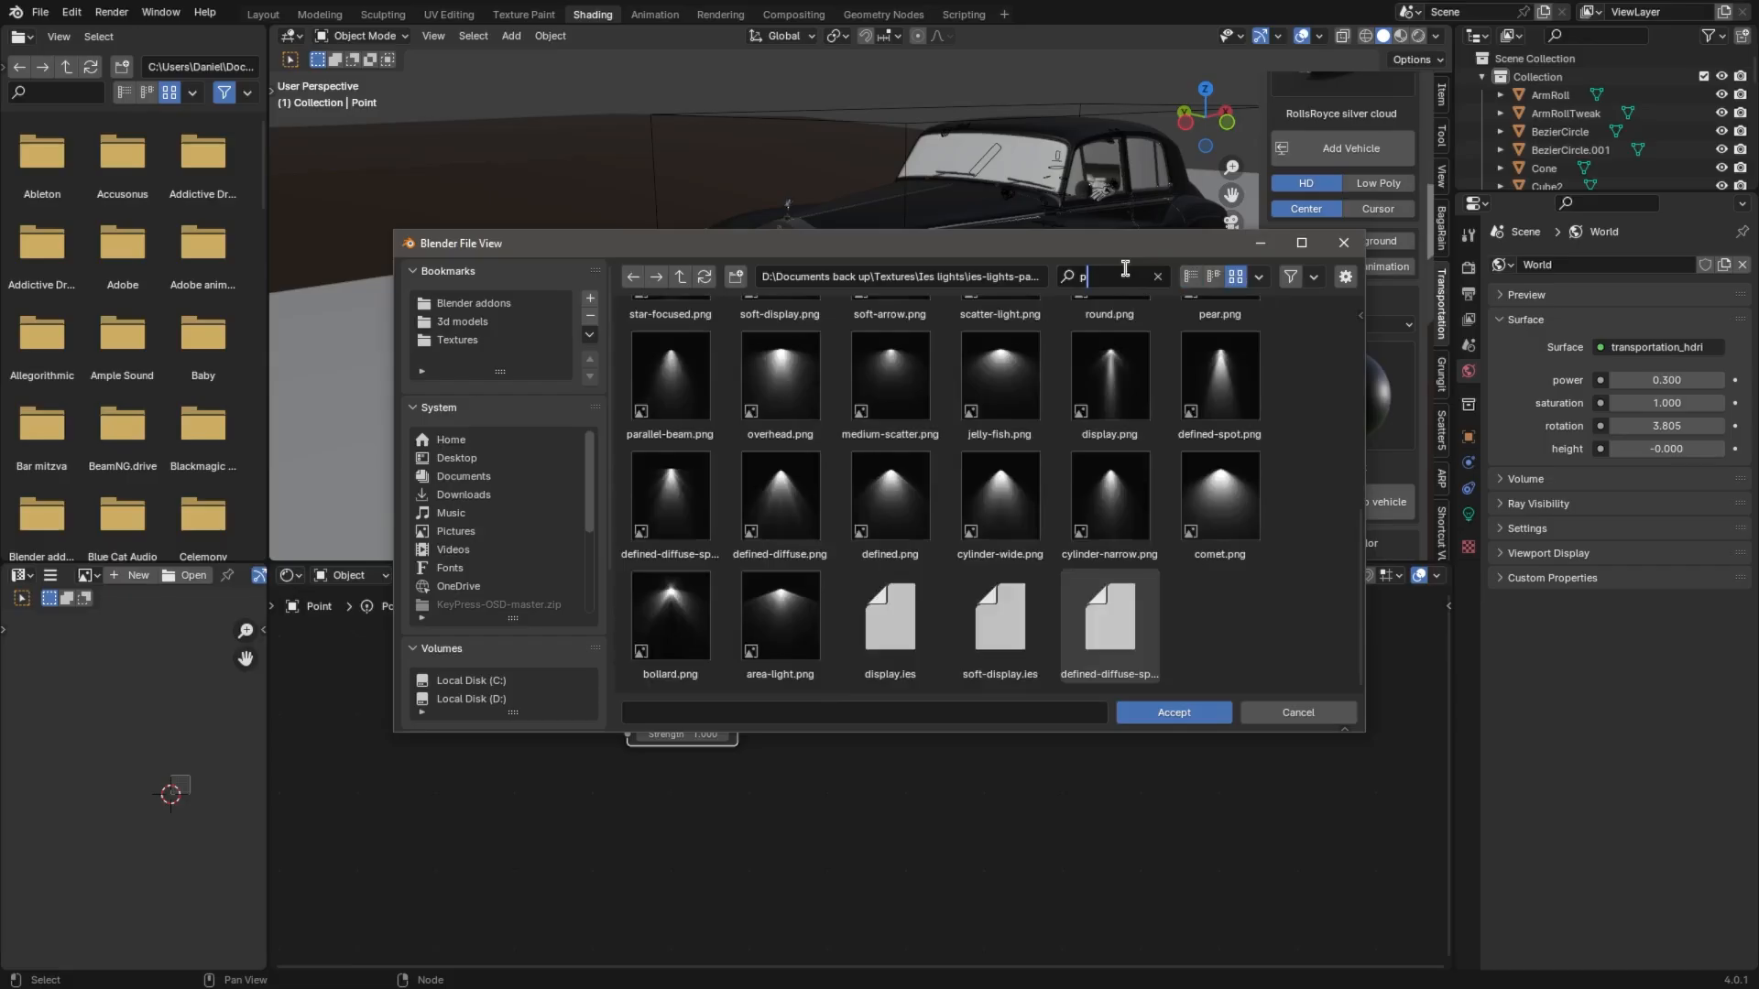
# - Load the IES profile into the headlight and rotate it to aim along the road
pyautogui.click(1171, 713)
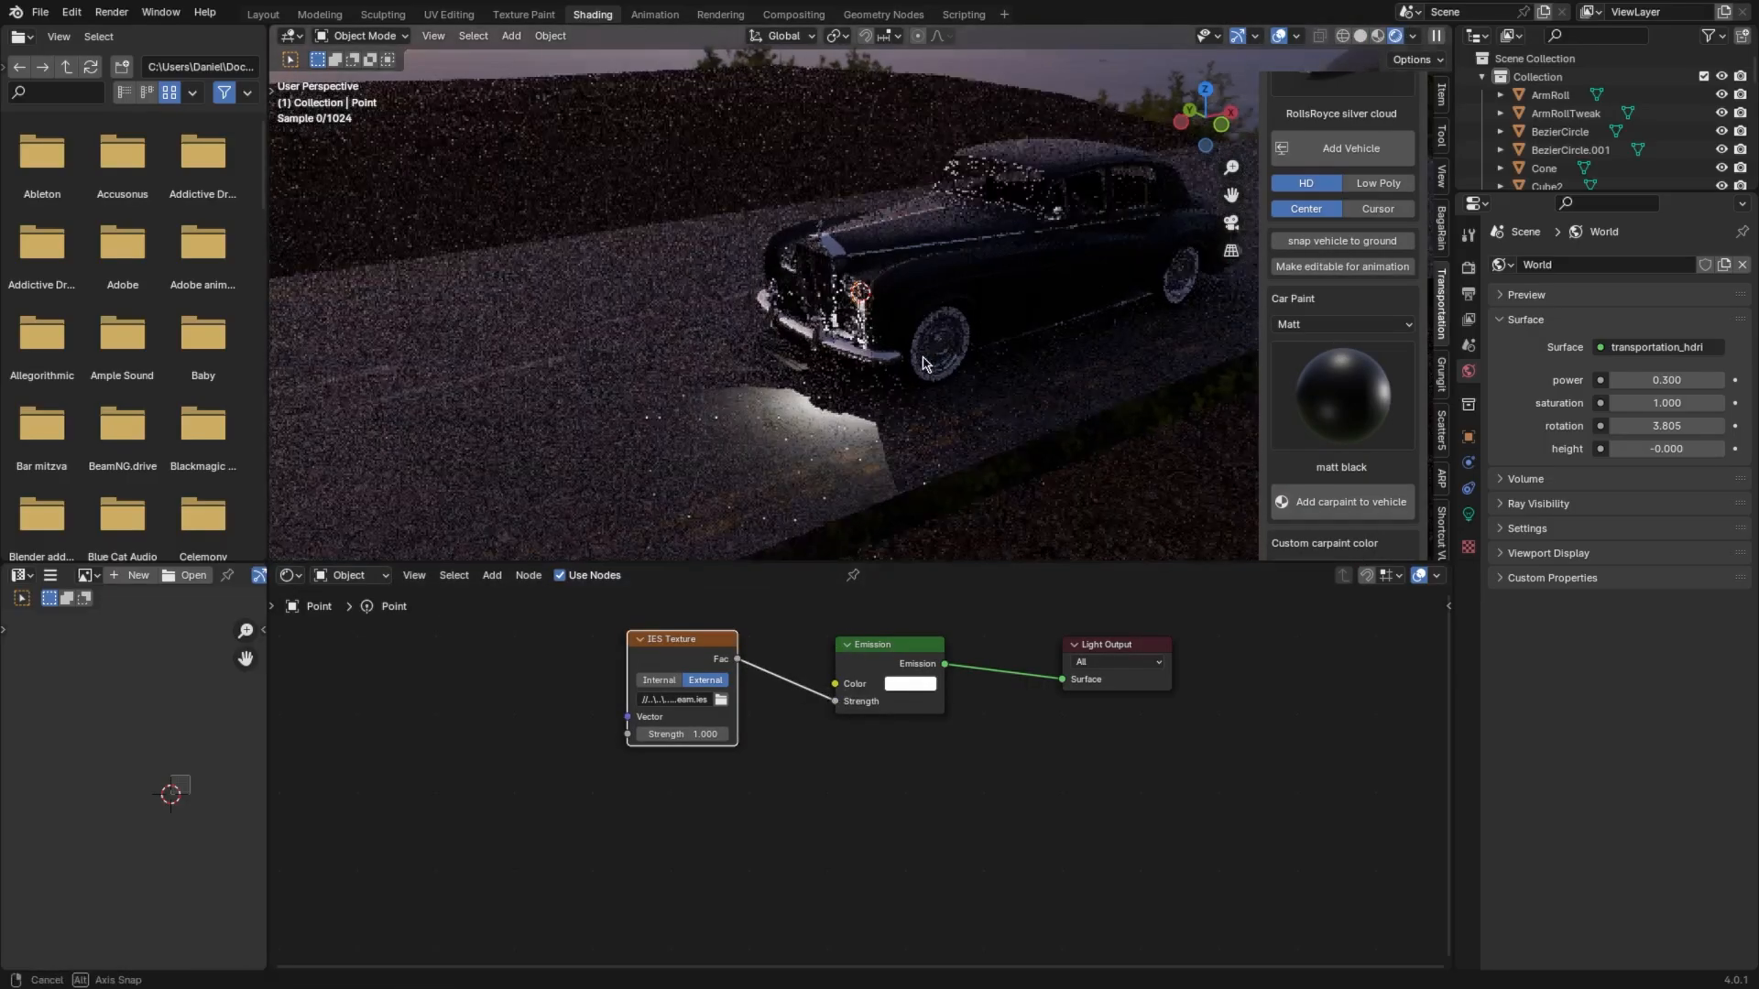
pyautogui.press('r')
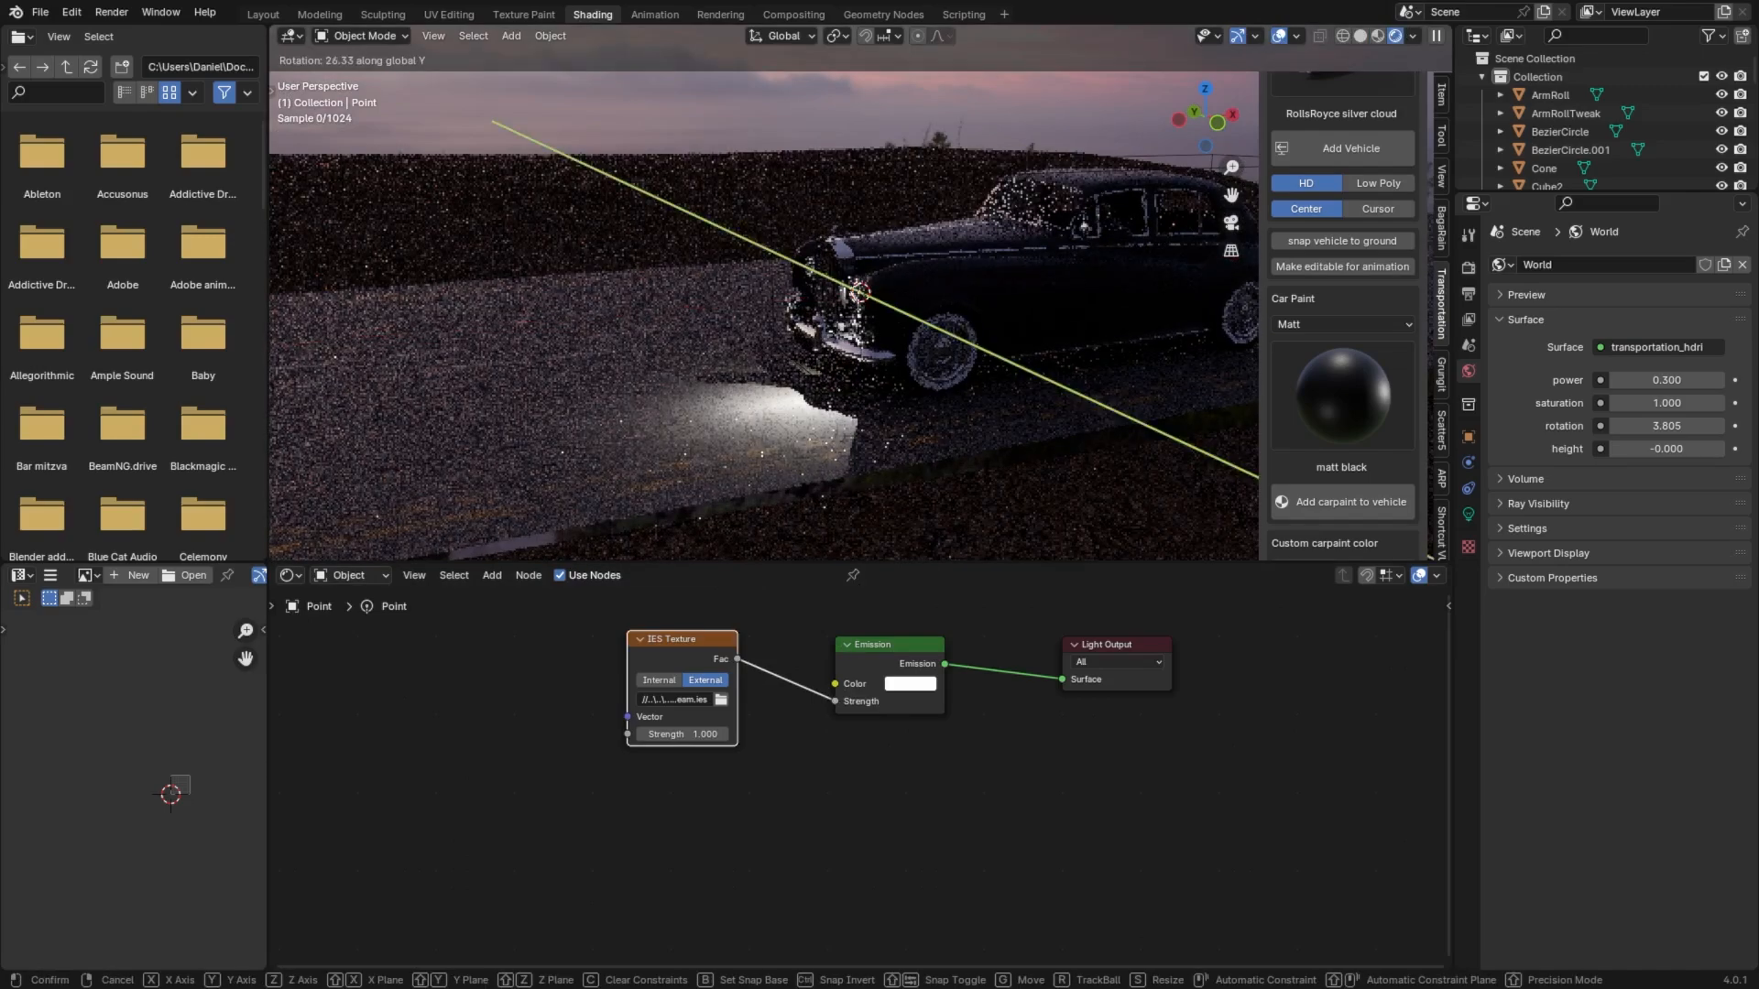
pyautogui.press('alt+d')
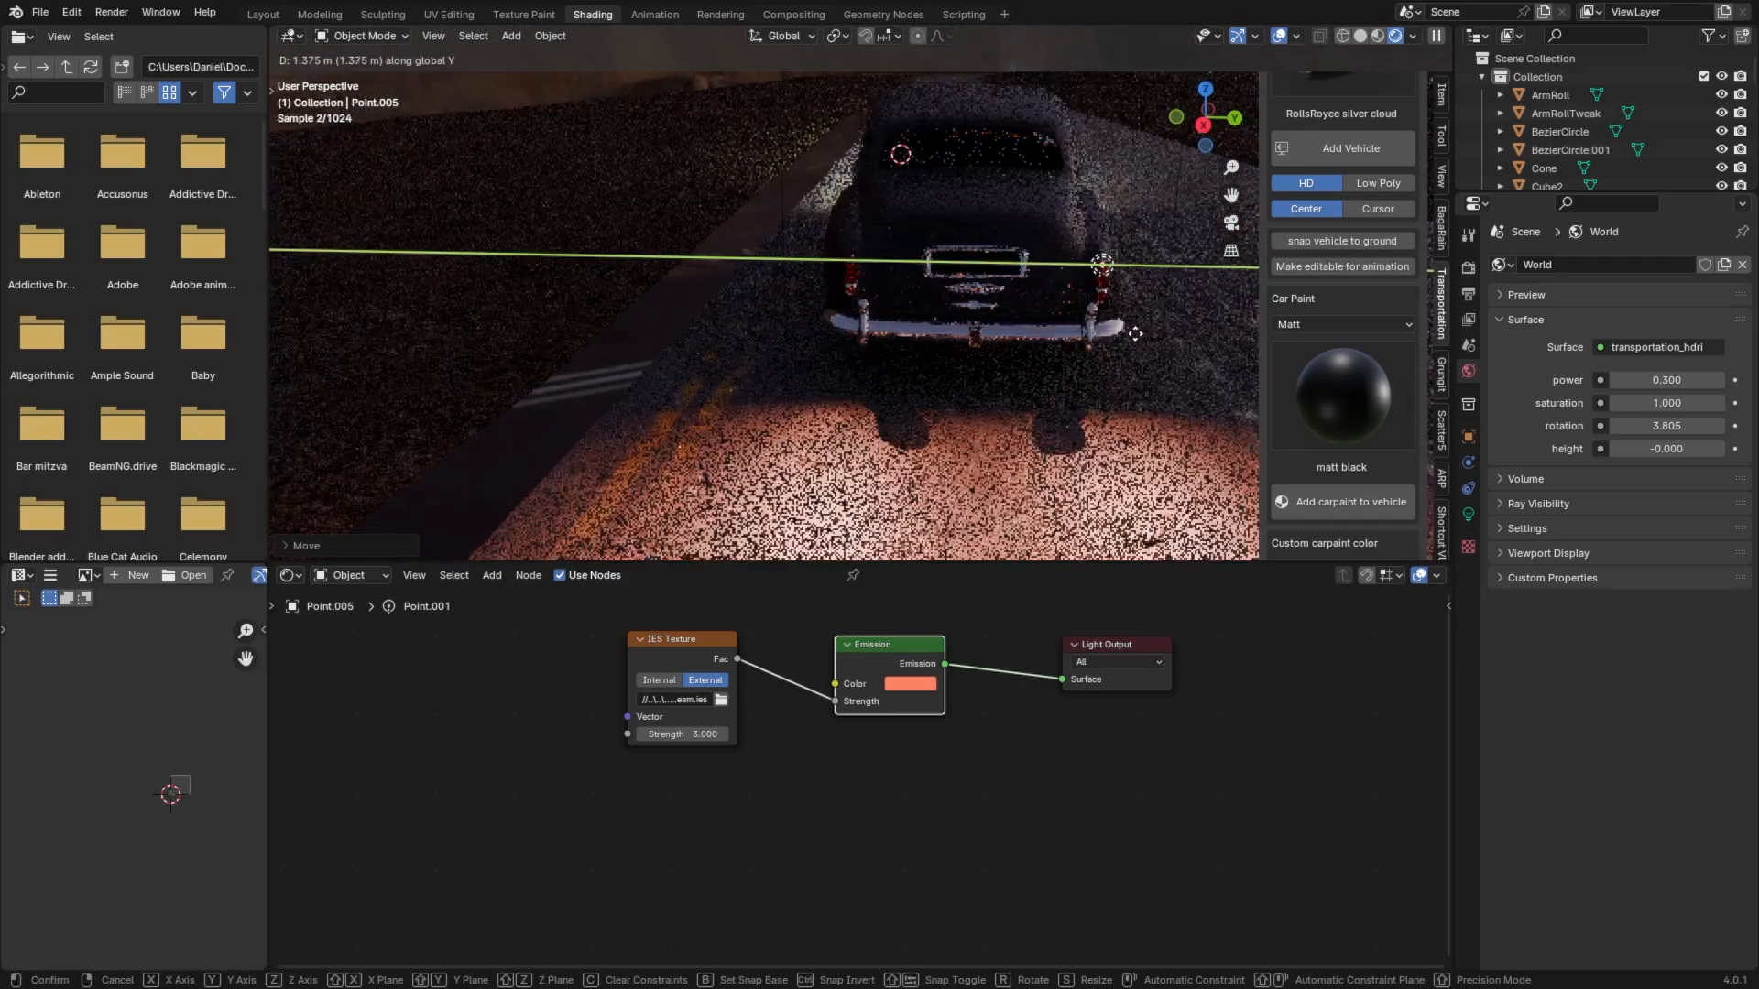
# - Duplicate the light behind the car as a taillight and colour it red
pyautogui.click(911, 683)
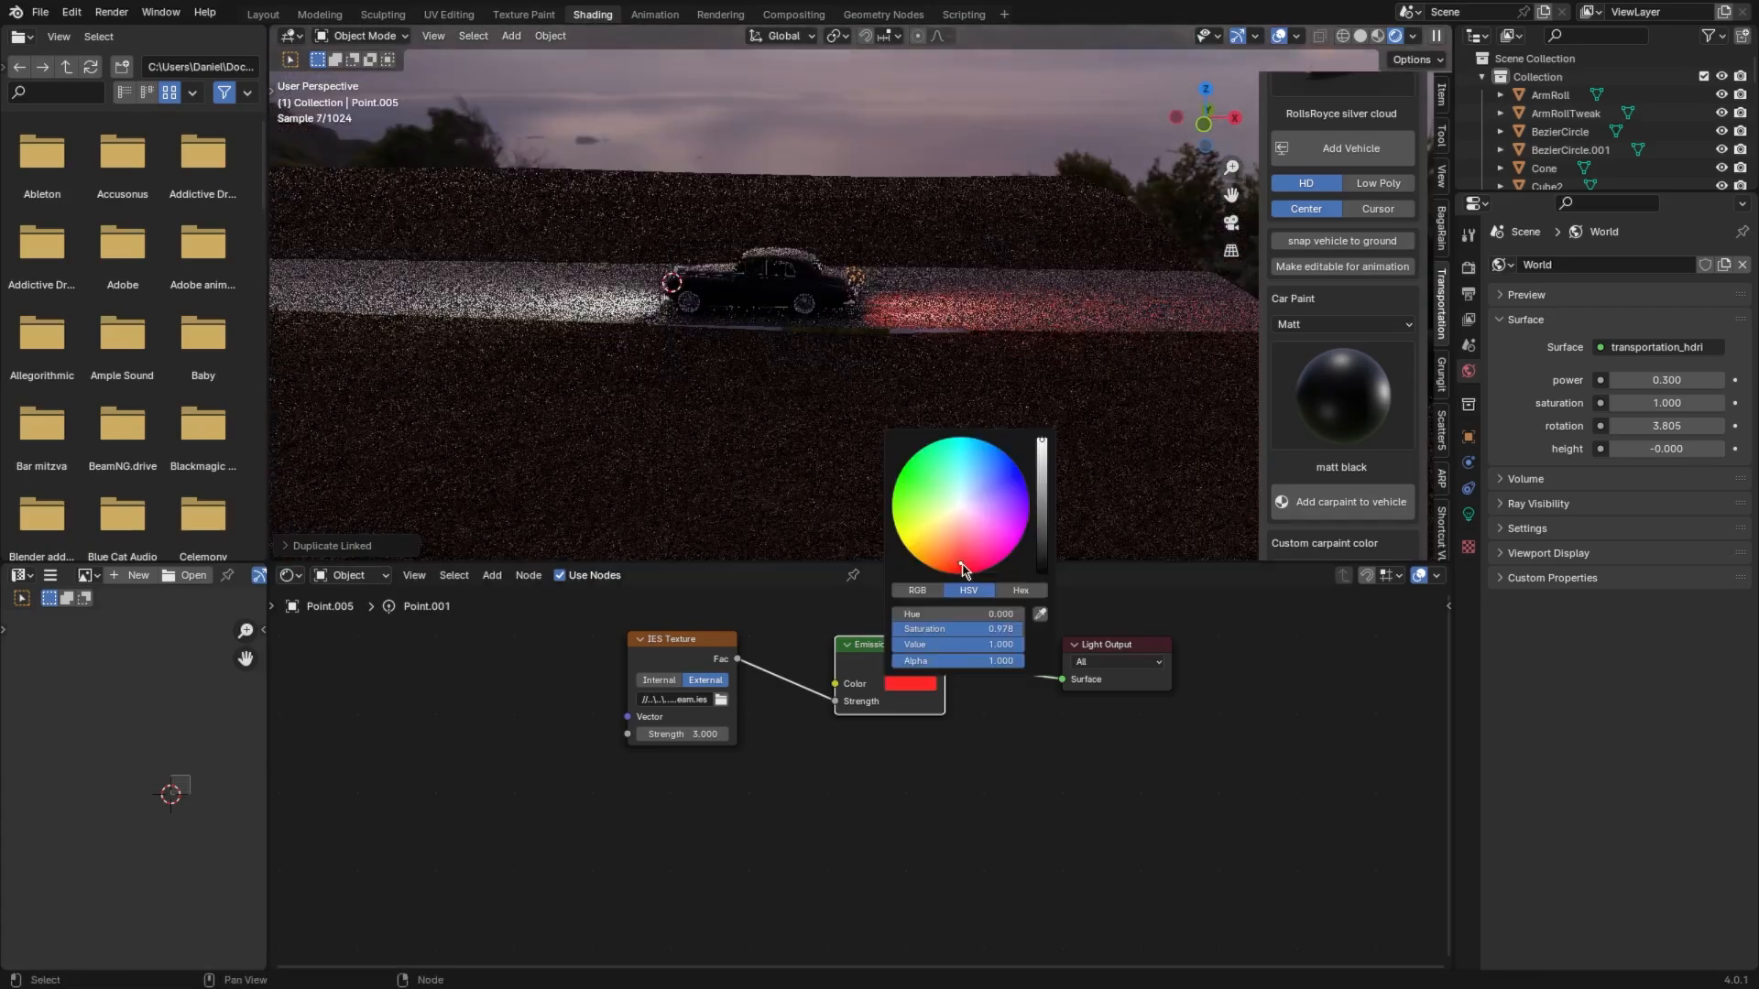
pyautogui.click(1290, 36)
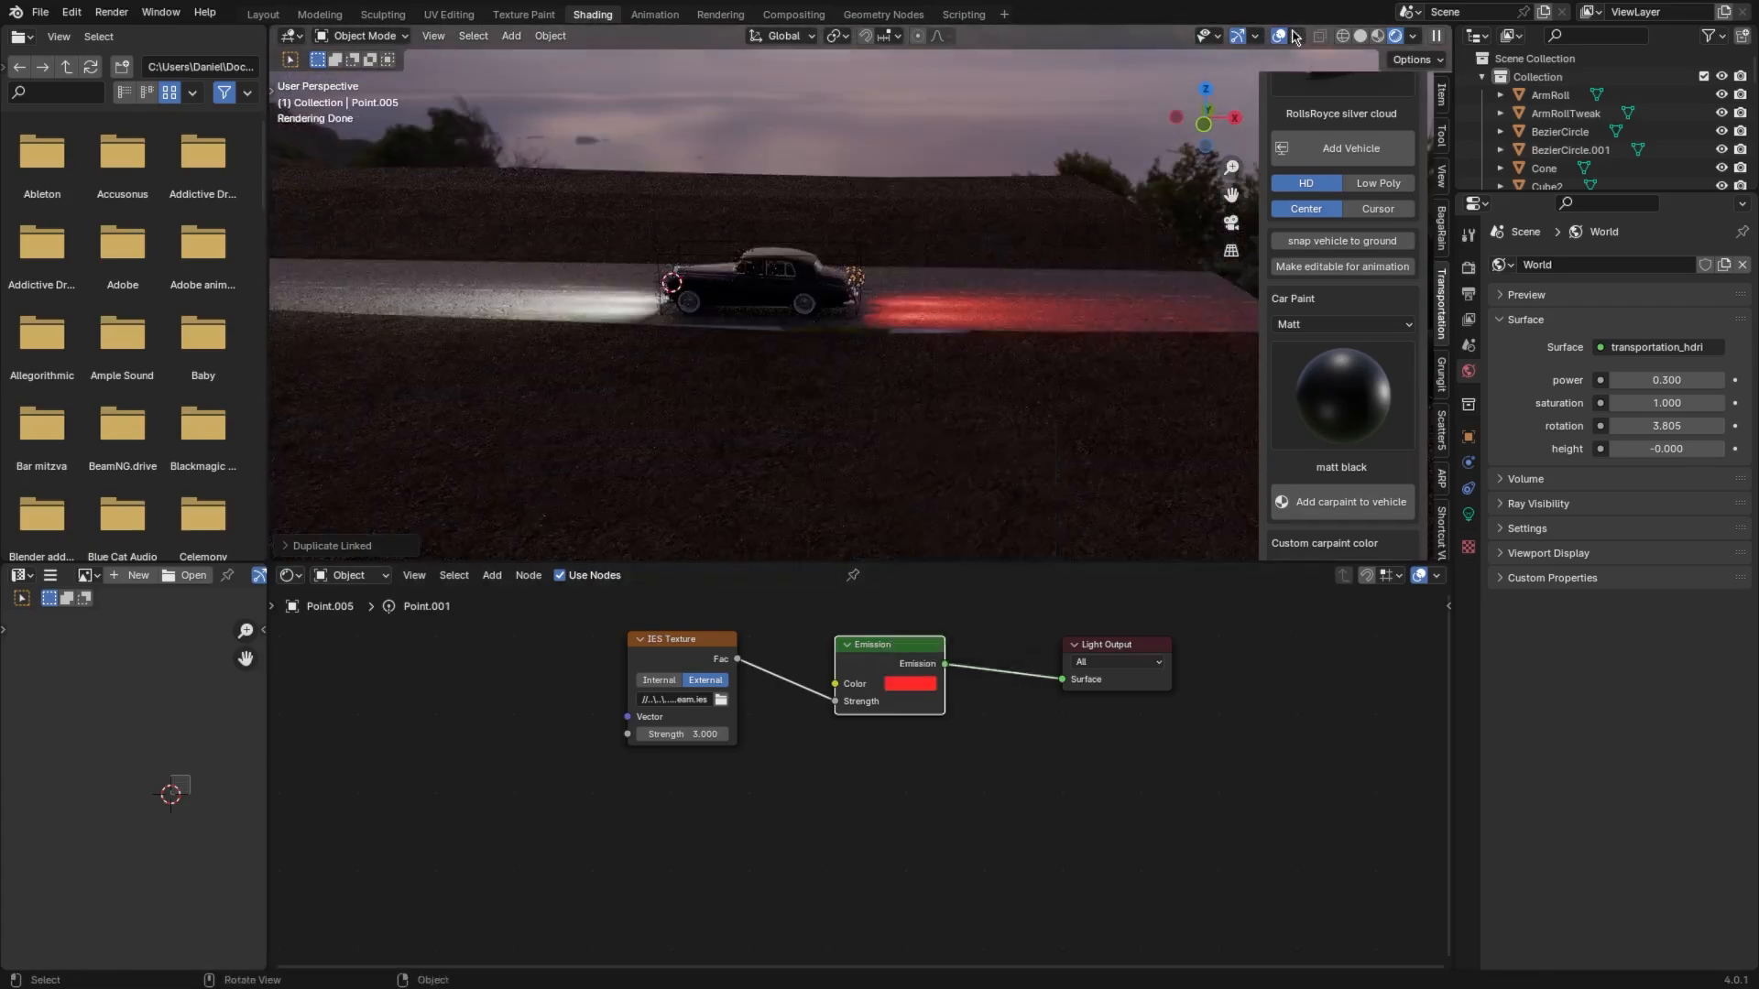
pyautogui.press('shift+a')
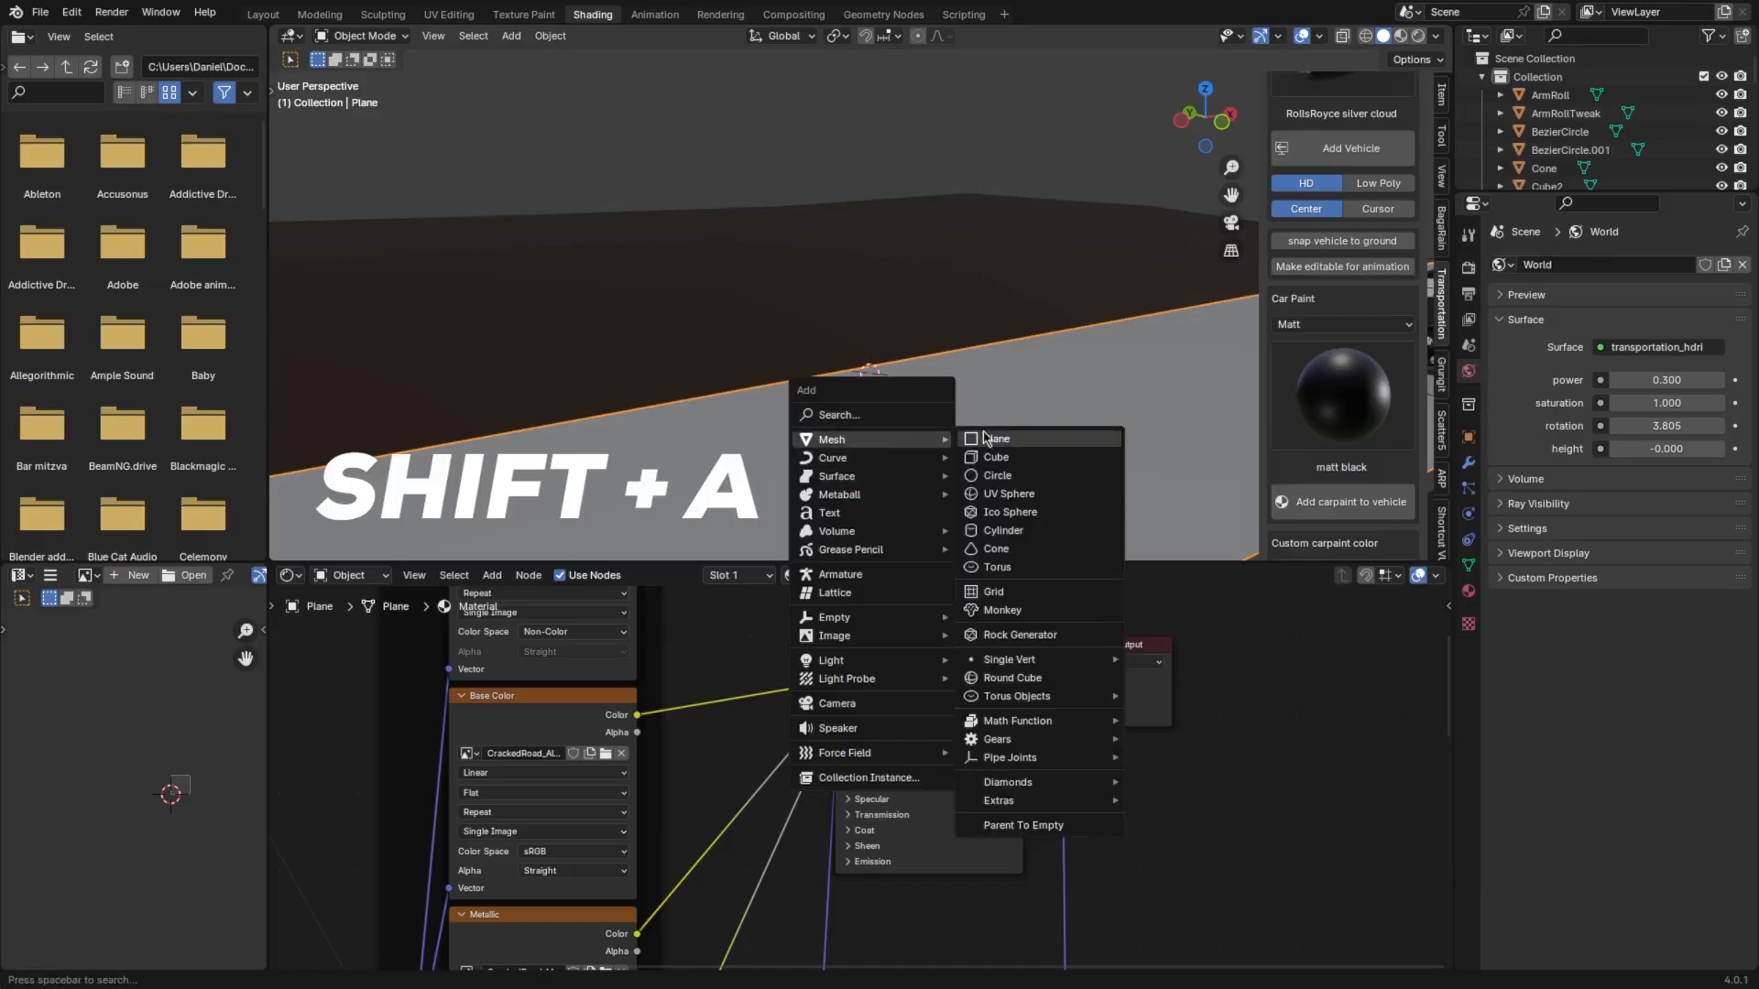
# - Add a plane as a thin roadside post and give its material a yellow base colour
pyautogui.click(995, 438)
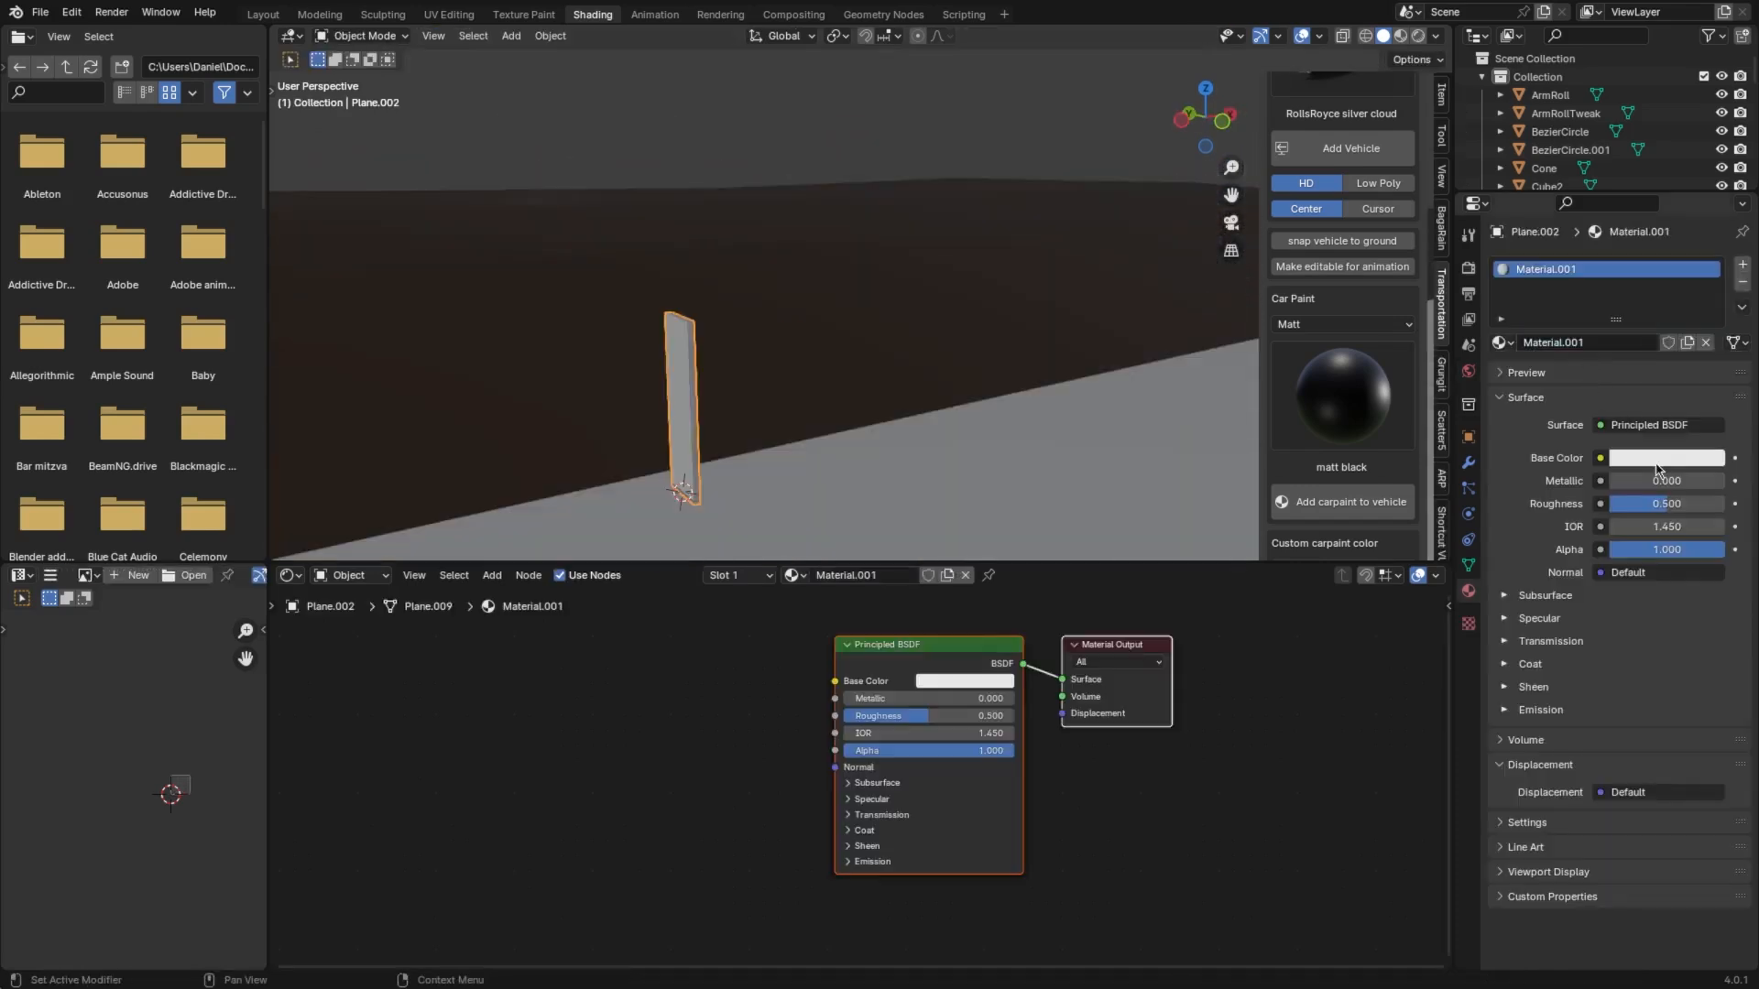
pyautogui.click(1666, 458)
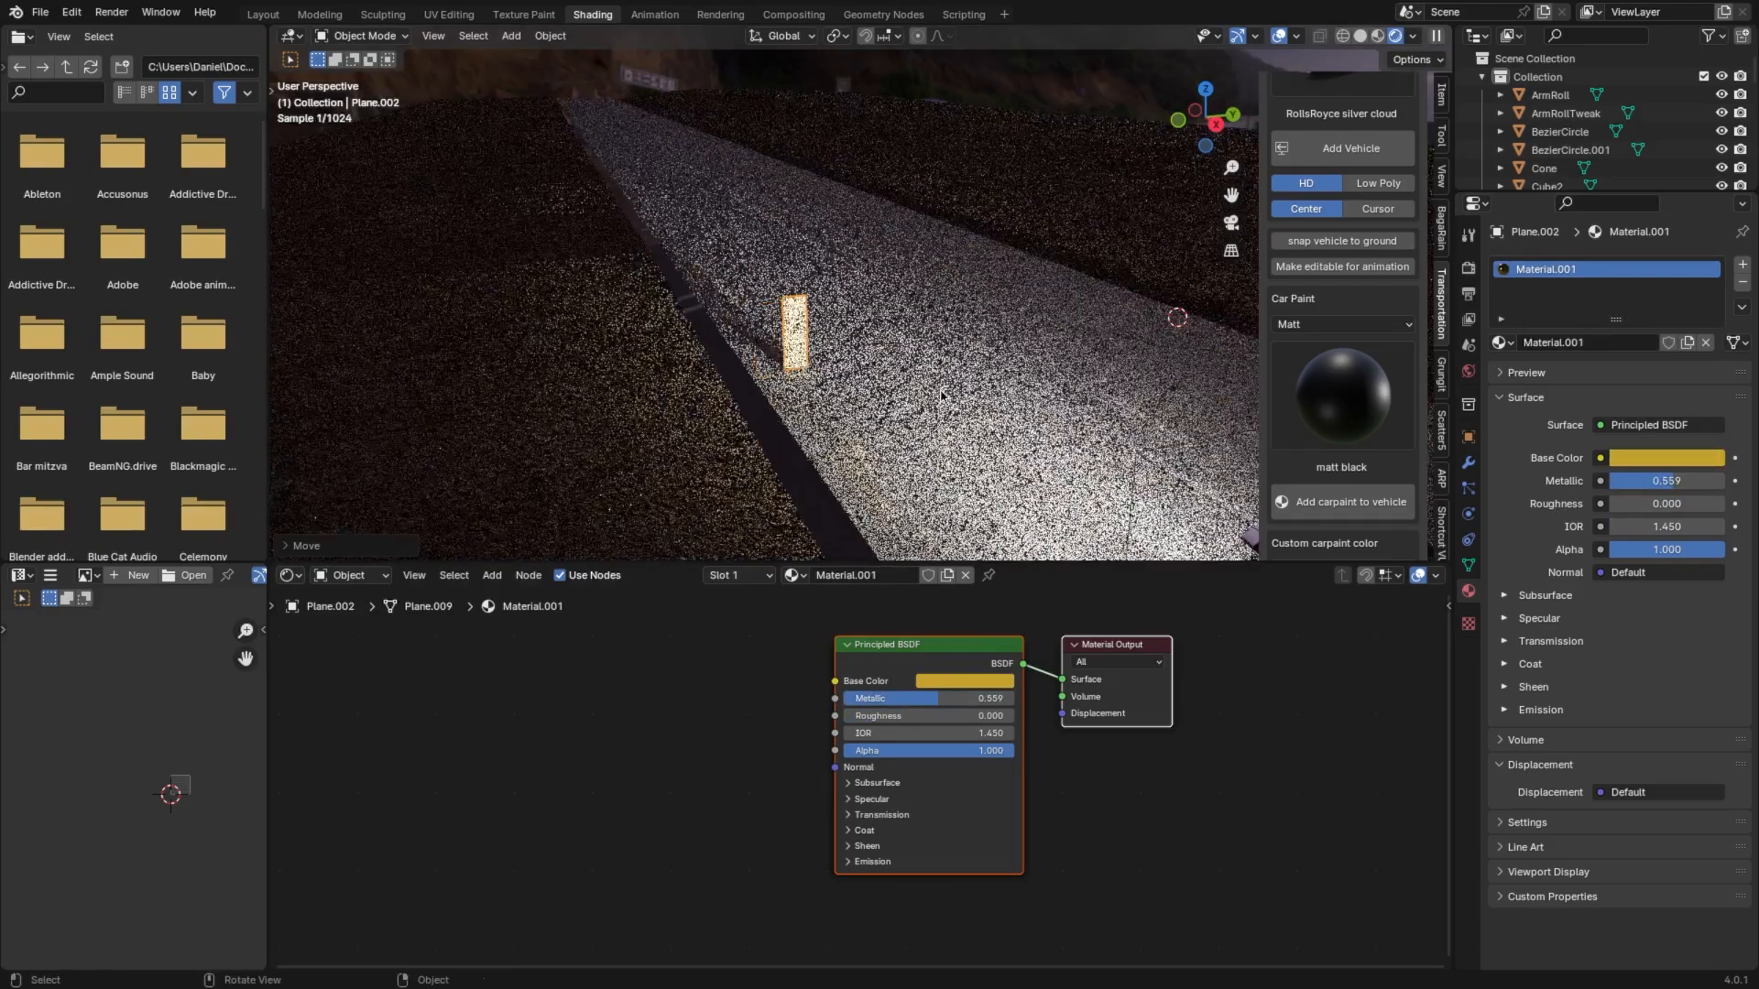
pyautogui.click(1625, 264)
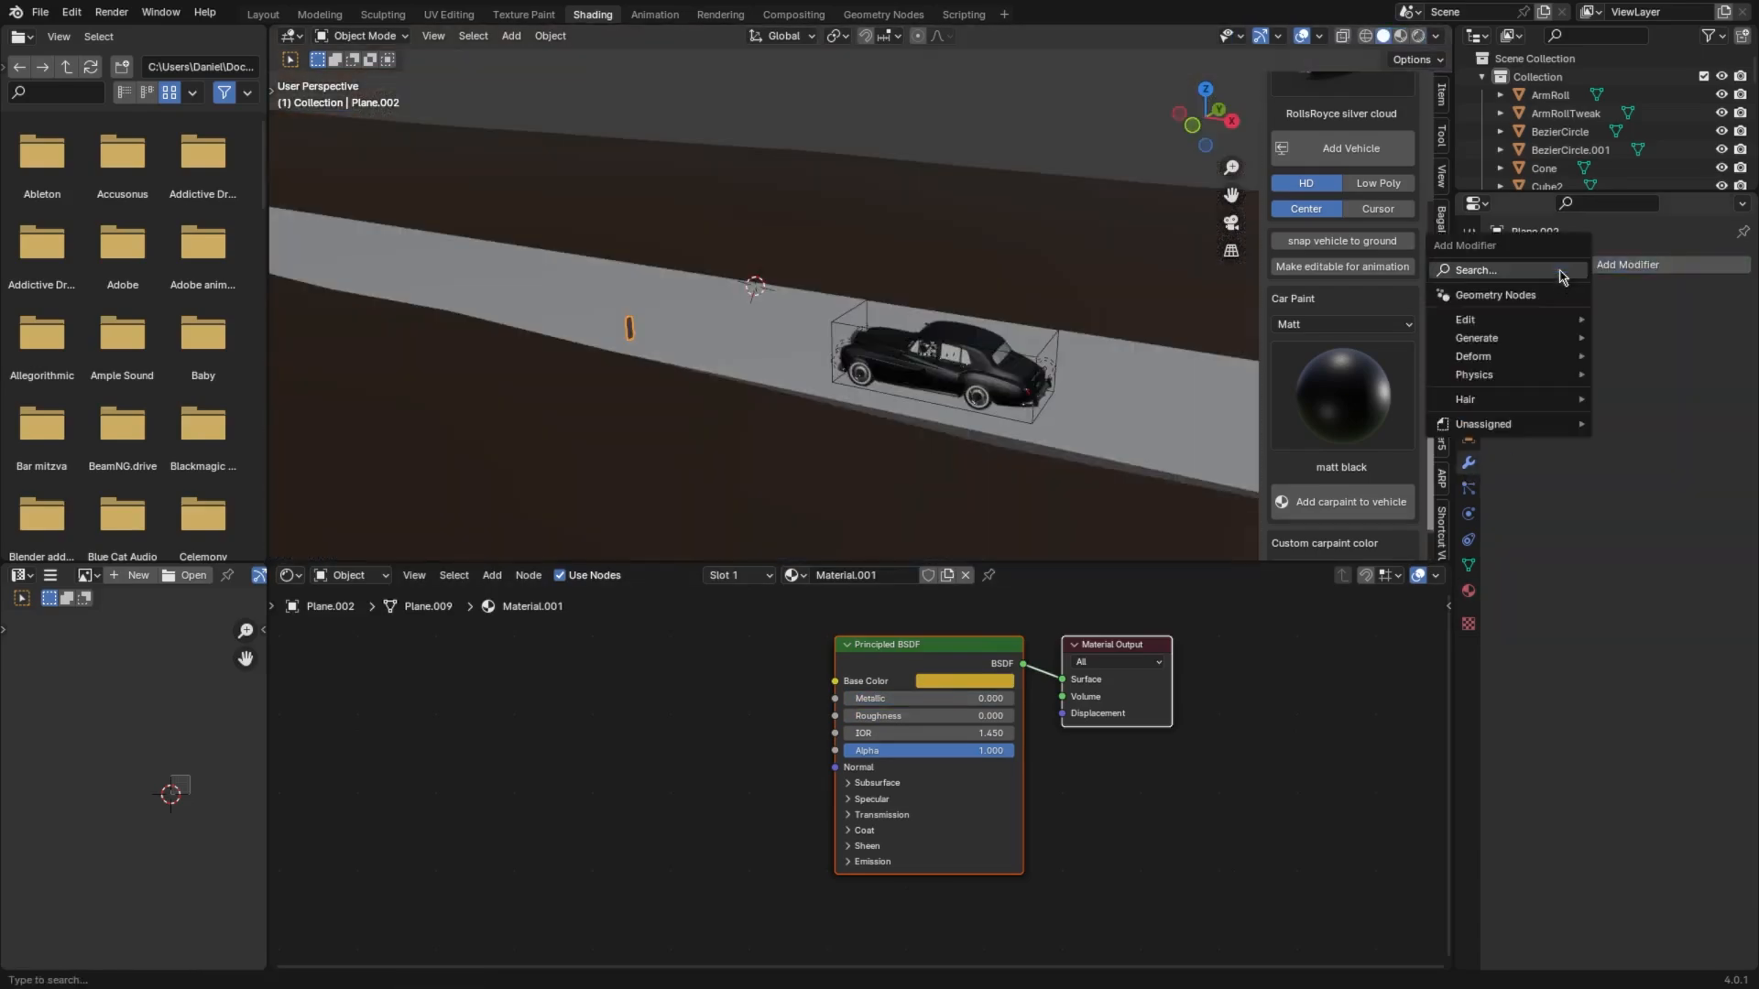
# - Add an Array modifier and set its count and offset so posts repeat along the road
pyautogui.write('arr')
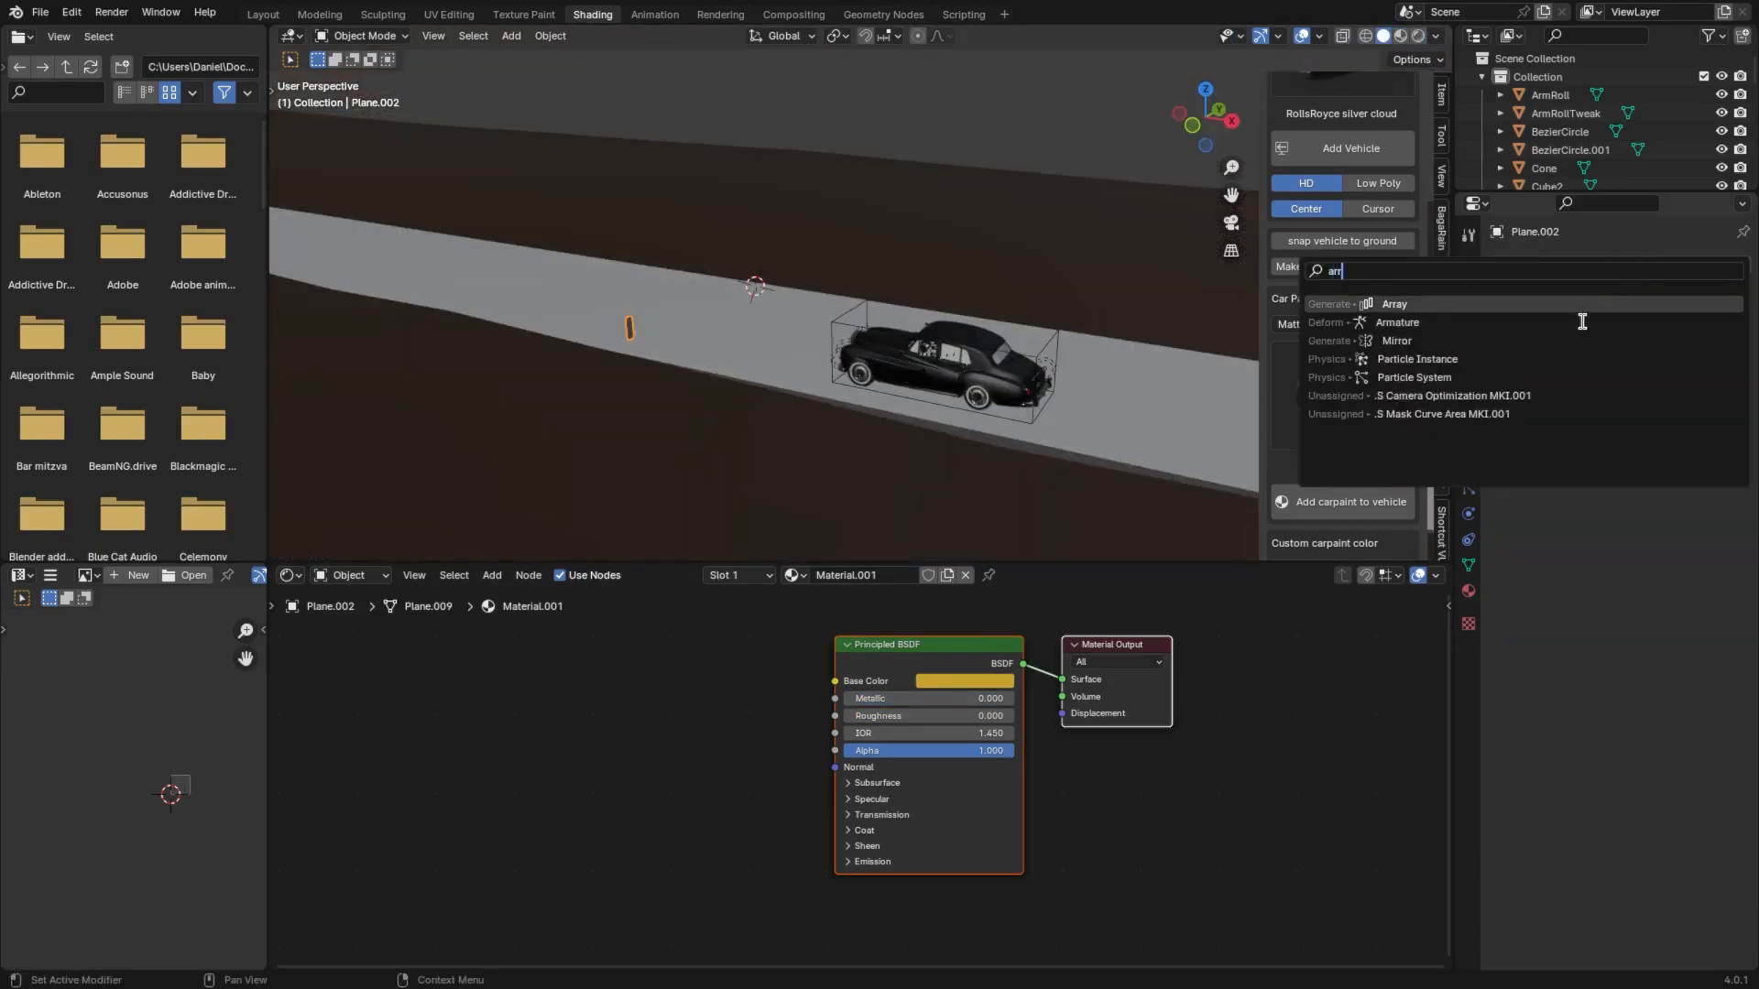
pyautogui.click(1395, 305)
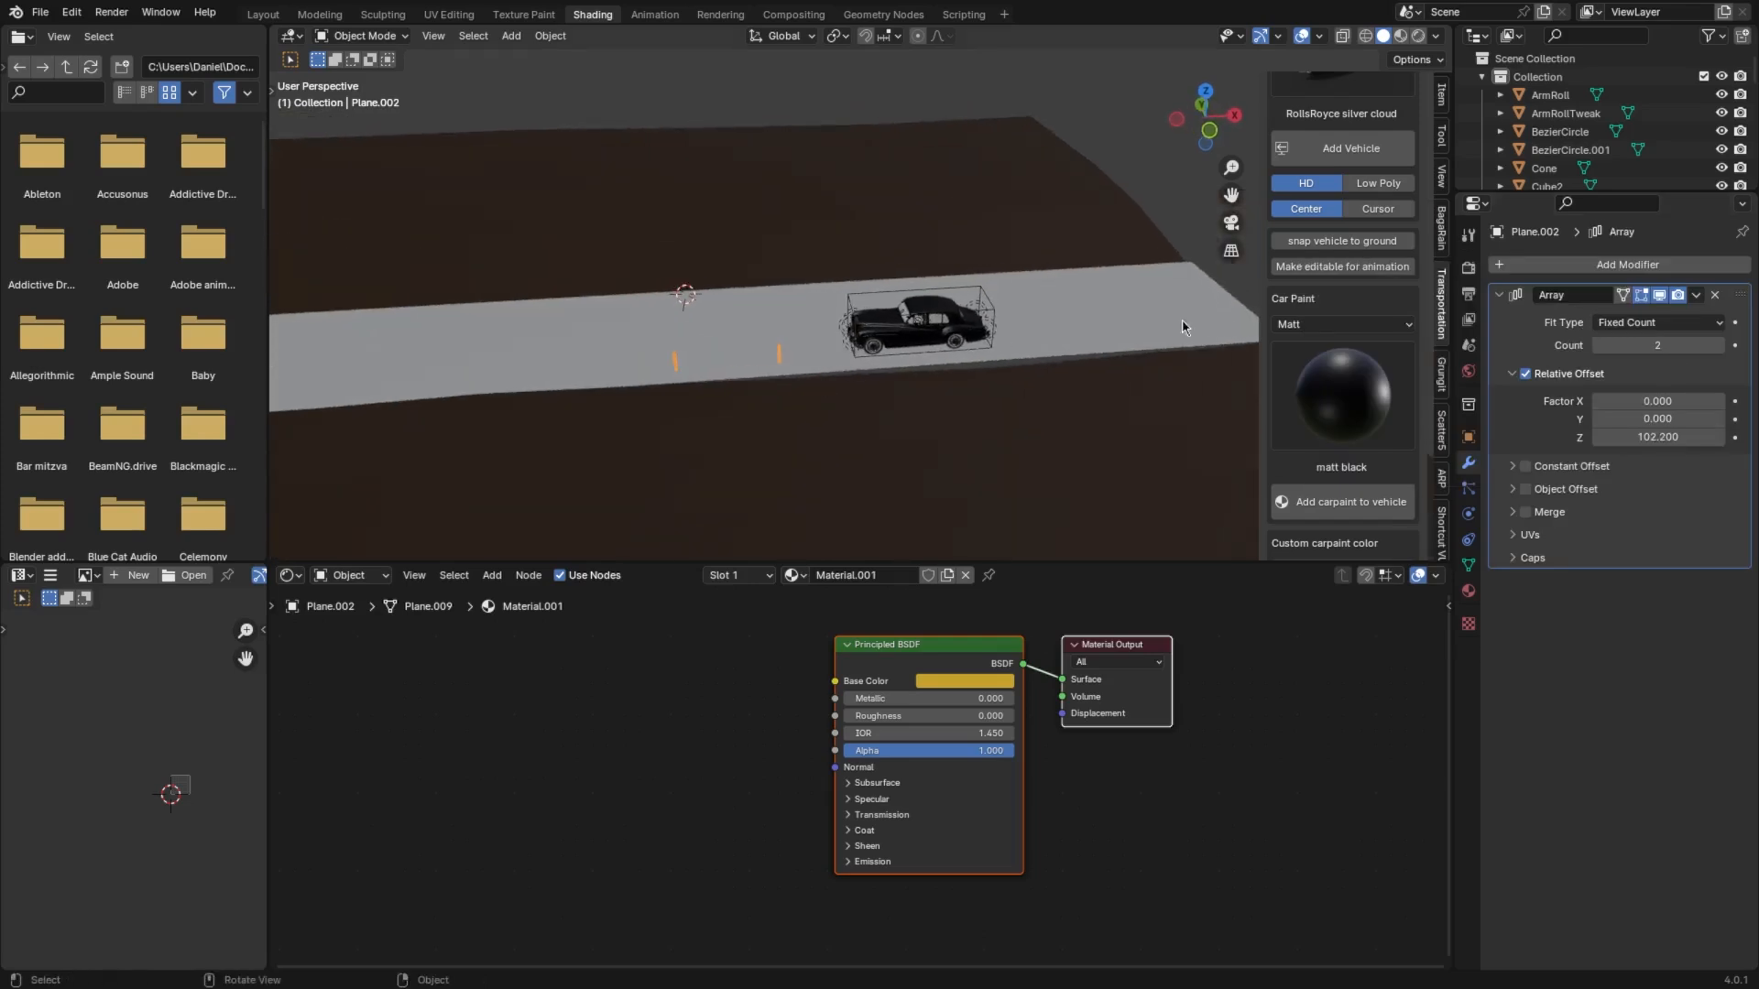
pyautogui.click(1717, 345)
pyautogui.write('a')
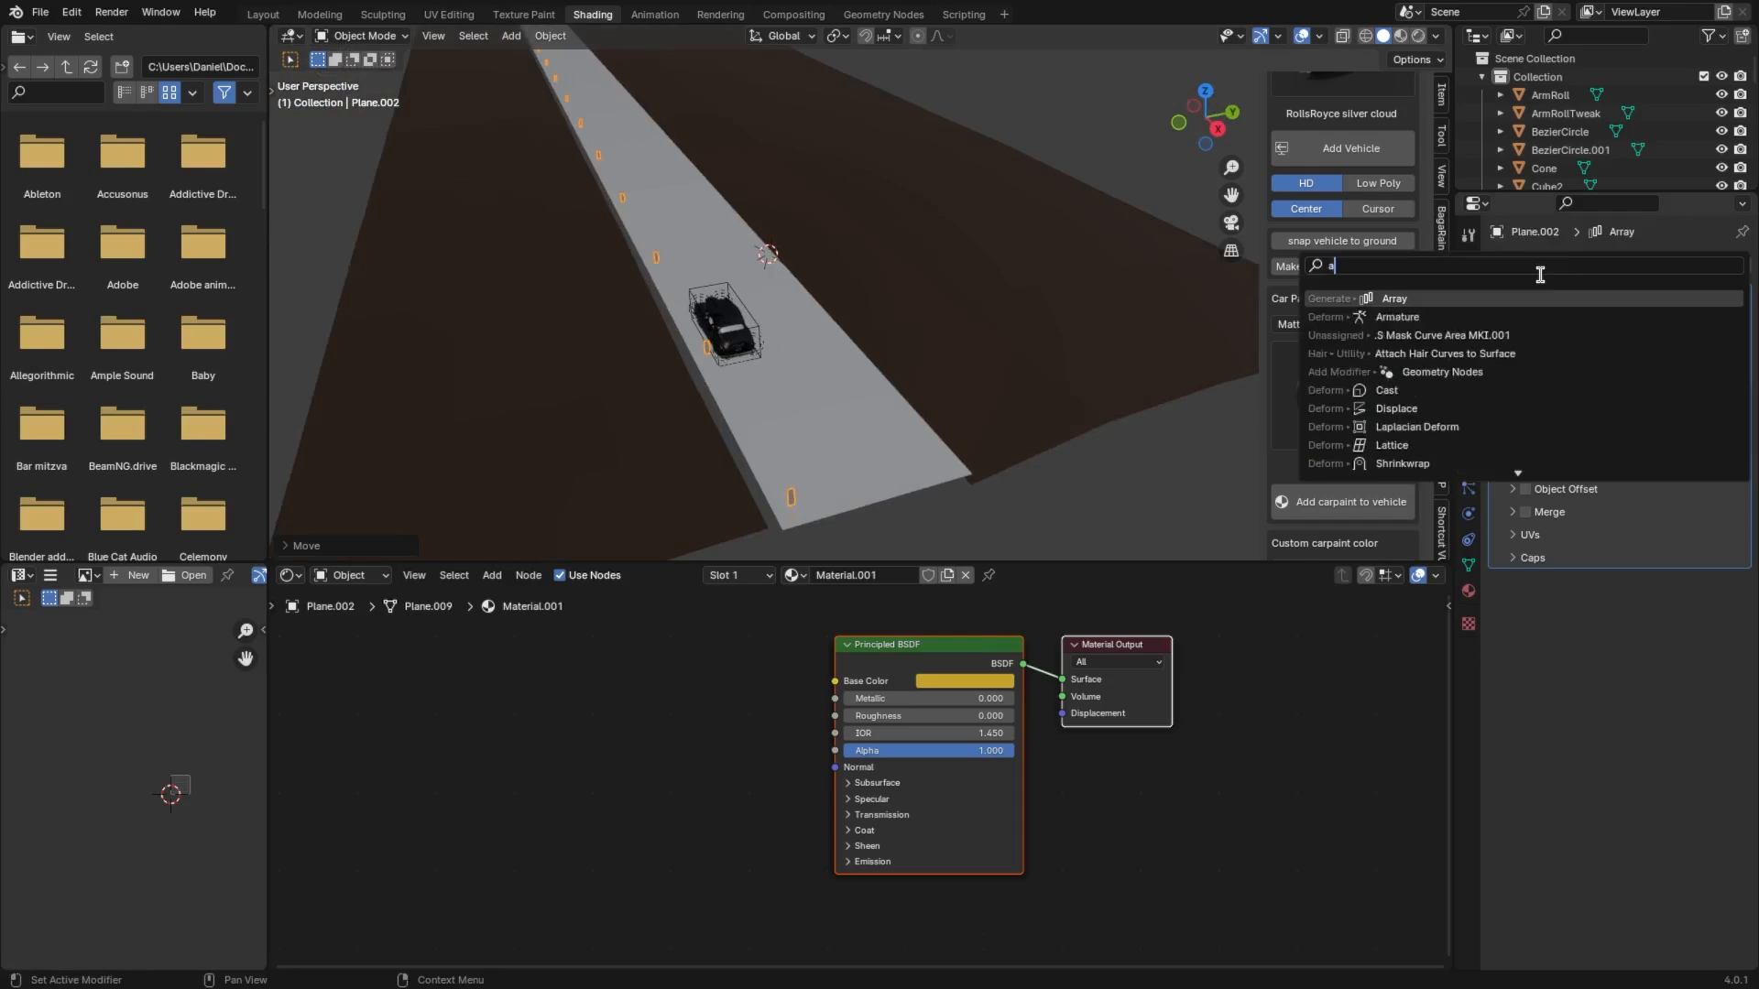
pyautogui.click(1394, 299)
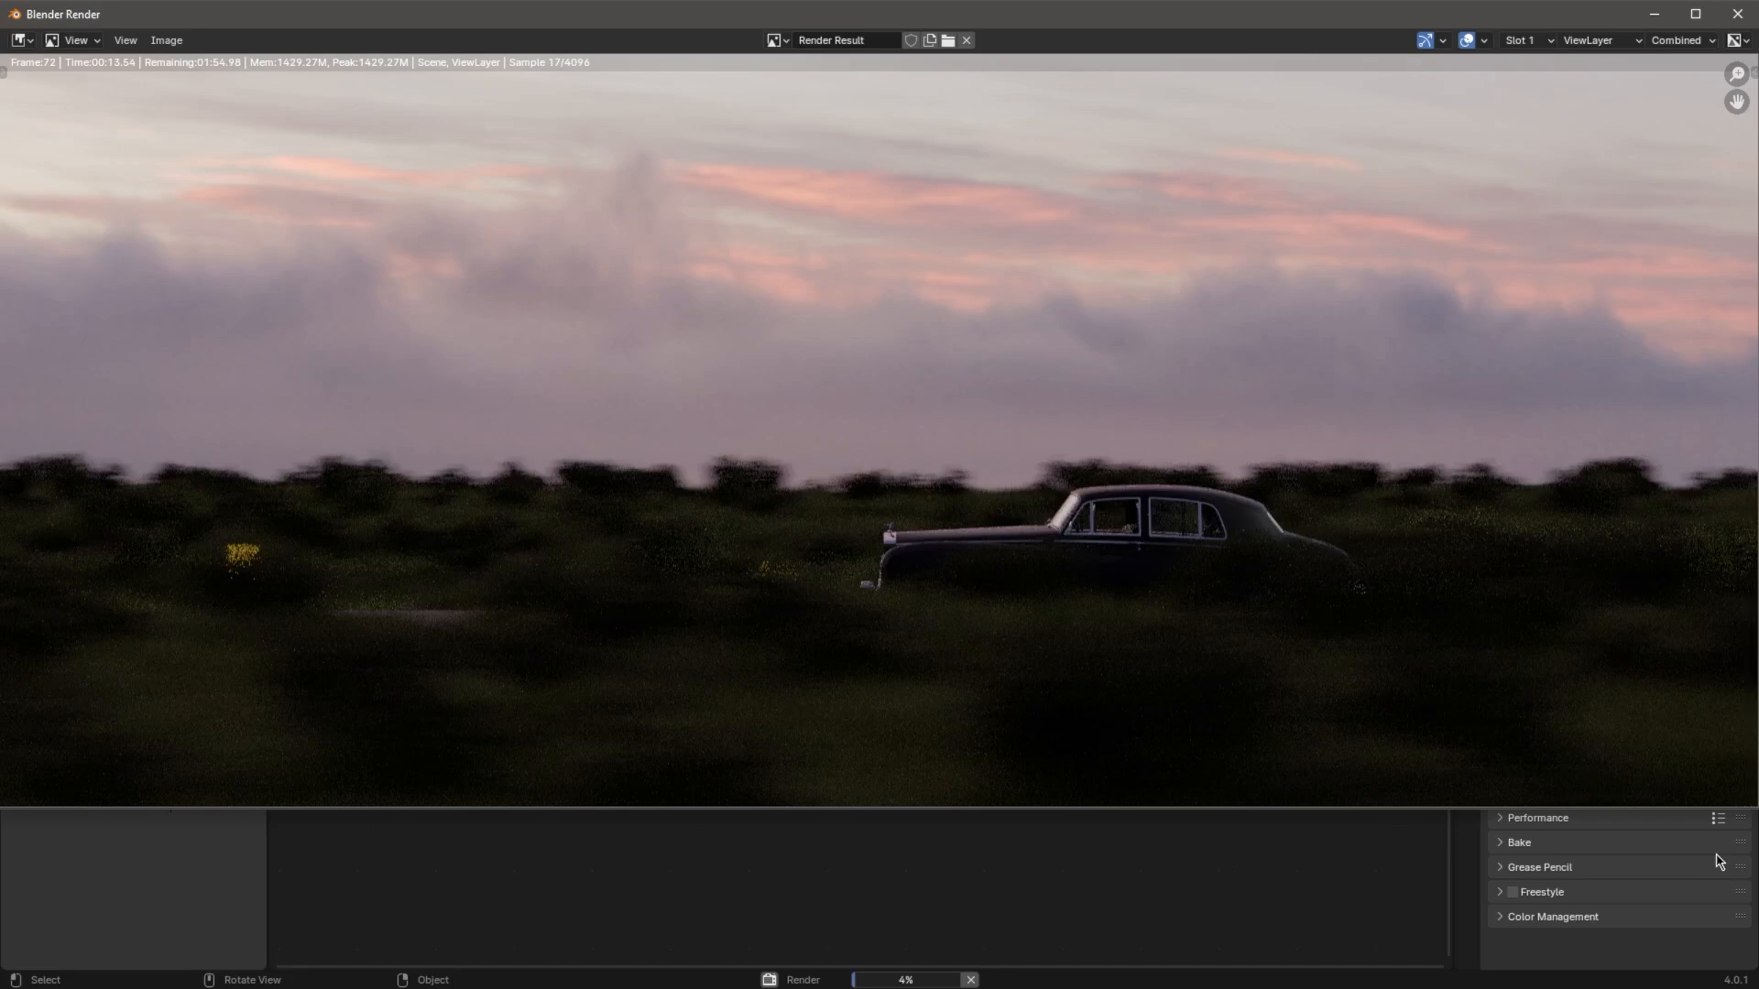
# - Close the render, then parent the lights to the car empty with Object (Keep Transform)
pyautogui.click(966, 40)
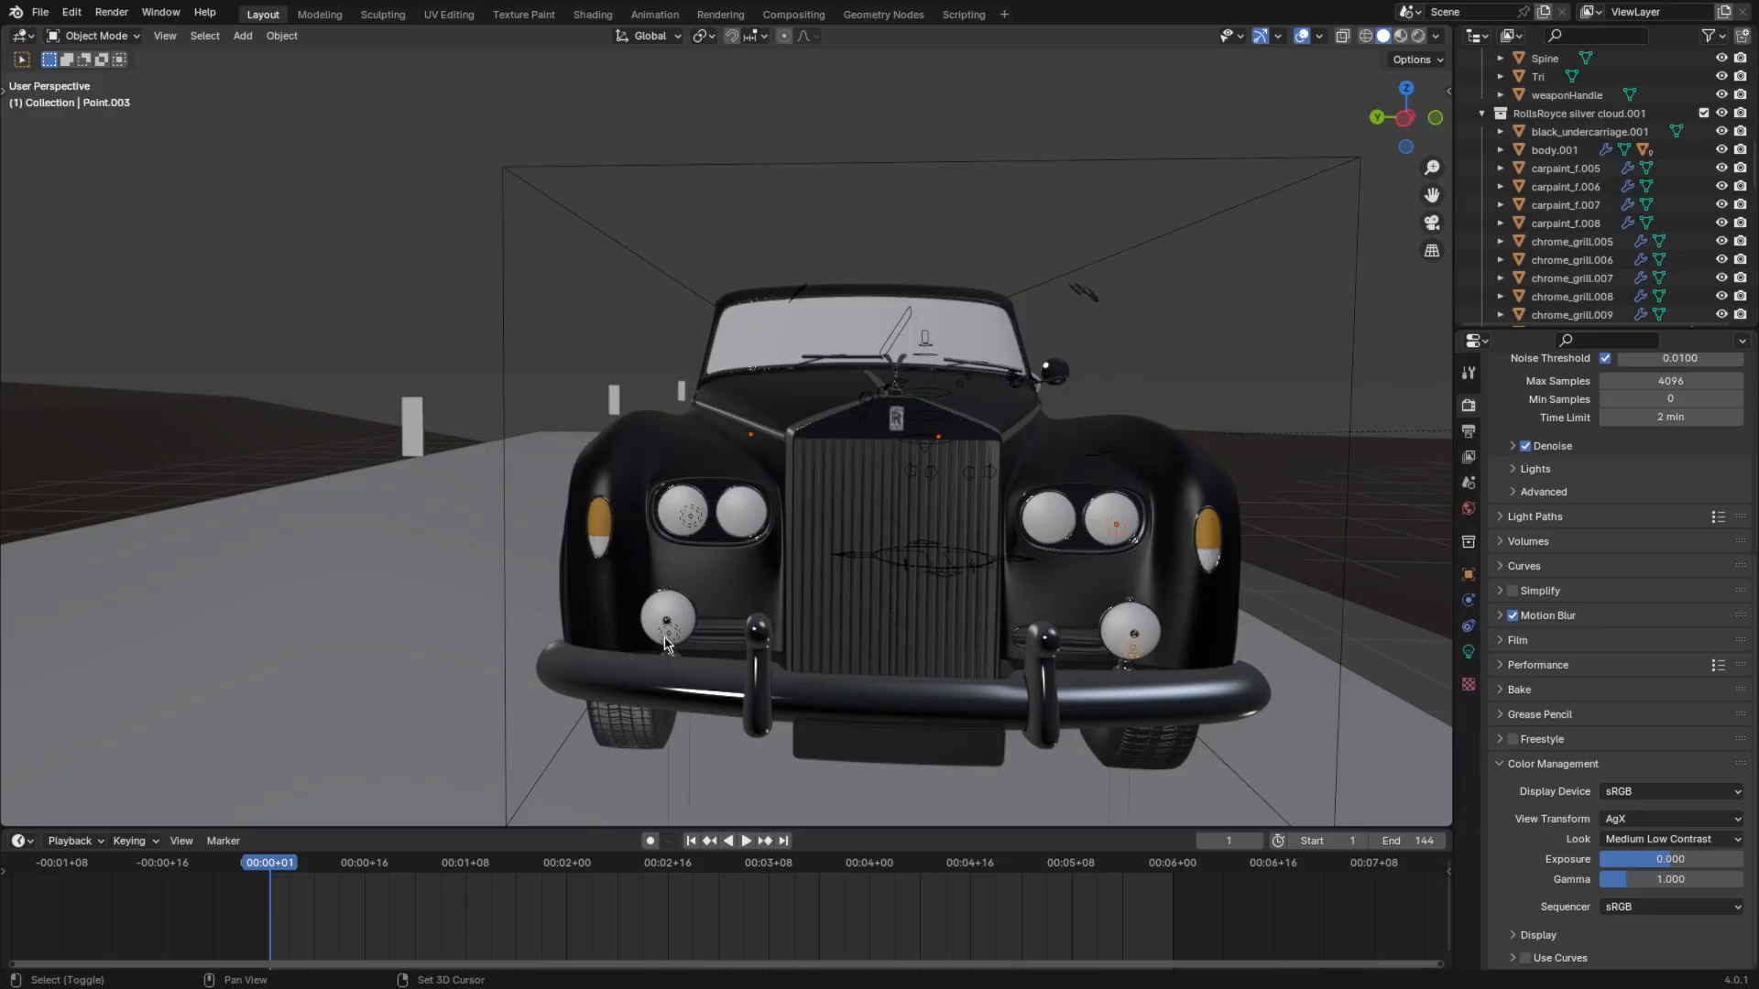
pyautogui.click(691, 518)
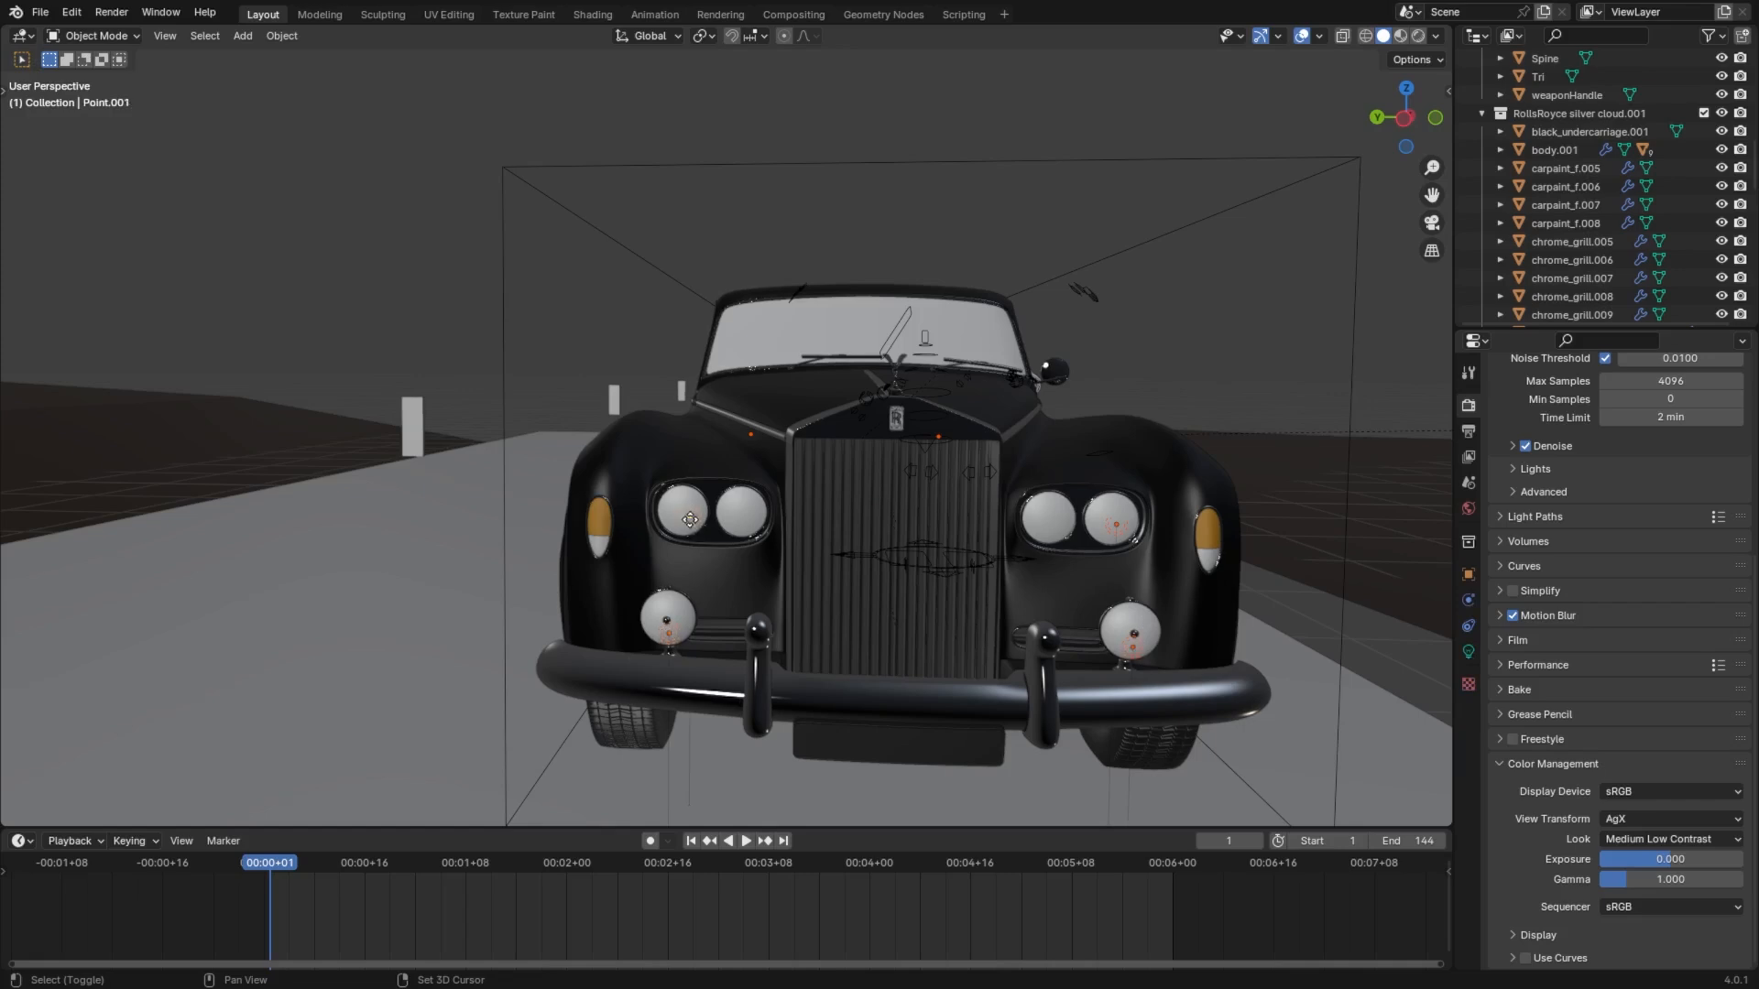
pyautogui.press('ctrl+p')
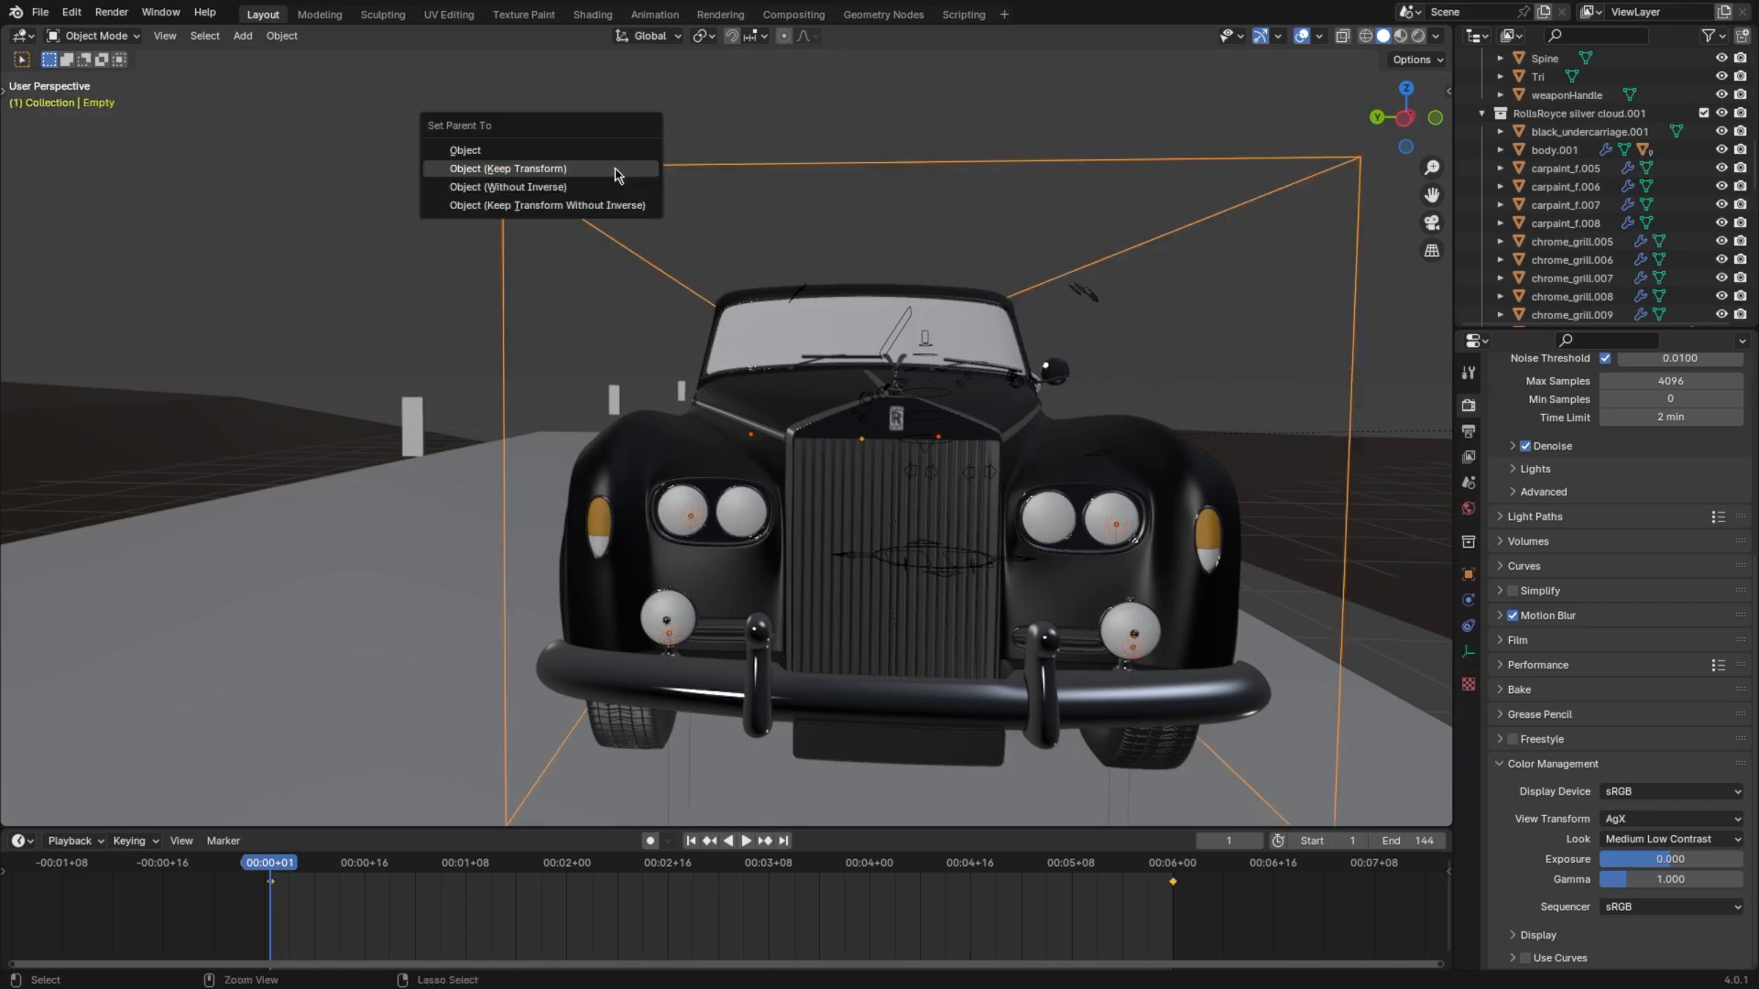
pyautogui.click(507, 169)
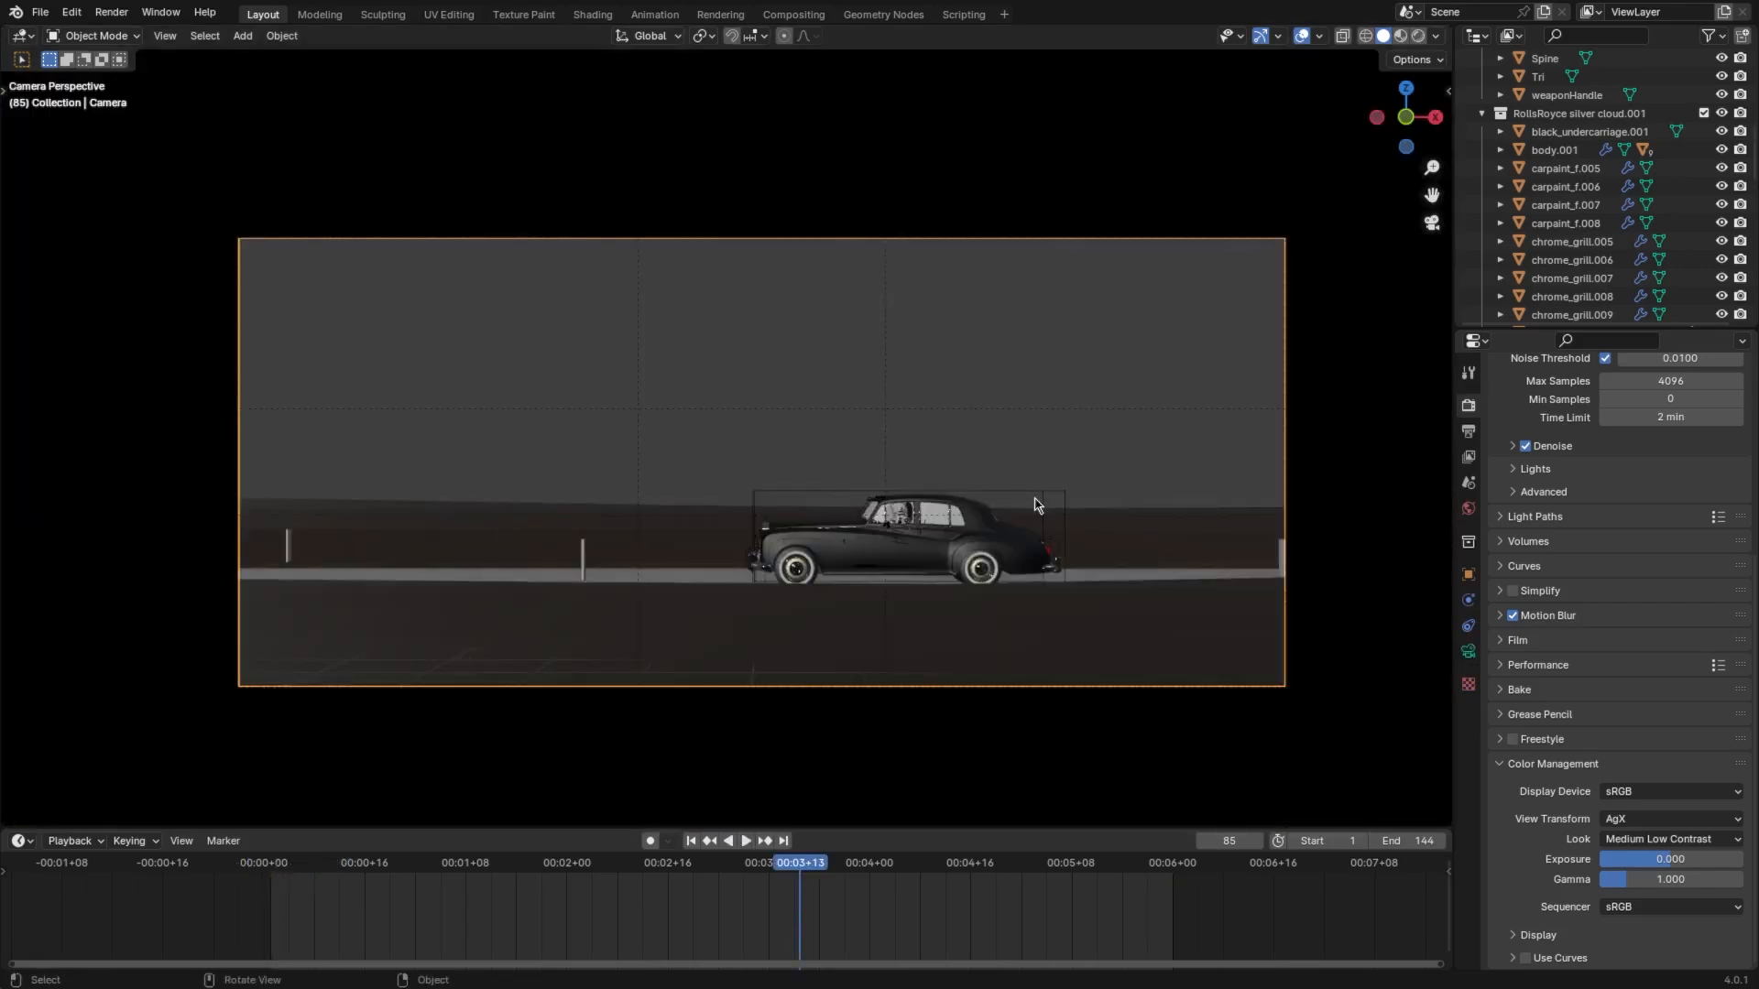
# - Rotate the camera slightly around X to reframe the passing car
pyautogui.press('r')
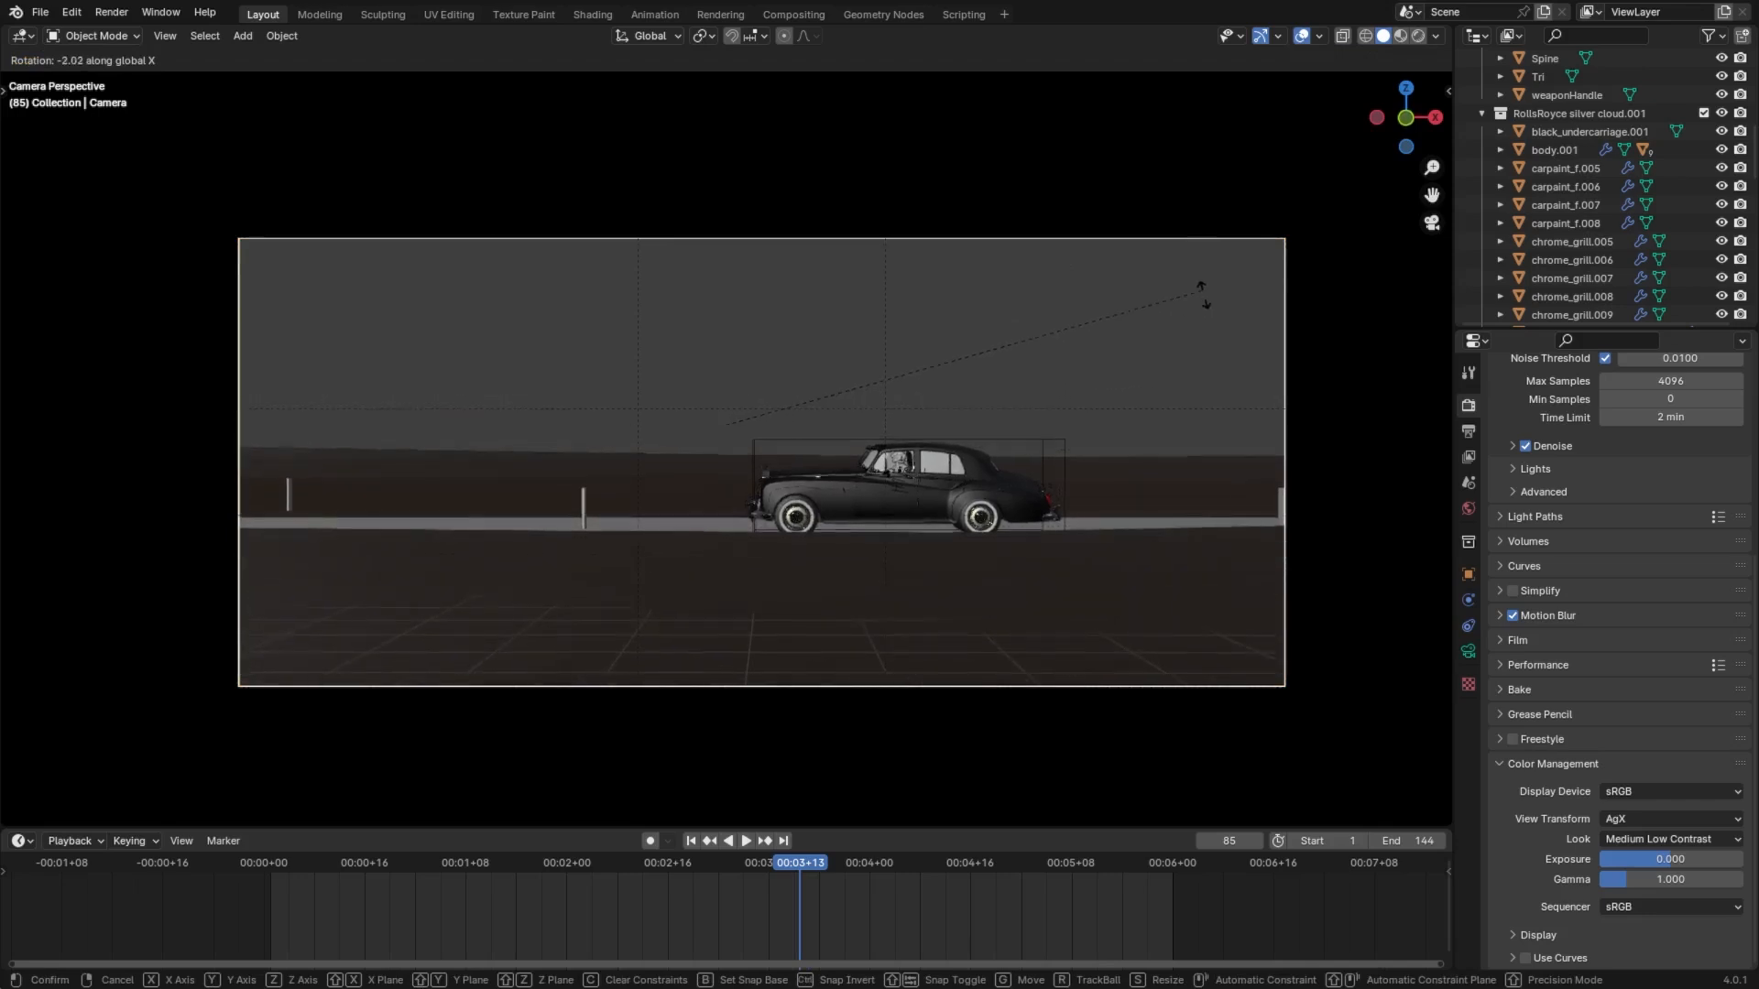
pyautogui.moveTo(1151, 555)
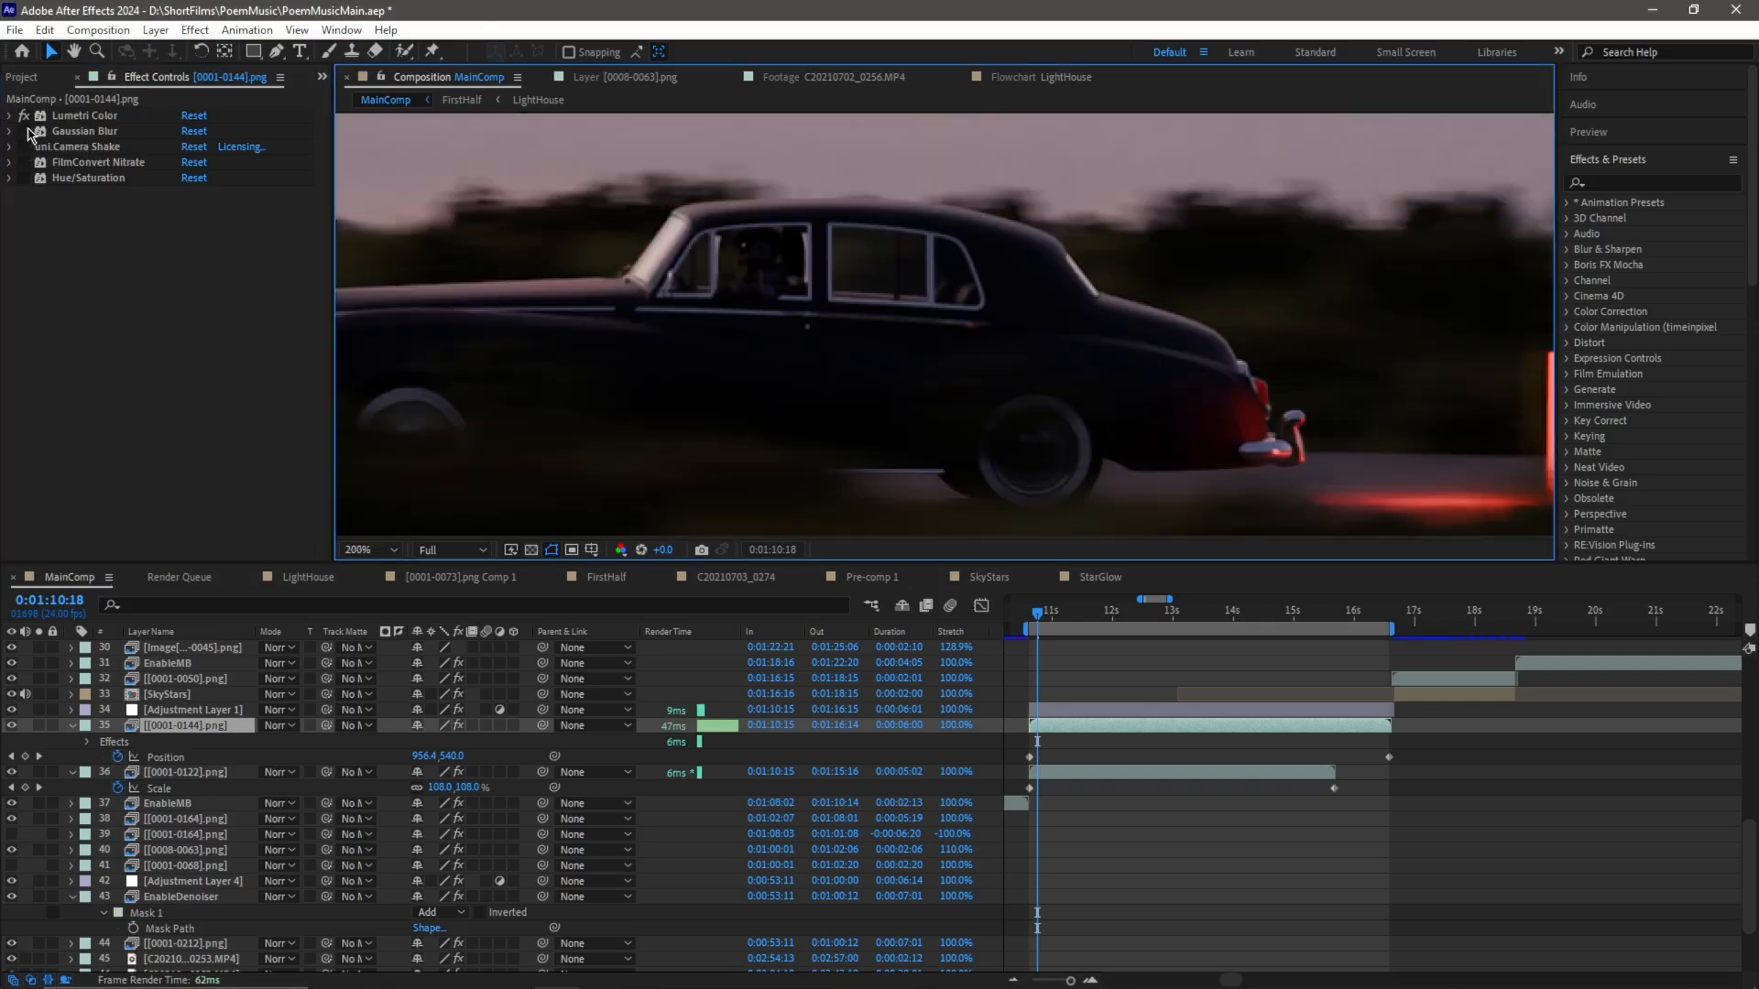
# - Expand Gaussian Blur, scrub later into the shot, then expand FilmConvert Nitrate's settings
pyautogui.click(11, 132)
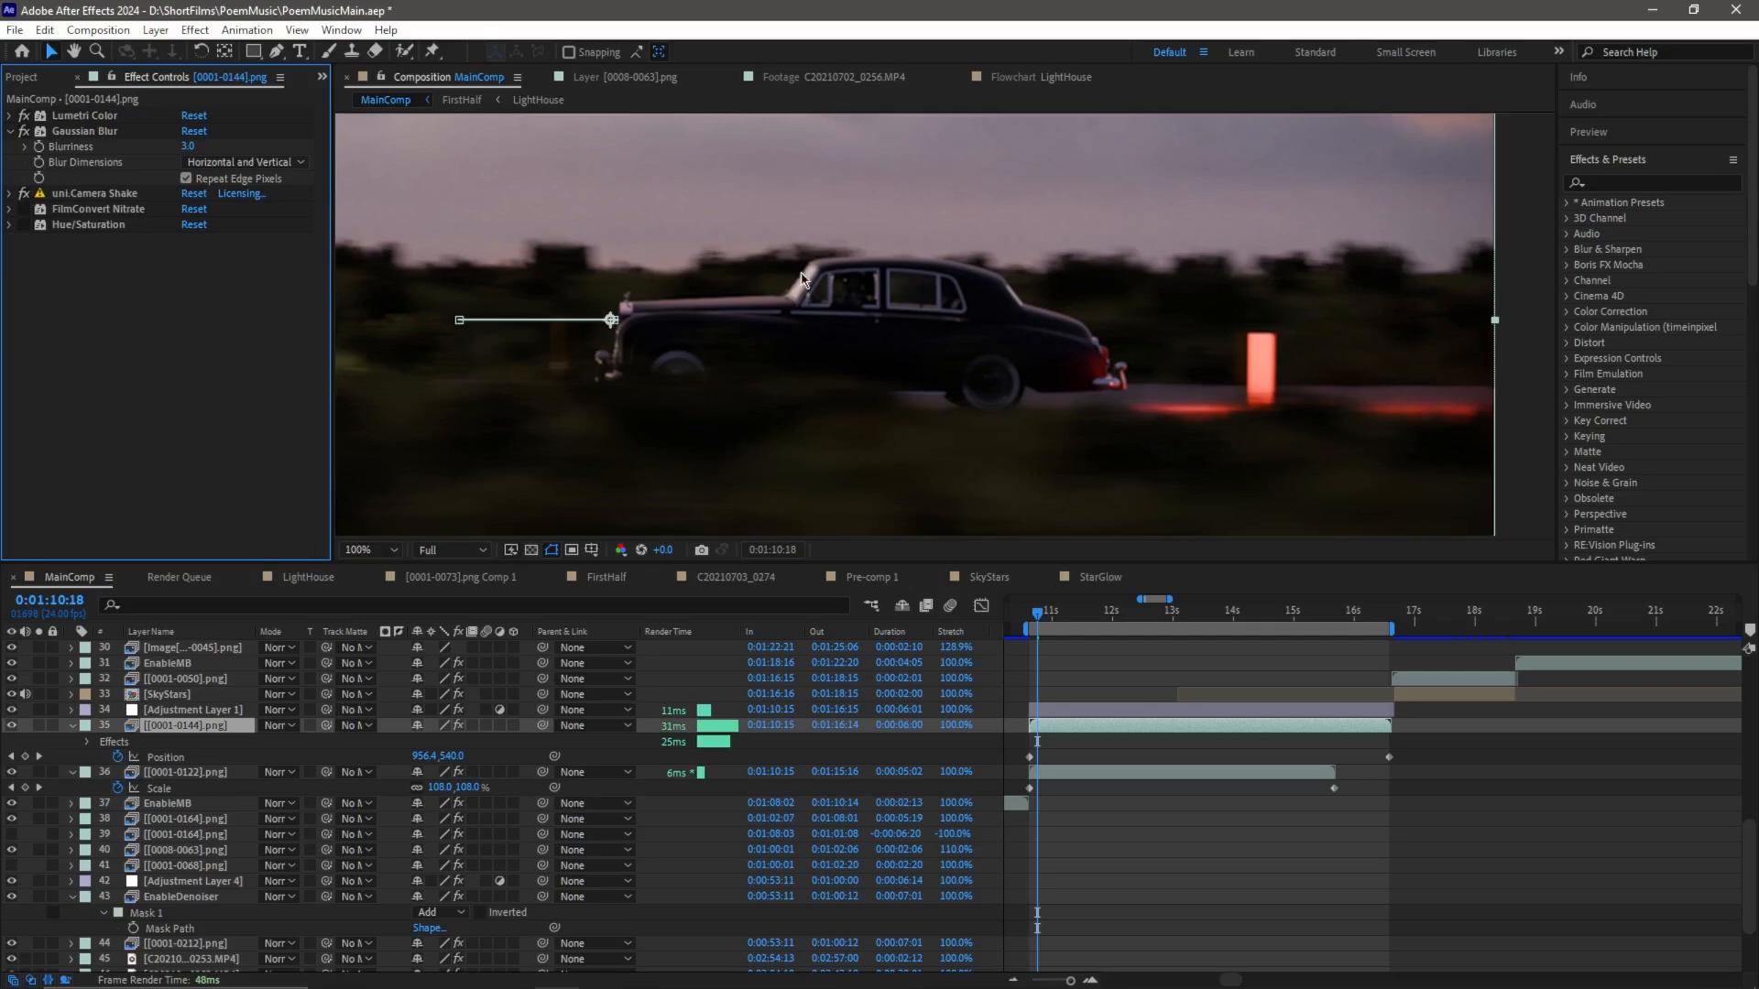
pyautogui.click(1121, 629)
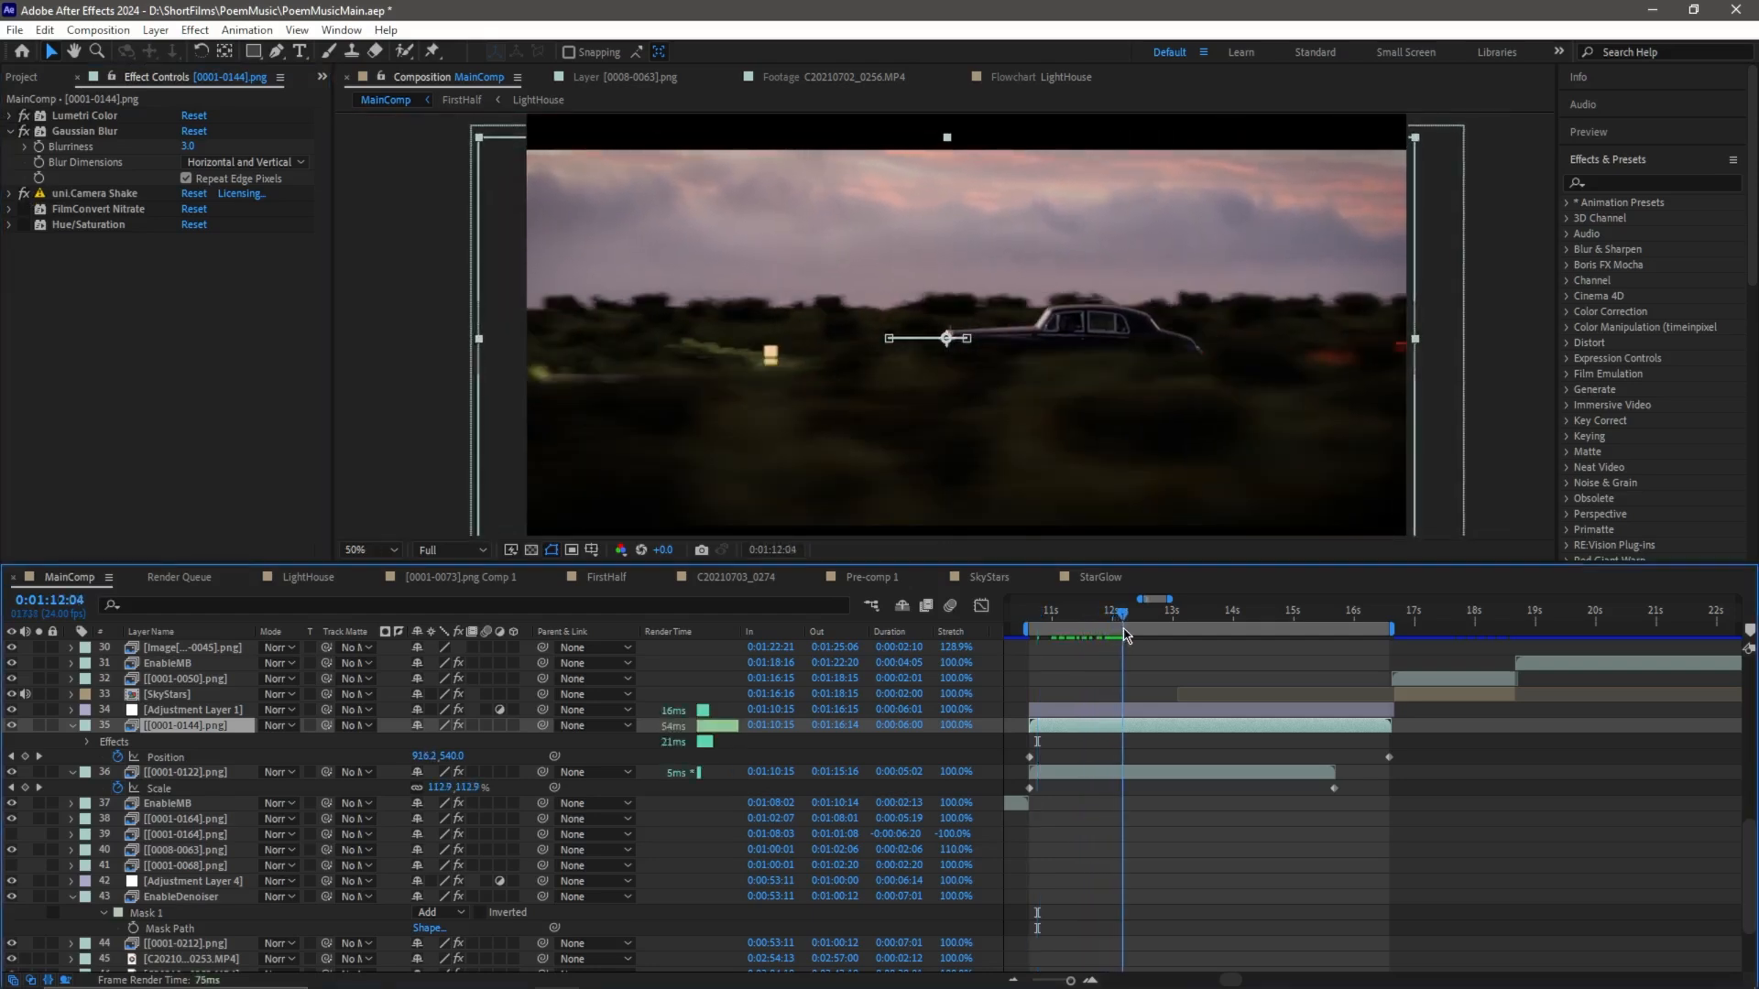
pyautogui.click(1157, 612)
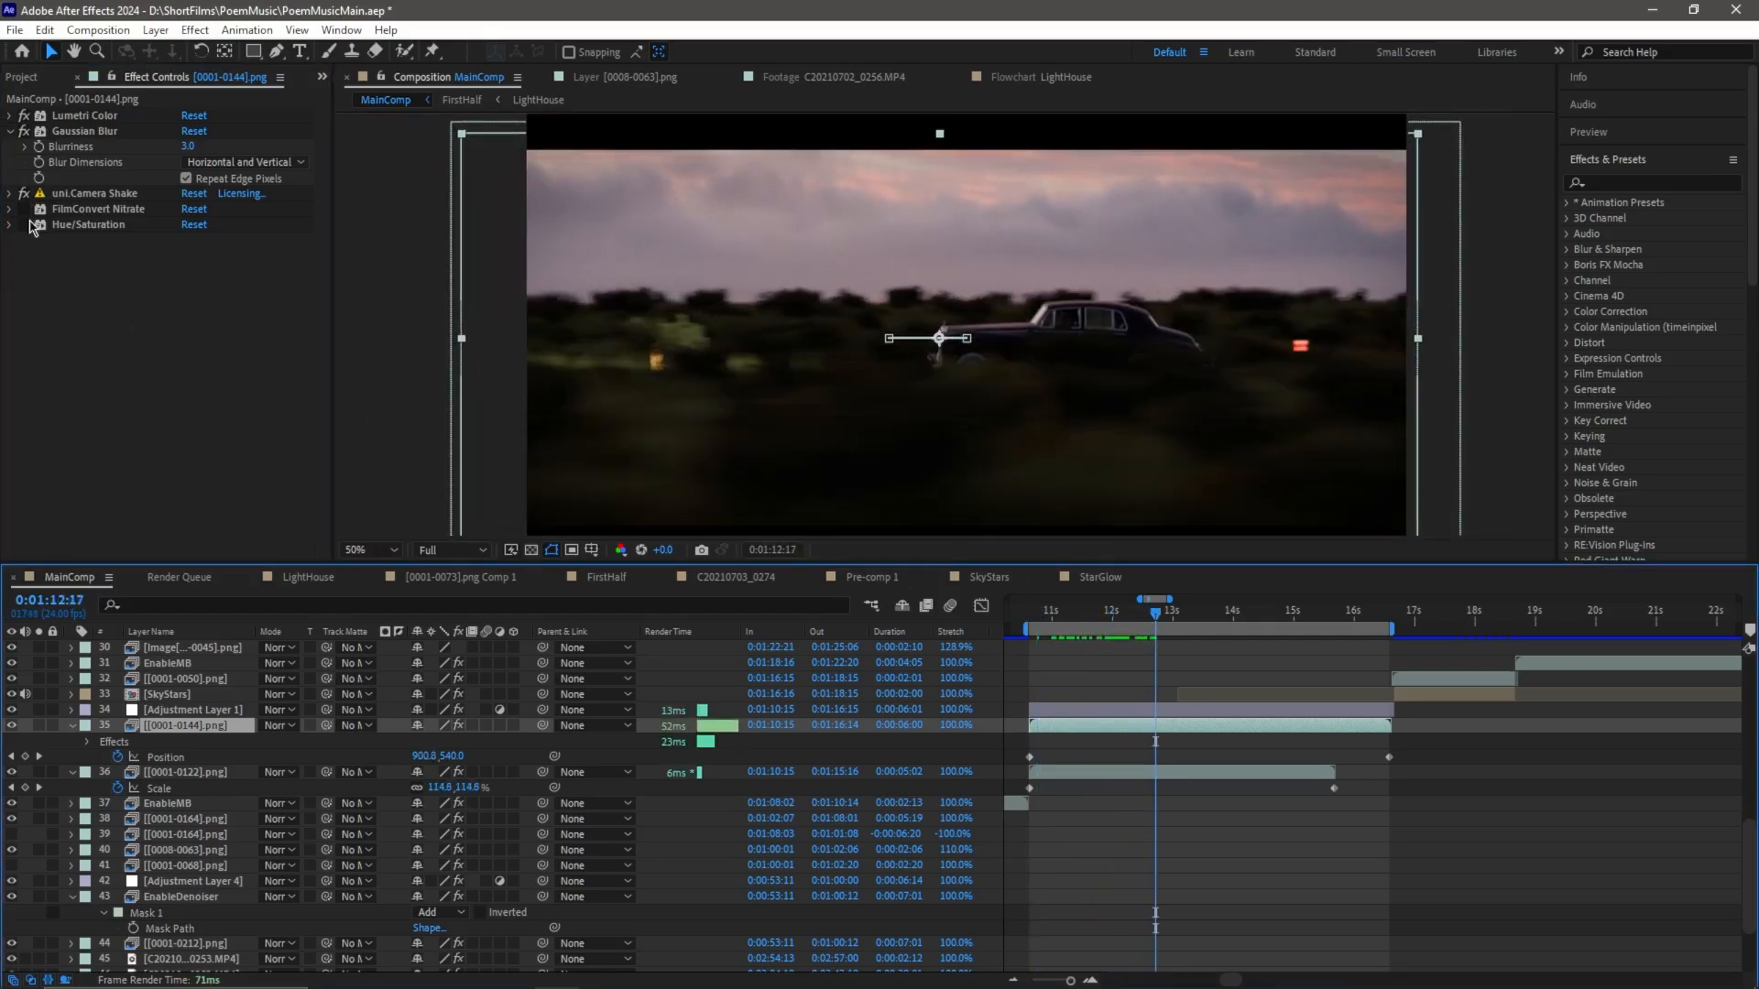
pyautogui.click(11, 209)
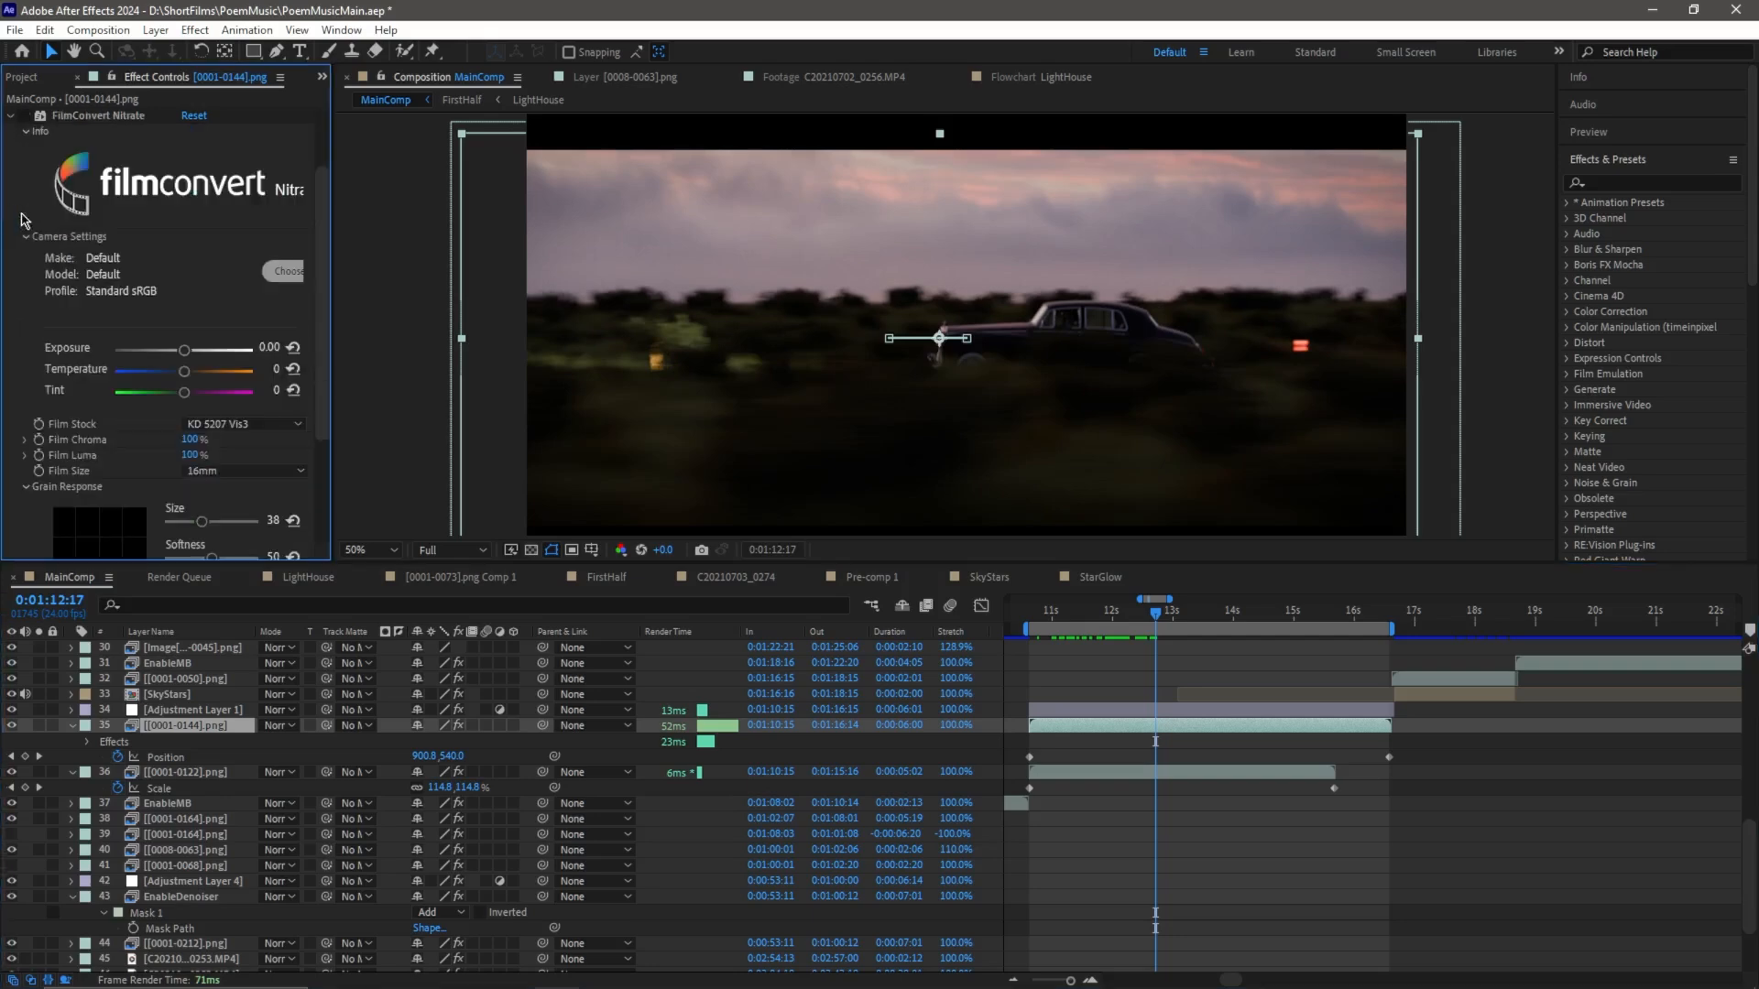